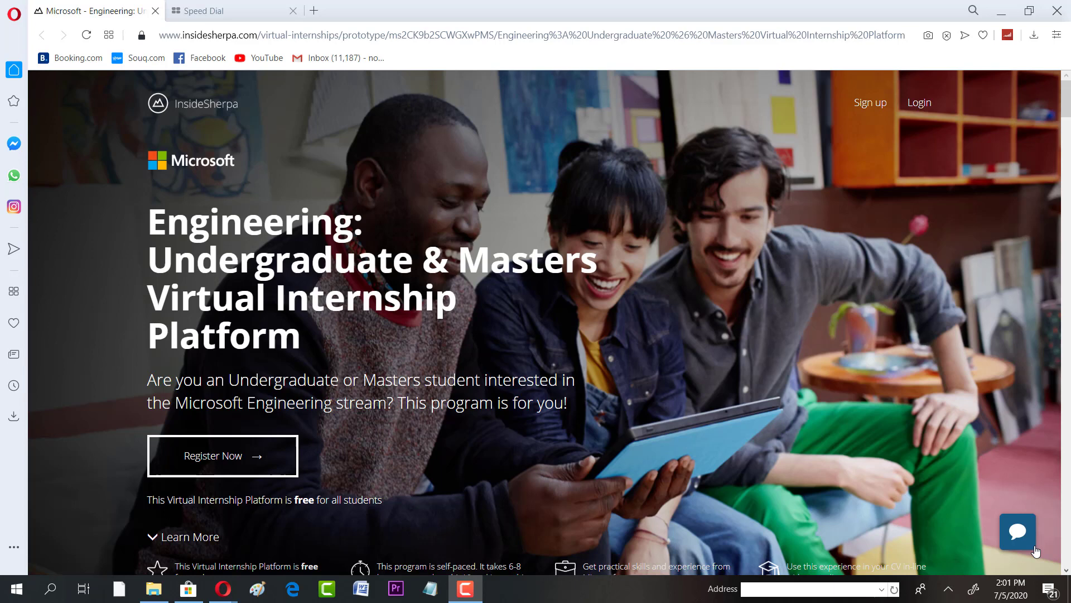
mouse_move(926, 460)
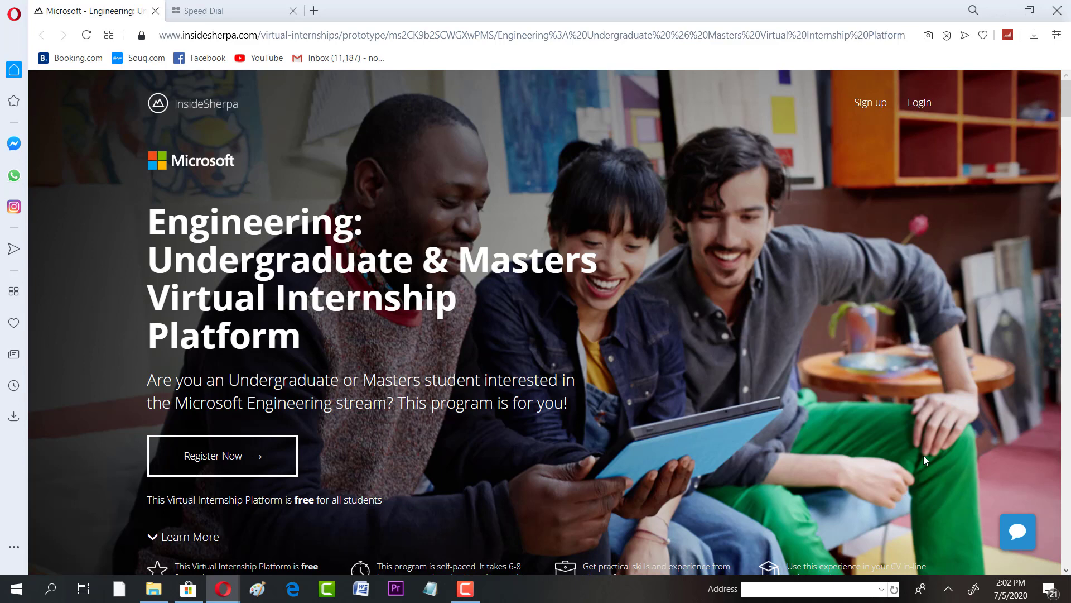
mouse_move(1037, 551)
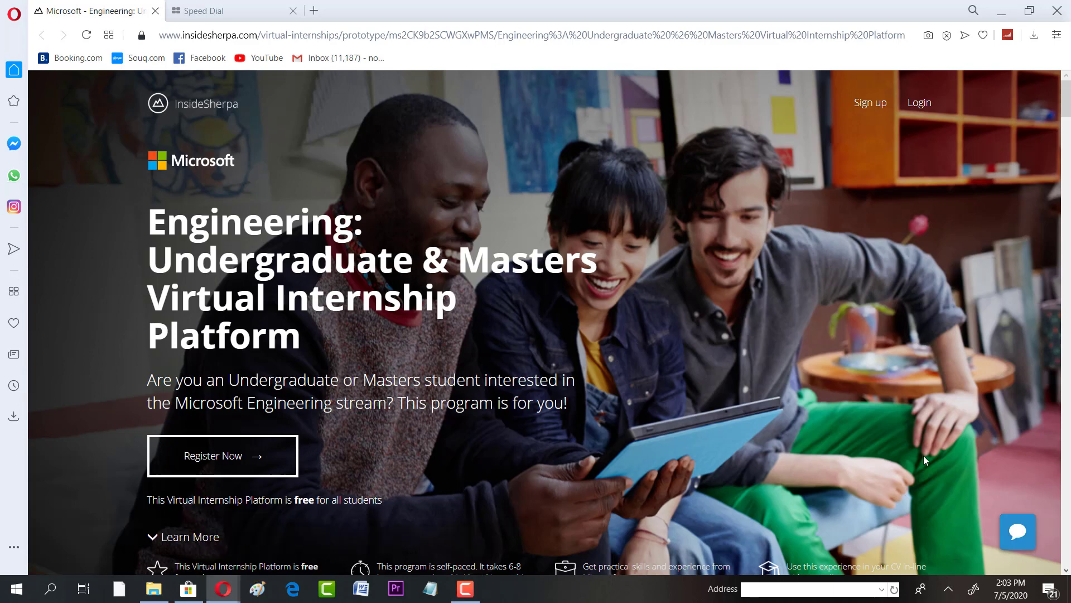
Browse the Microsoft Engineering internship landing page and go to the student Register Now page.
scroll("down", 3)
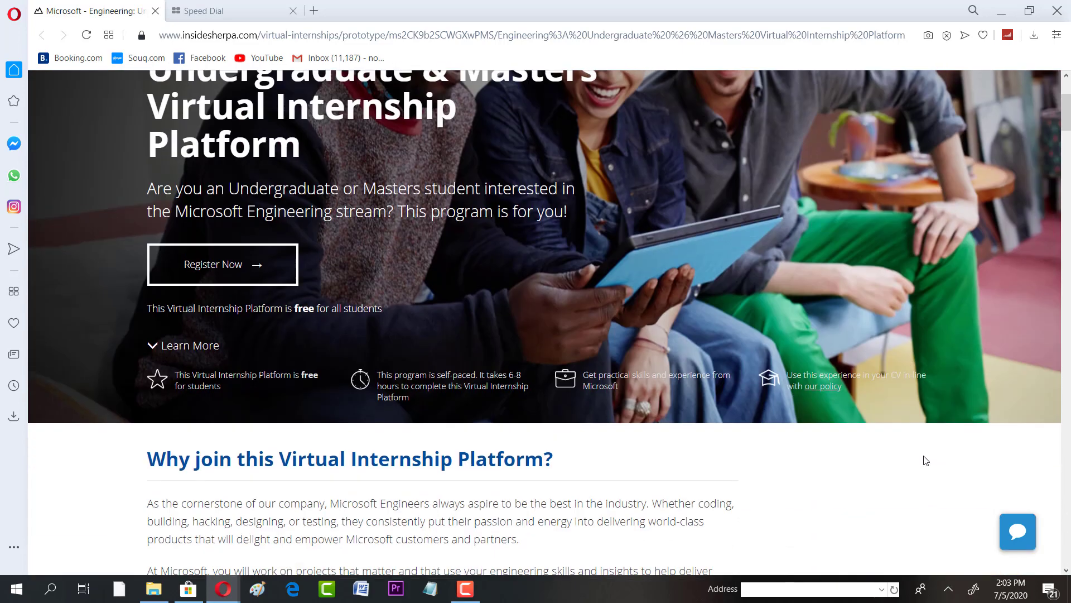
scroll("down", 3)
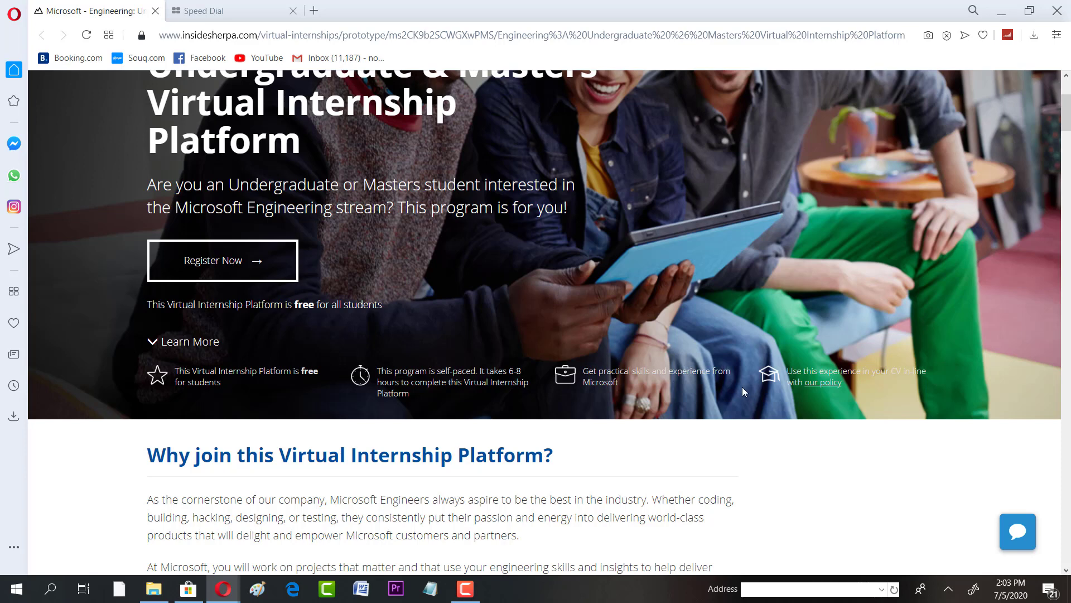
mouse_move(750, 389)
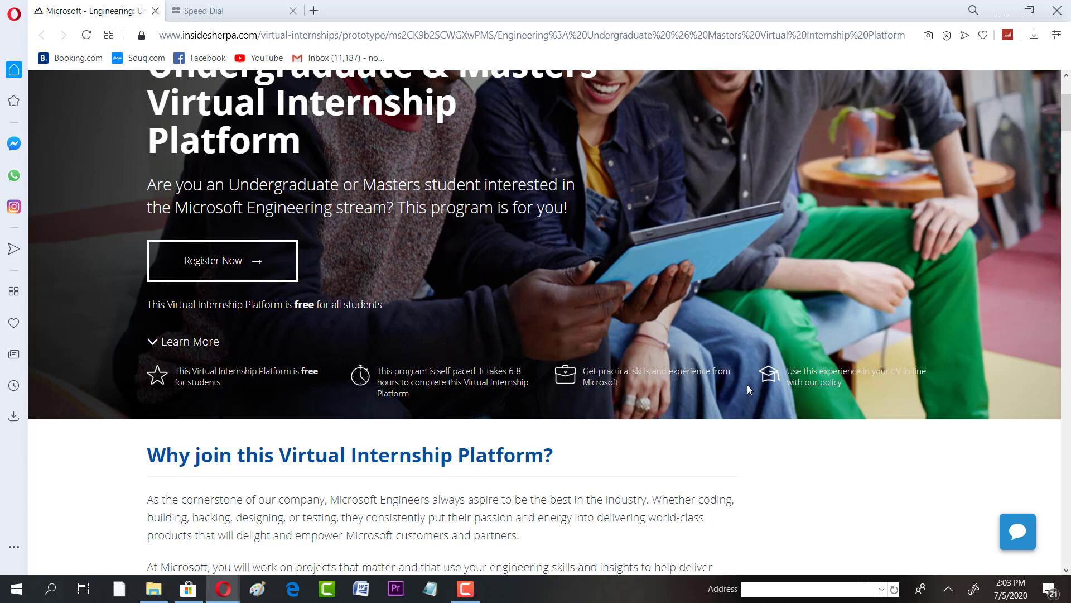
scroll("down", 3)
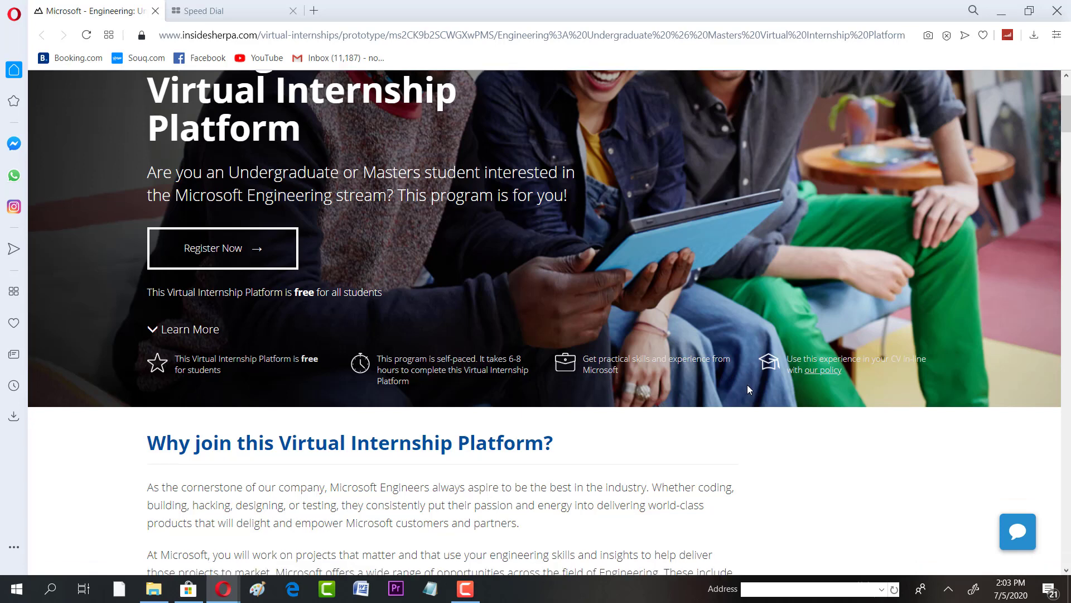
scroll("down", 3)
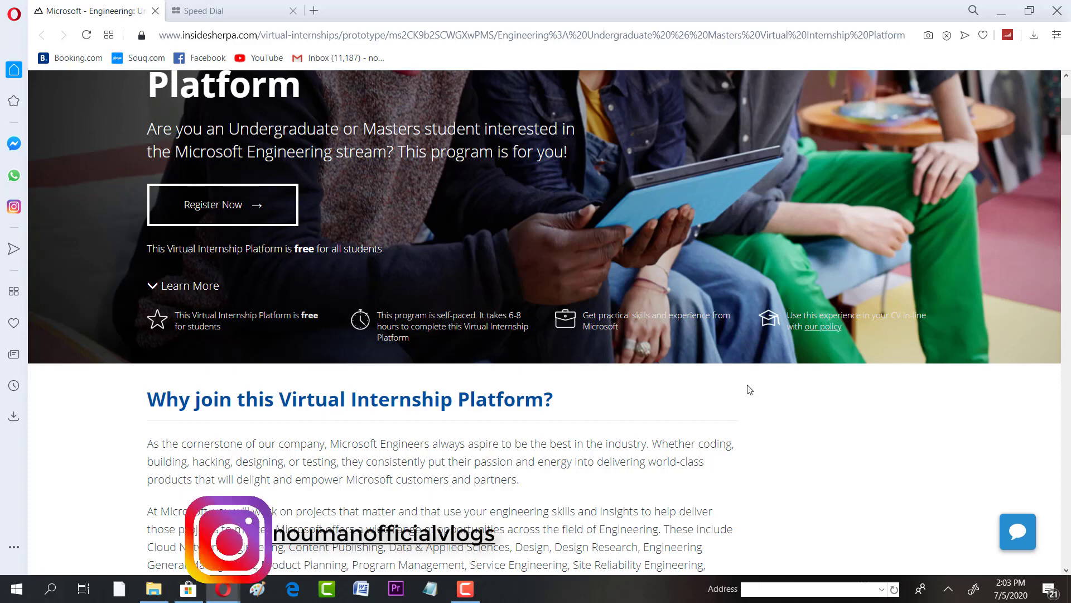
scroll("down", 3)
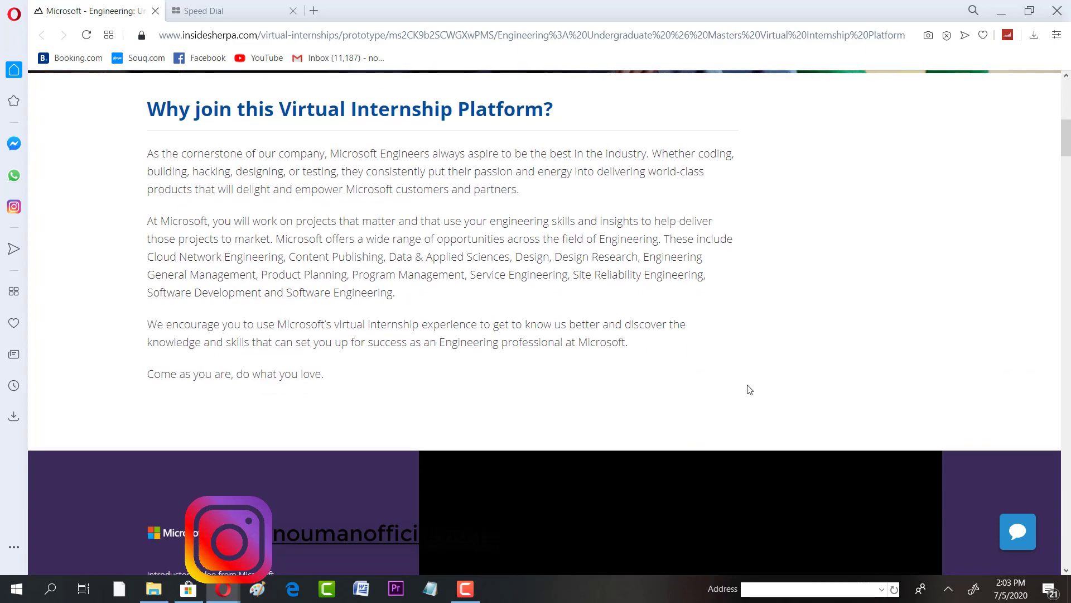
scroll("up", 3)
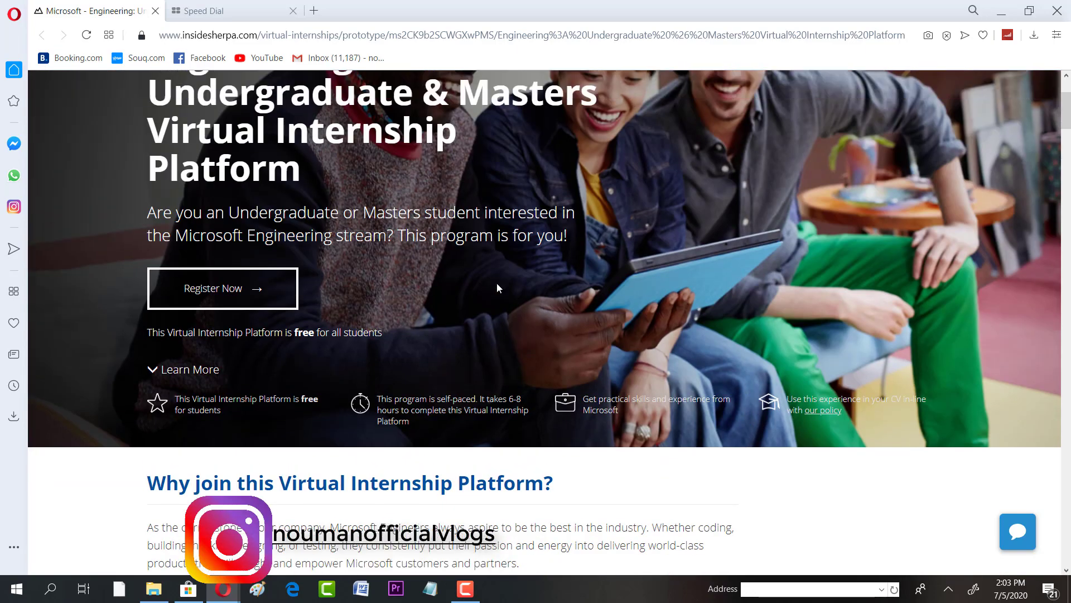
mouse_move(229, 304)
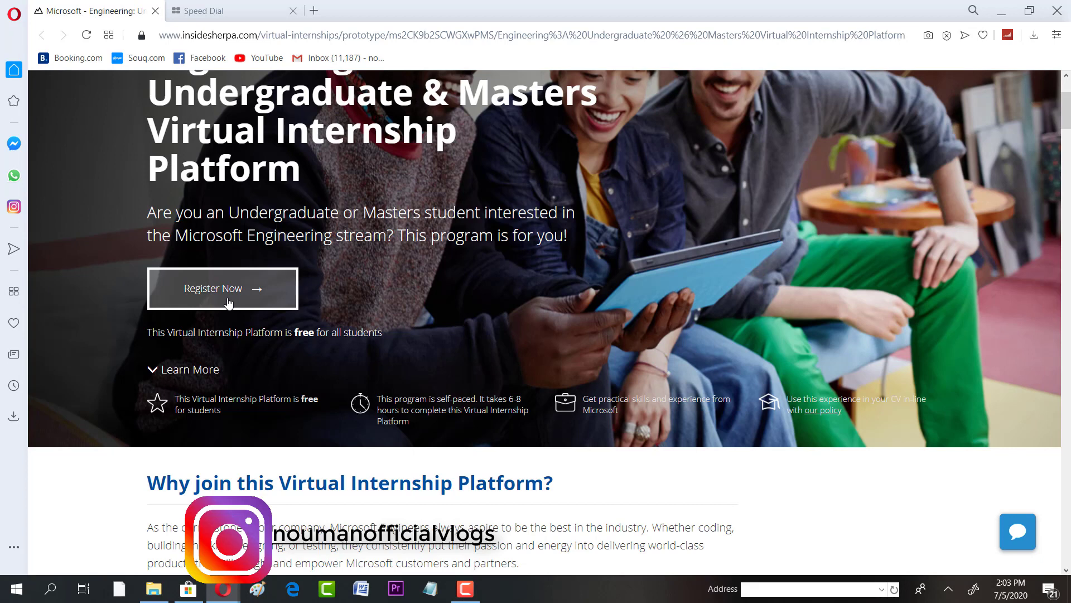
left_click(222, 288)
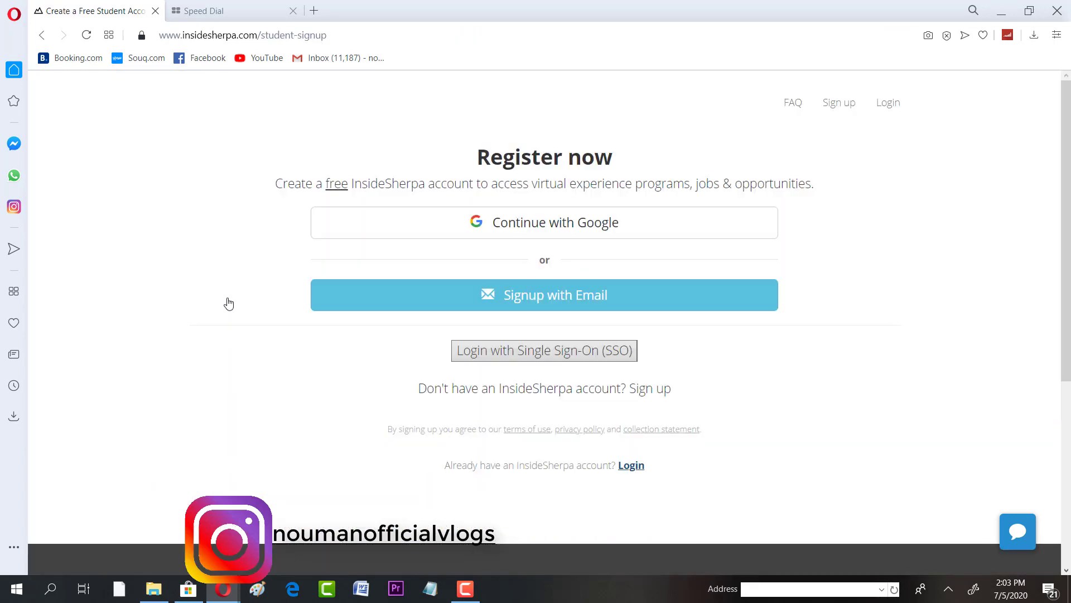
mouse_move(561, 287)
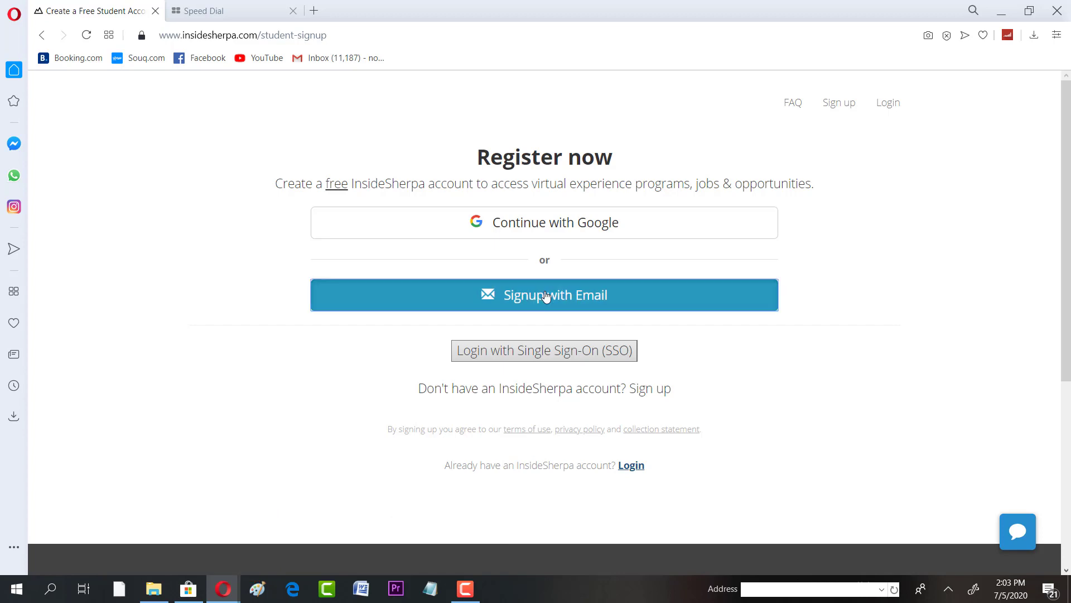
Try Signup with Email, return to the internship page, then reopen the Register Now page.
left_click(544, 295)
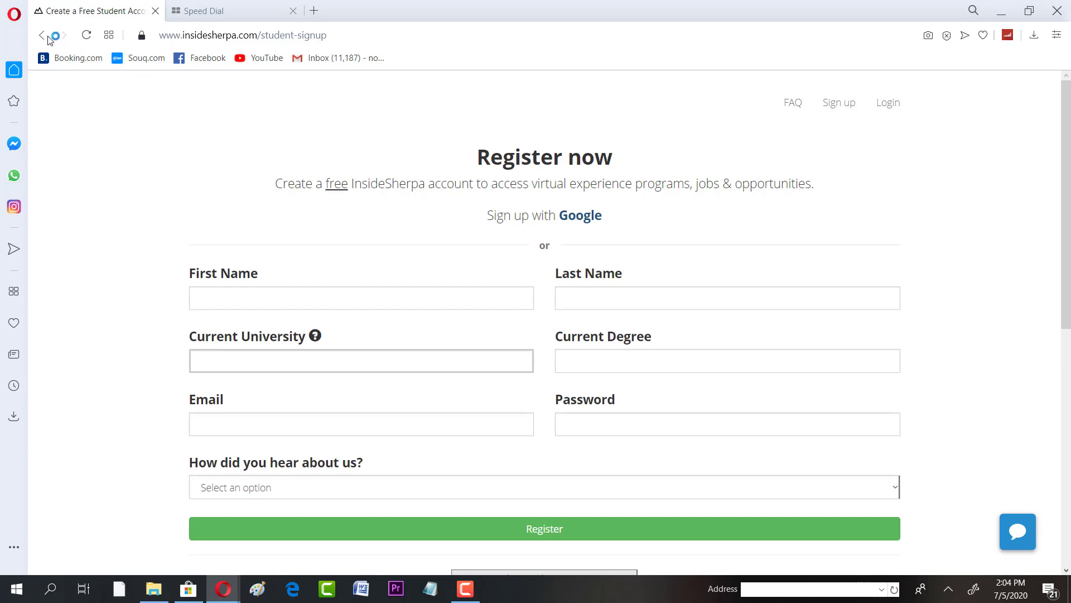
left_click(33, 36)
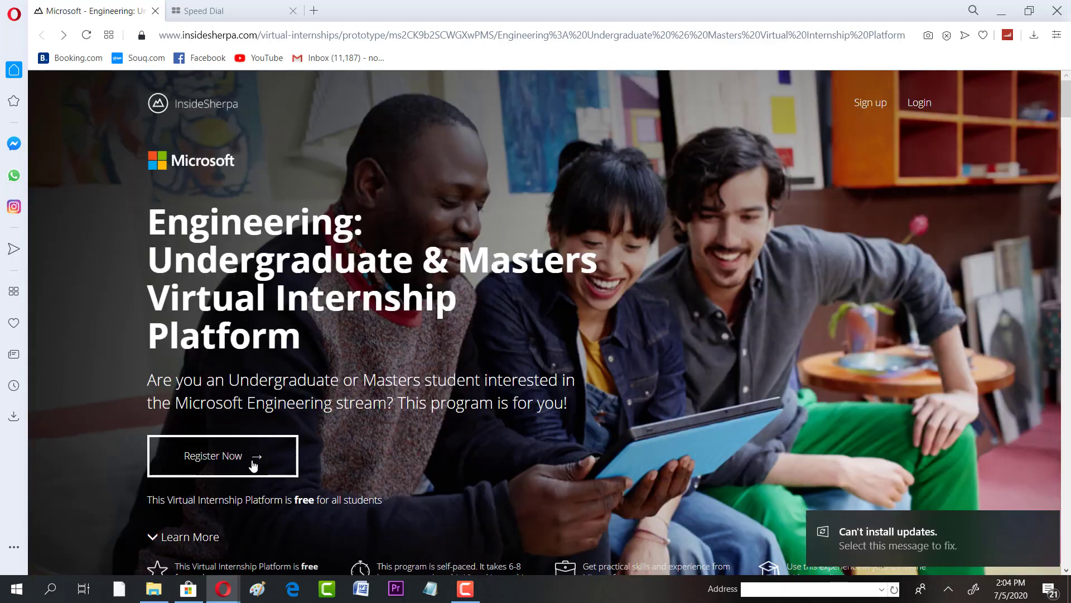
left_click(222, 456)
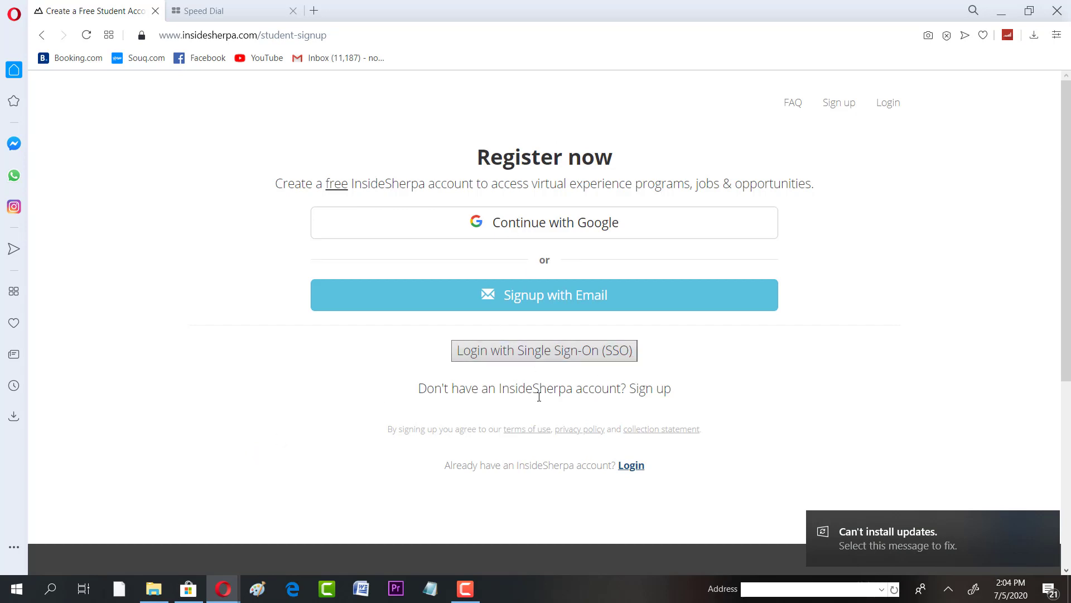
mouse_move(525, 373)
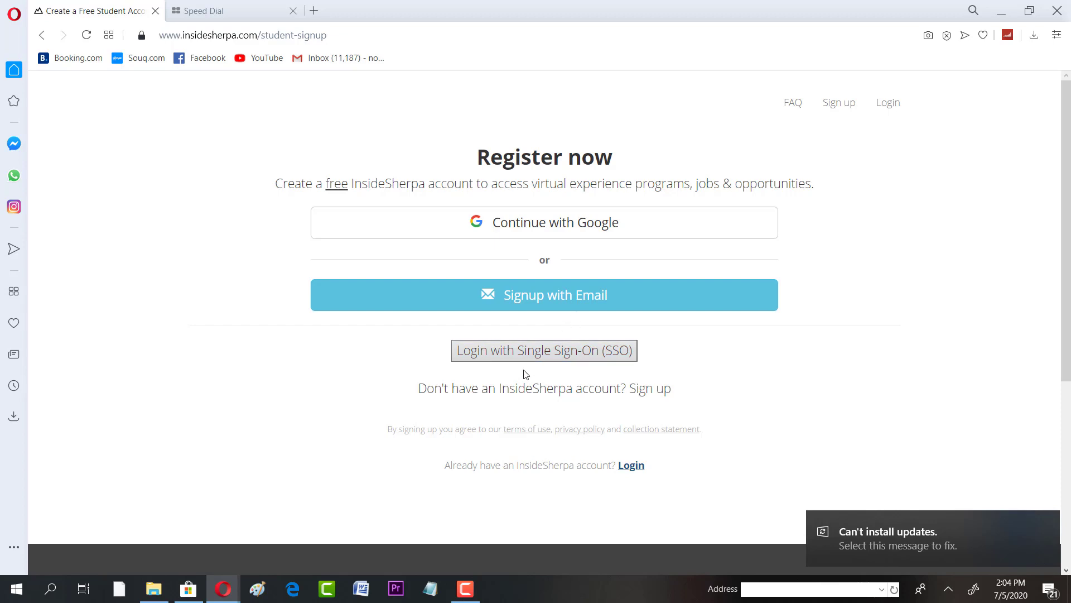
mouse_move(545, 232)
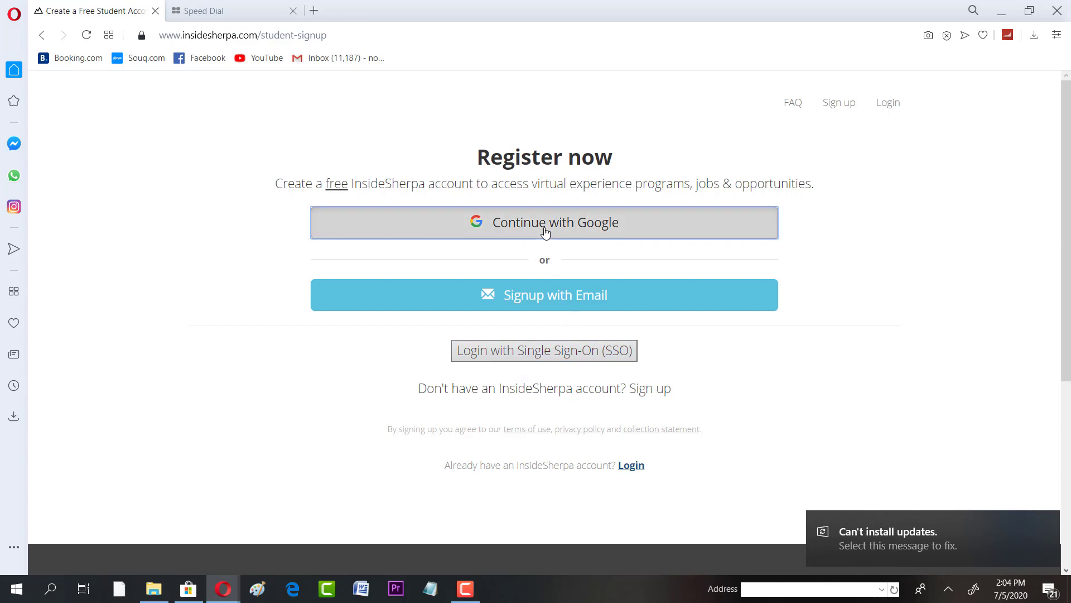
Continue with Google, choose the Google account and allow InsideSherpa to view its email address.
left_click(544, 222)
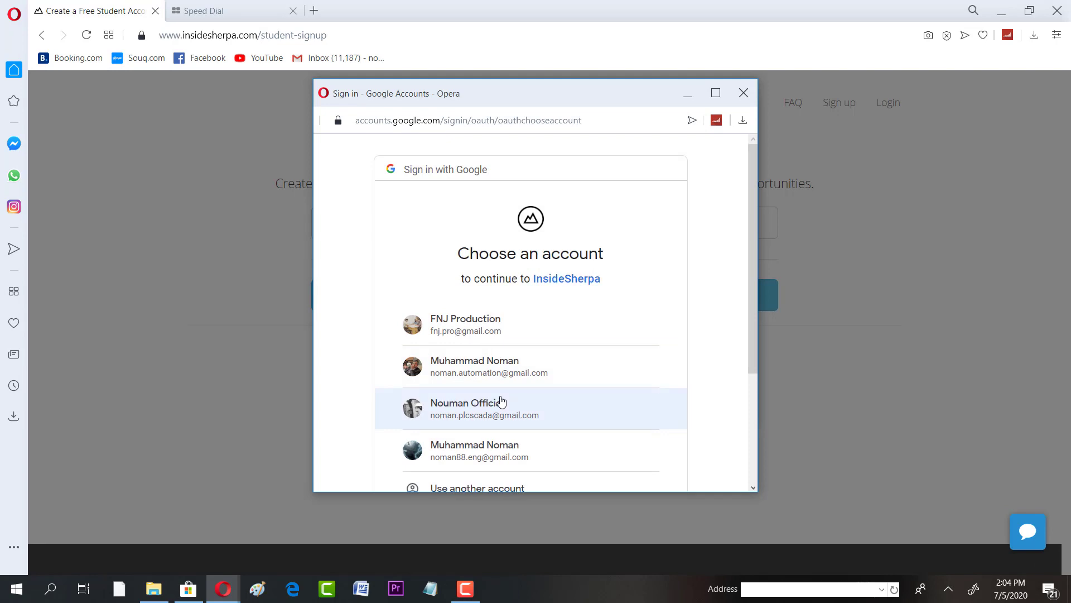
mouse_move(502, 446)
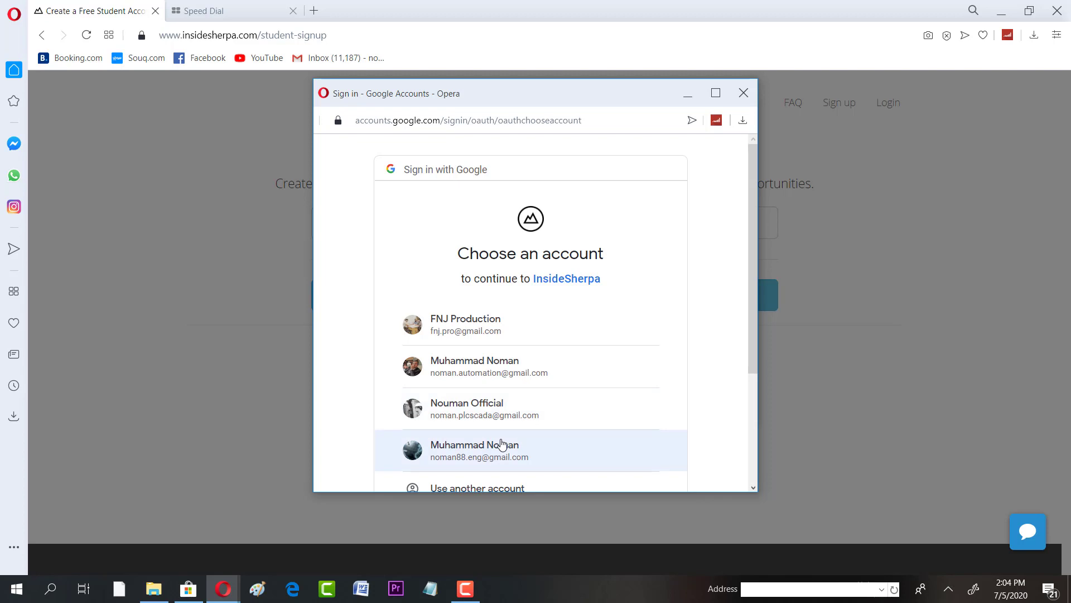
left_click(502, 449)
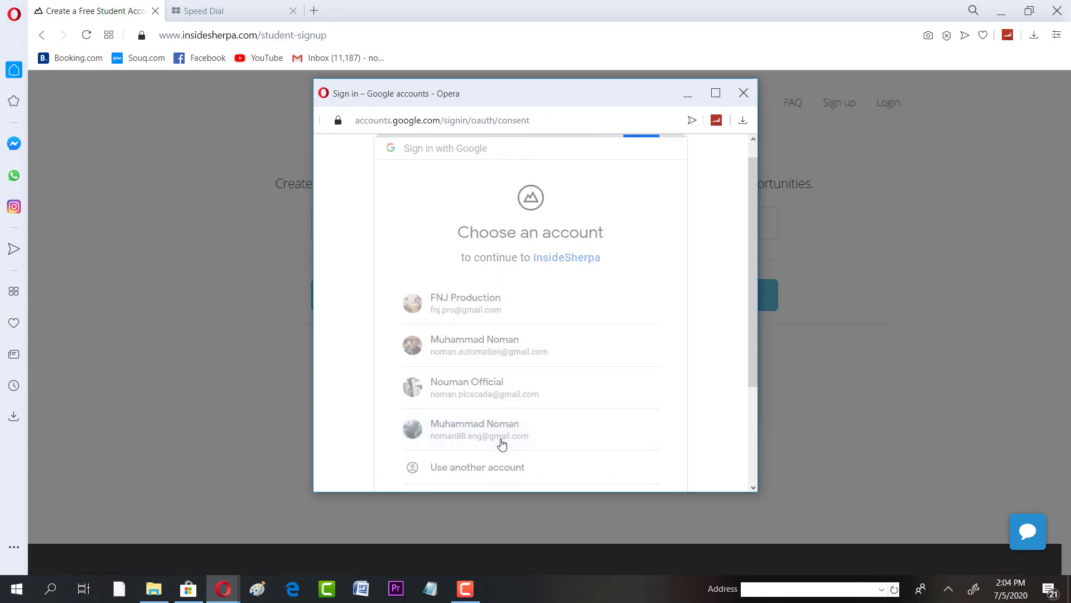
left_click(500, 428)
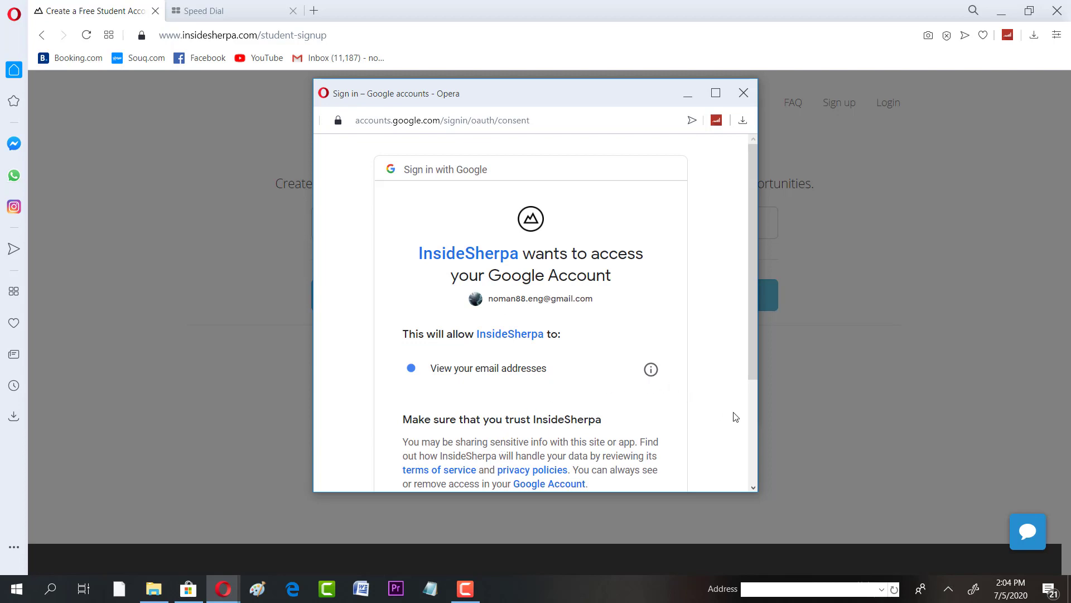
scroll("down", 3)
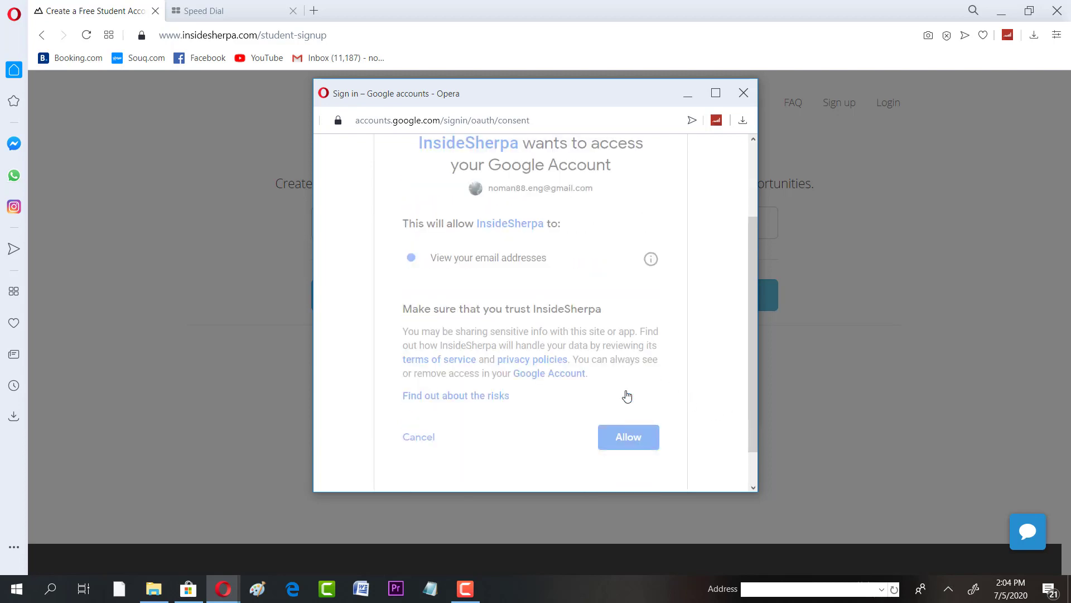
left_click(628, 437)
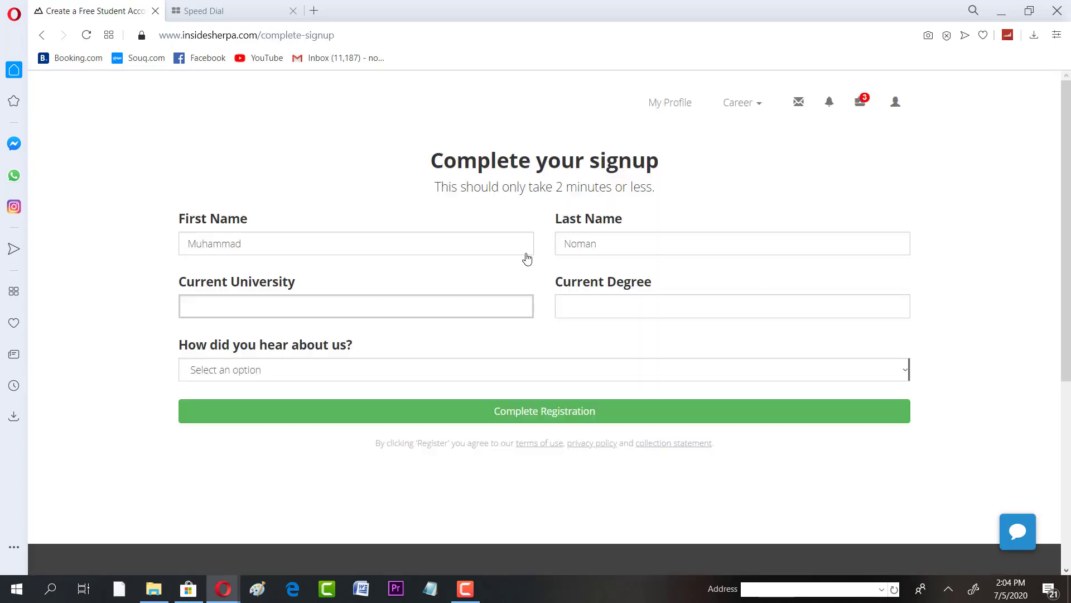
mouse_move(282, 262)
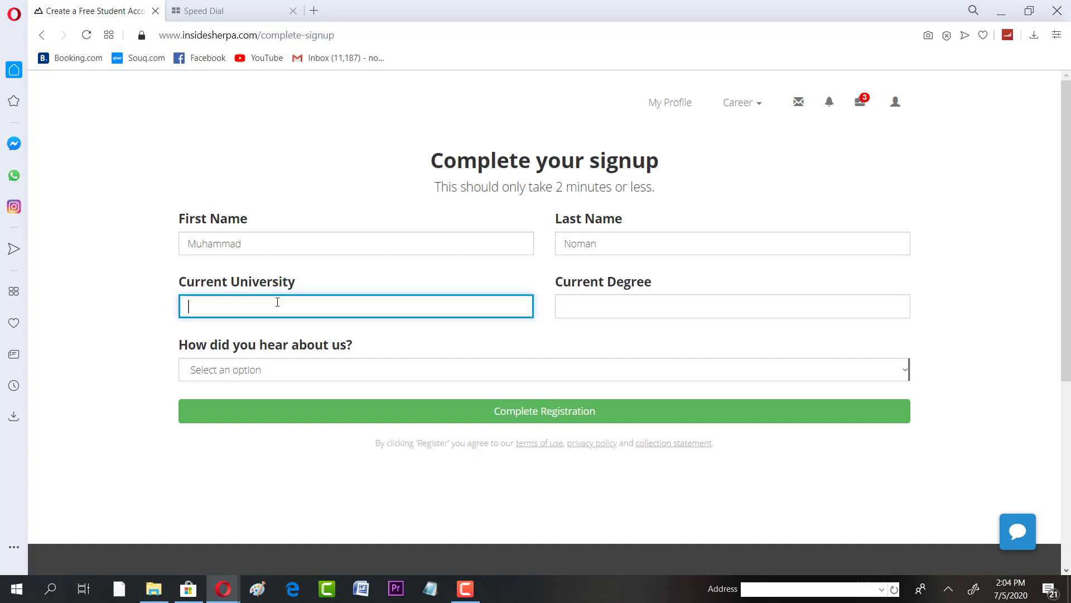
Enter COMSATS Institute of Information Technology as university and BS ELECTRICAL ENGINEERING as current degree.
type("COM")
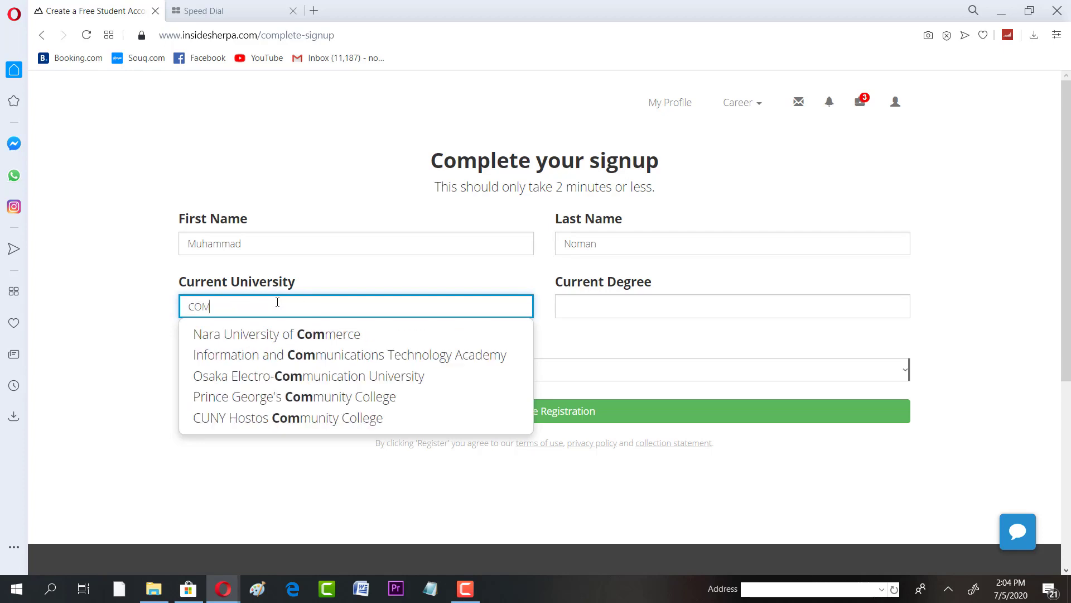
type("S")
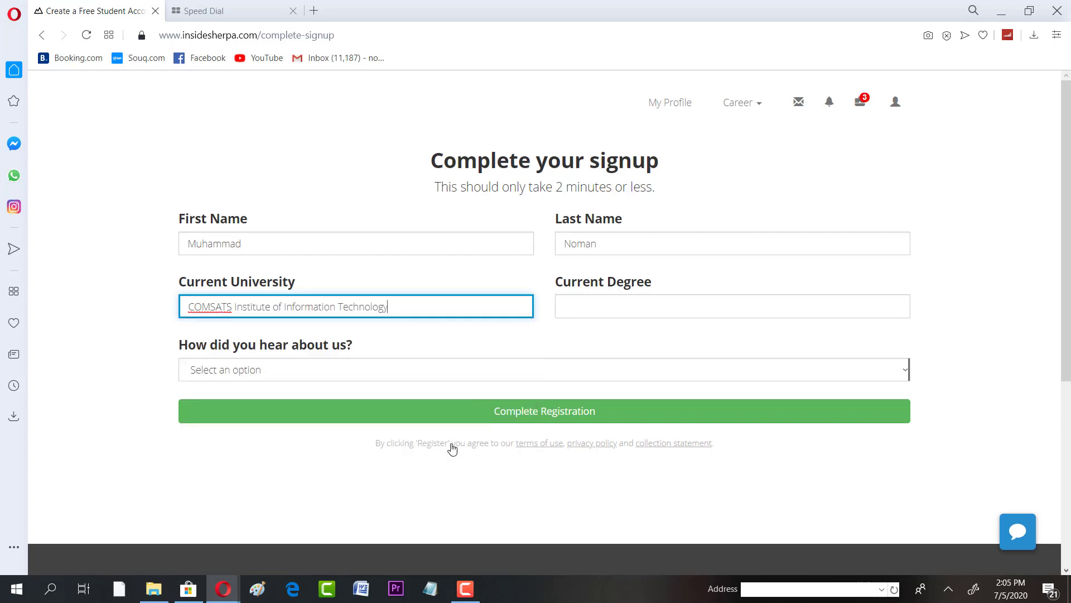
left_click(731, 306)
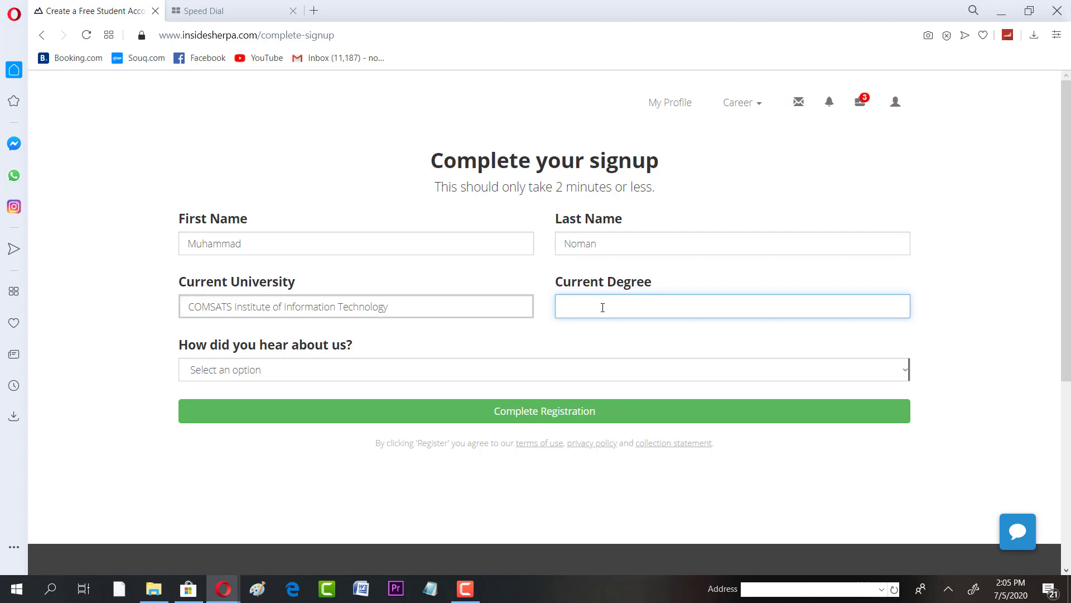
type("BS")
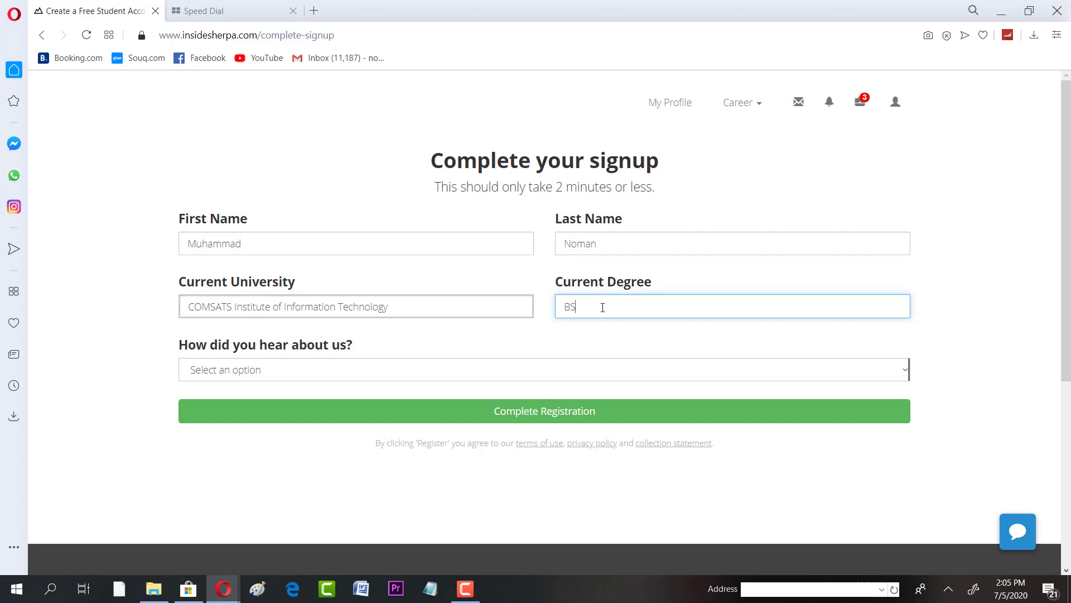
type("R")
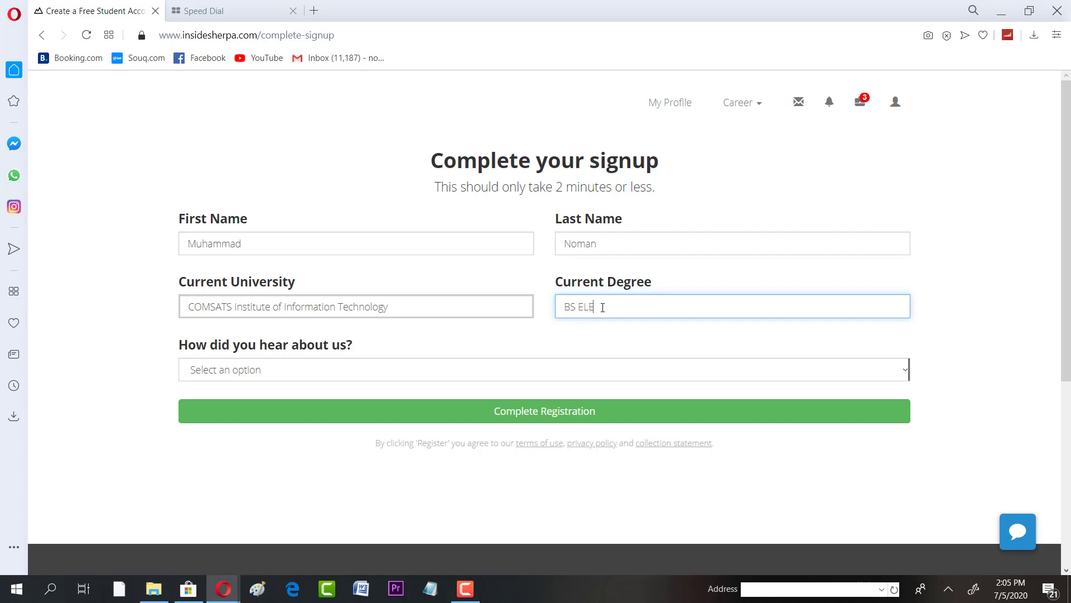
type("CTRICAL EN")
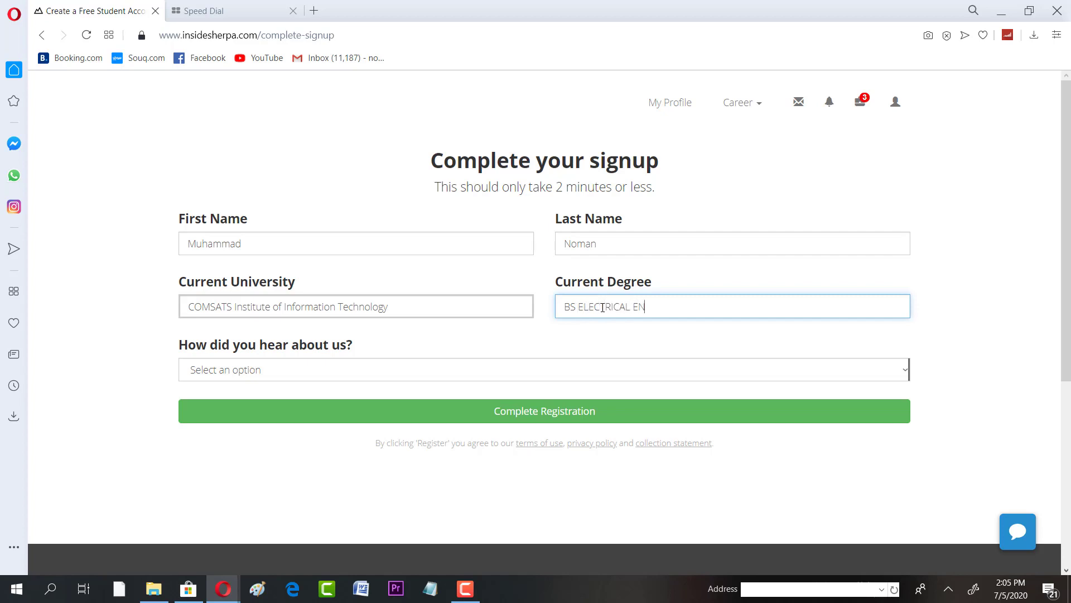
type("GINEER")
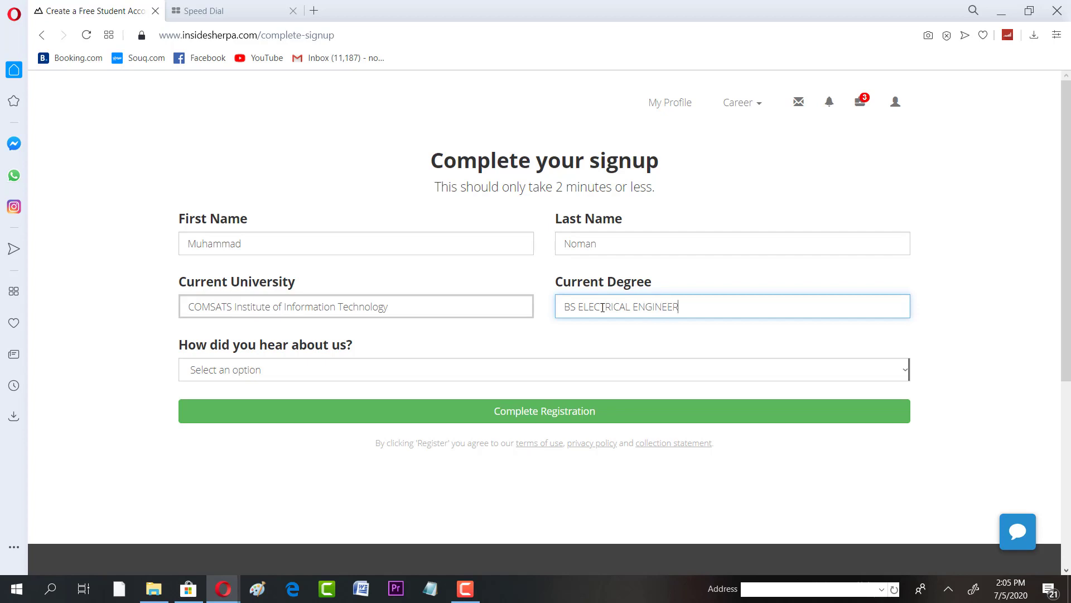
type("ING")
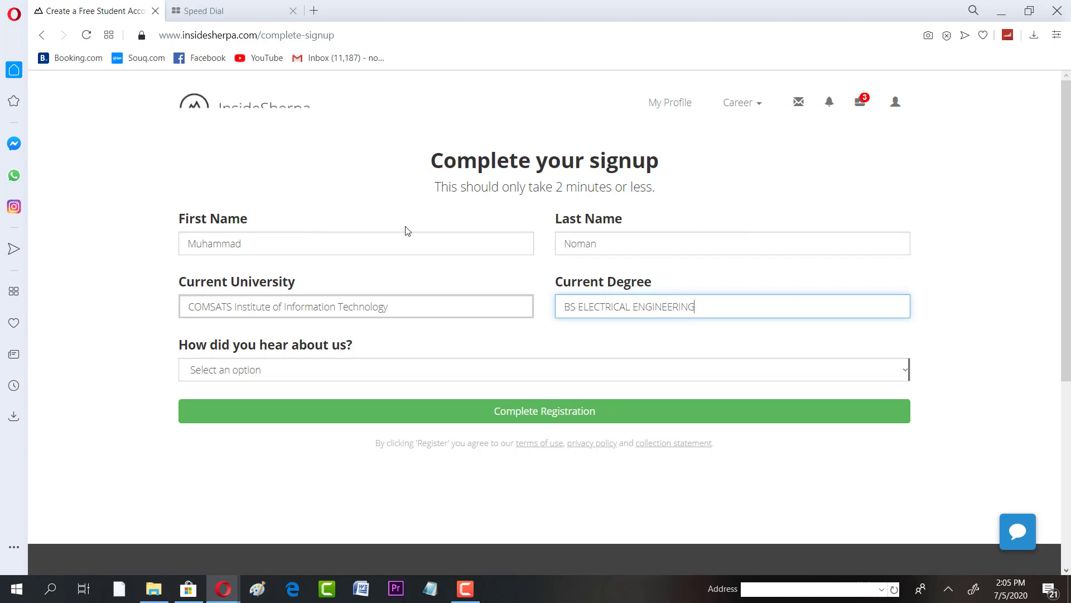
mouse_move(528, 361)
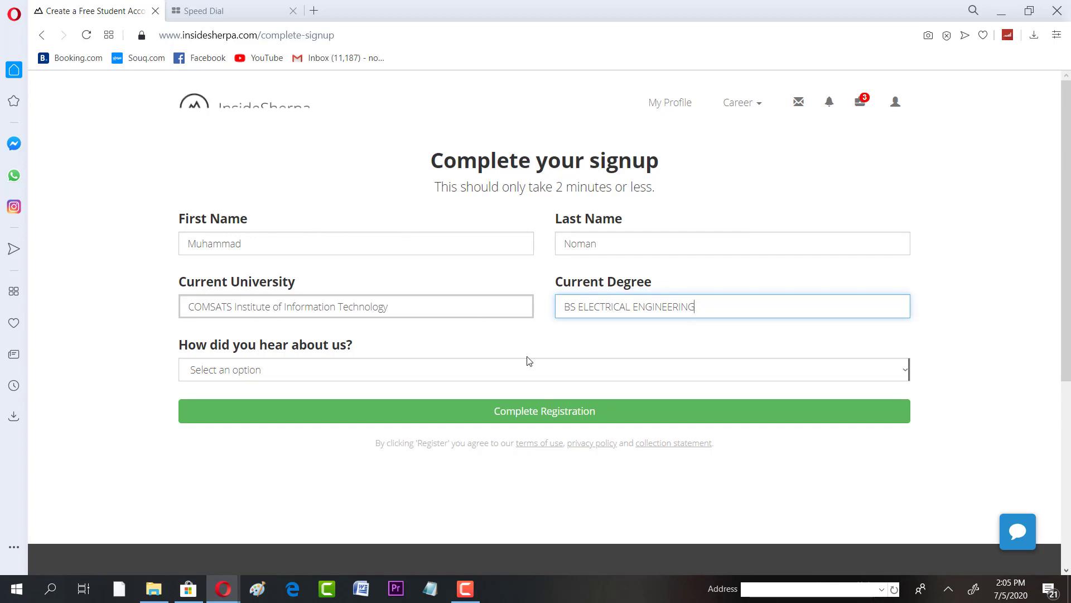
Choose Friend as how you heard about InsideSherpa.
left_click(541, 369)
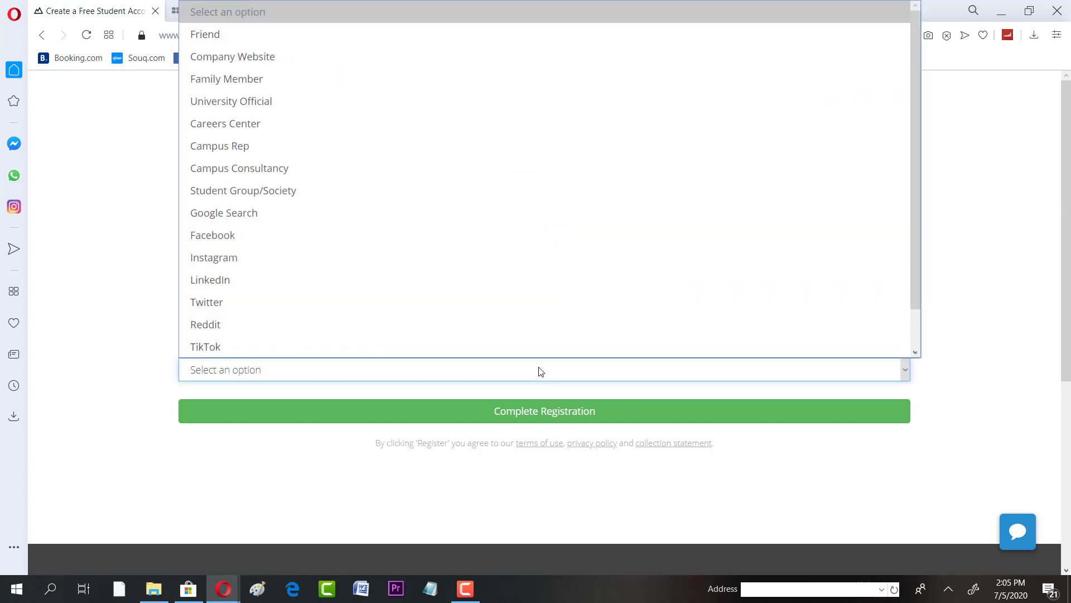
mouse_move(395, 131)
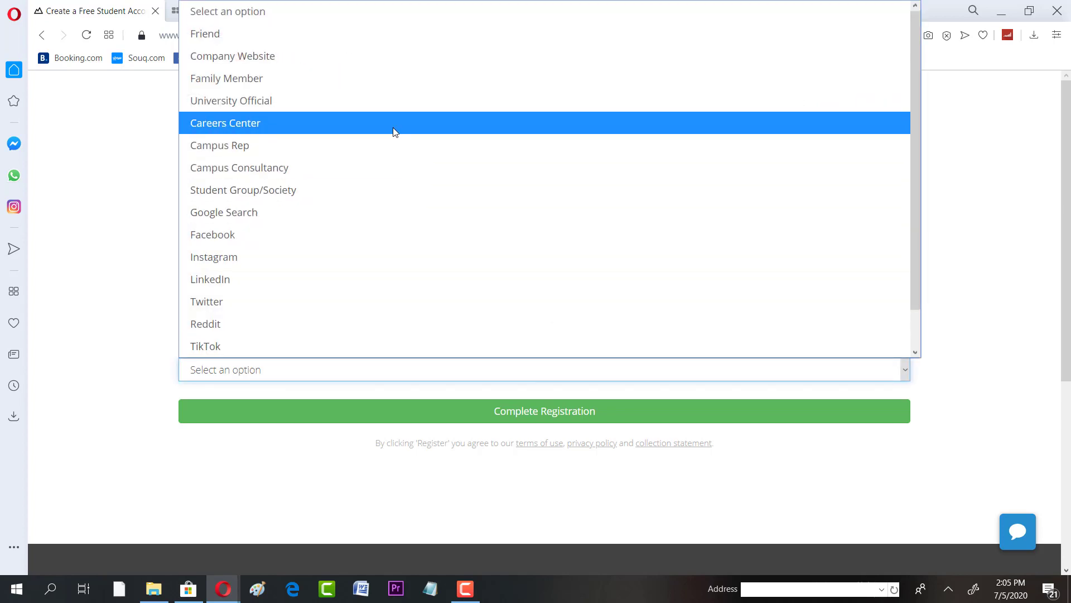
mouse_move(345, 33)
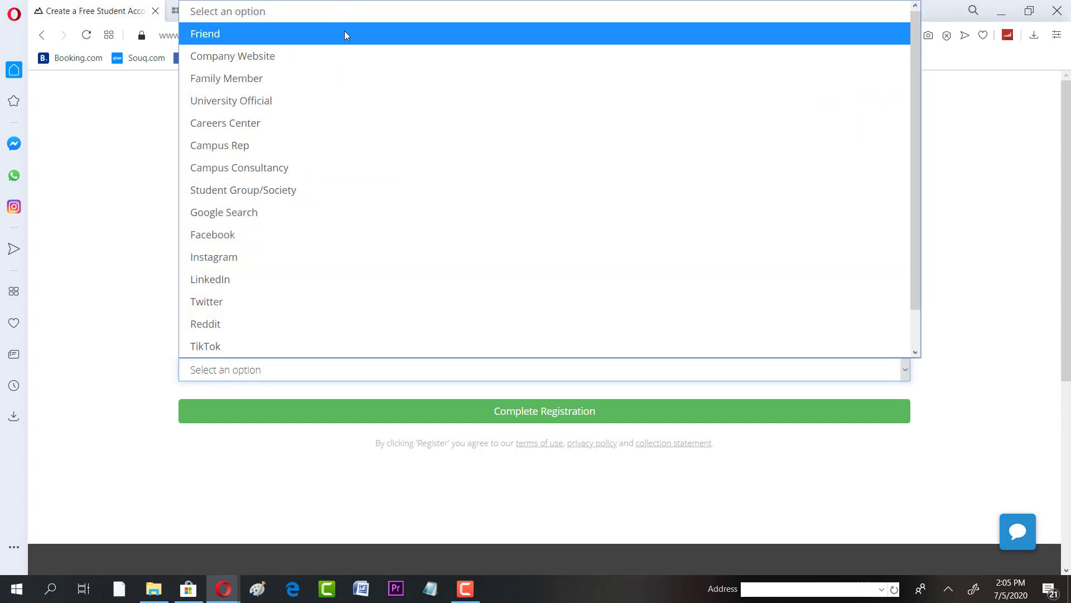
left_click(205, 33)
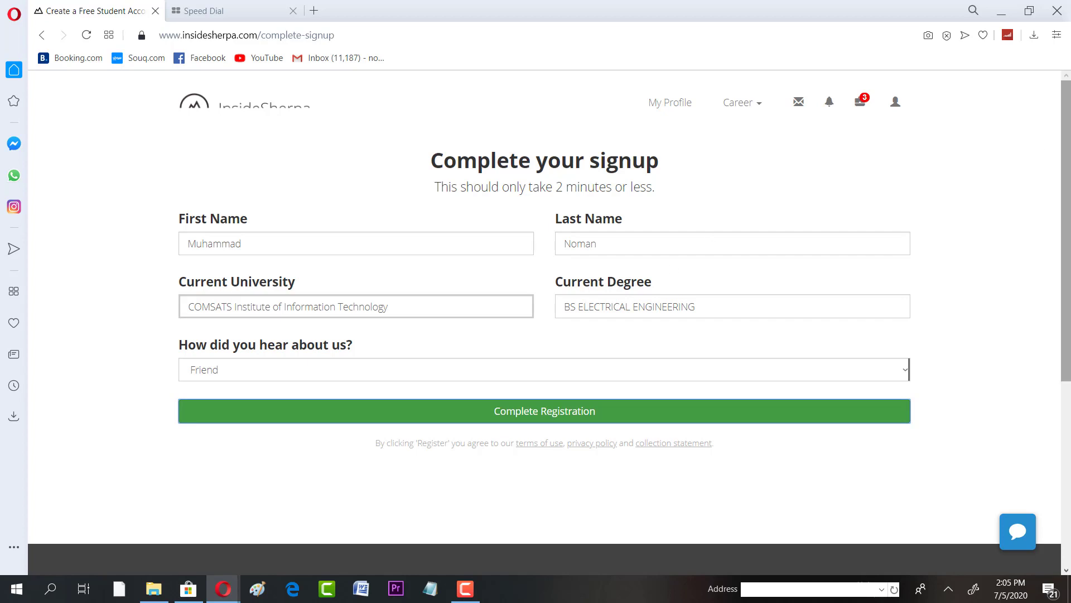
scroll("down", 3)
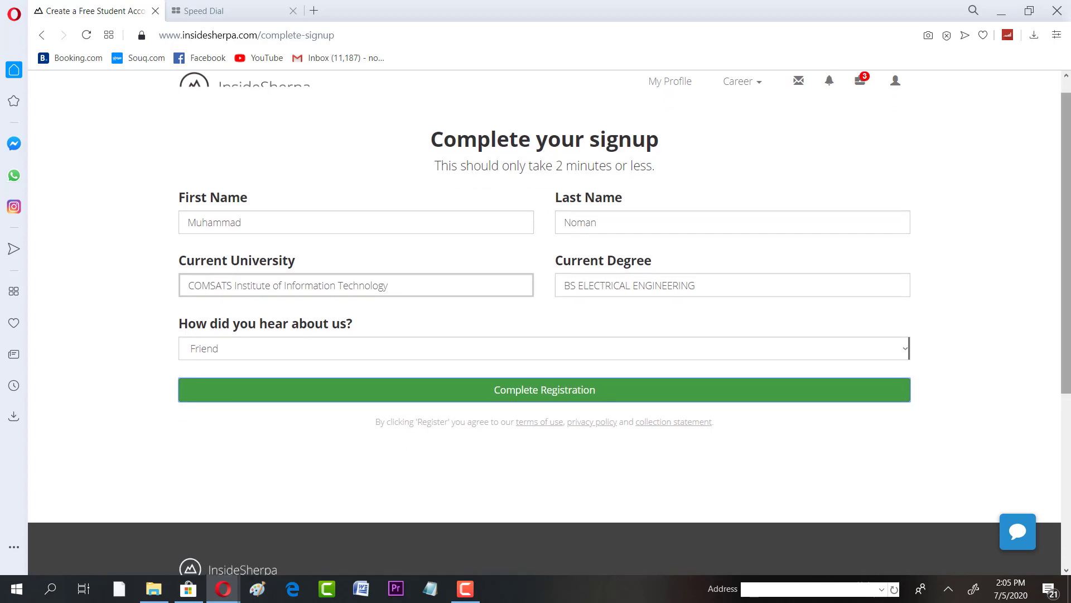
Submit Complete Registration to reach the welcome onboarding questionnaire.
left_click(544, 390)
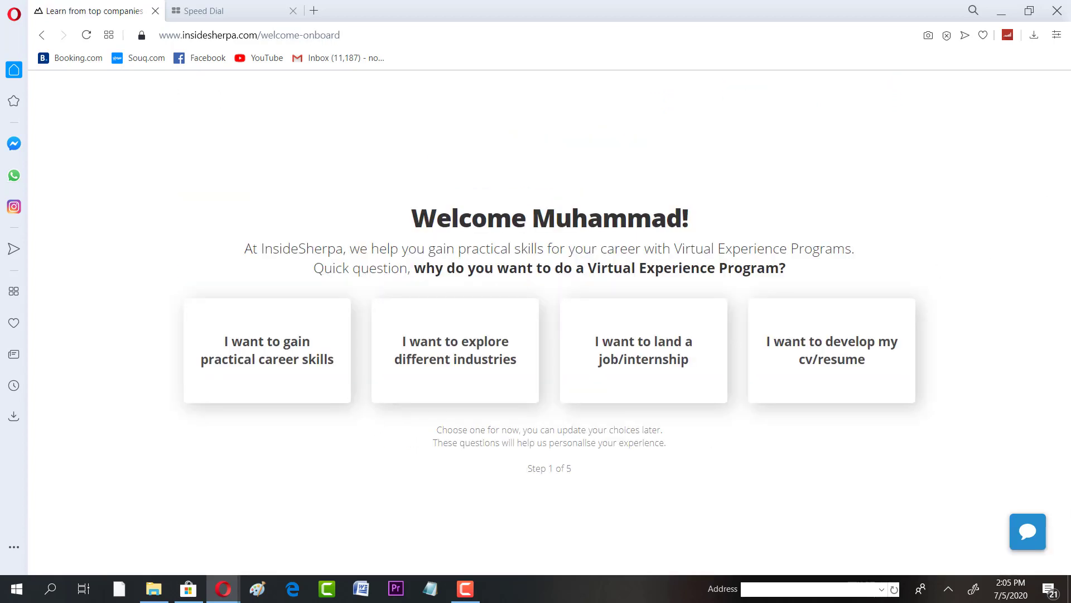
mouse_move(928, 228)
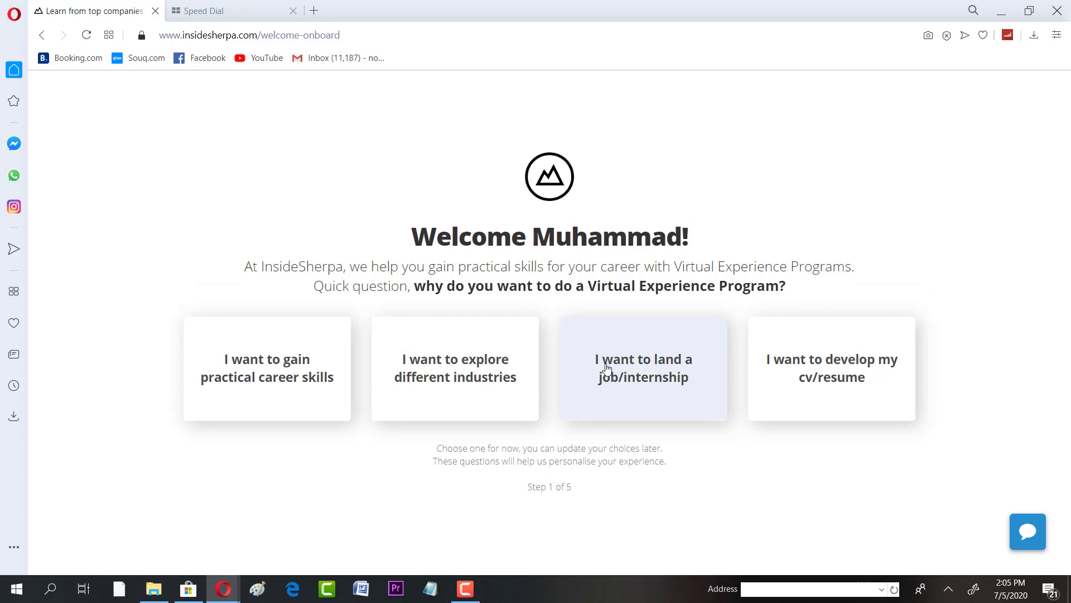
mouse_move(678, 382)
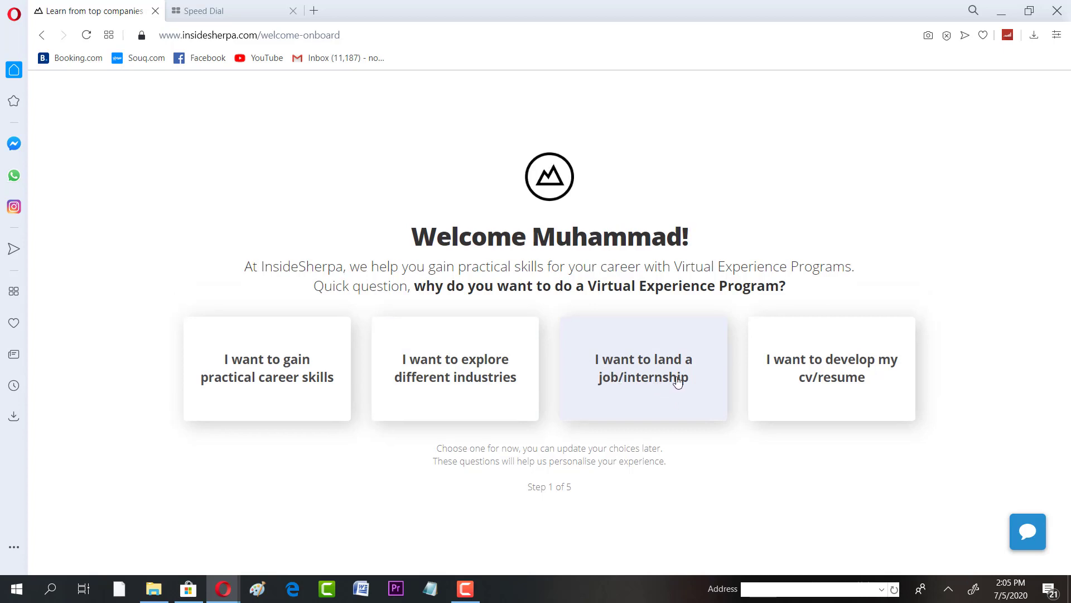
mouse_move(765, 481)
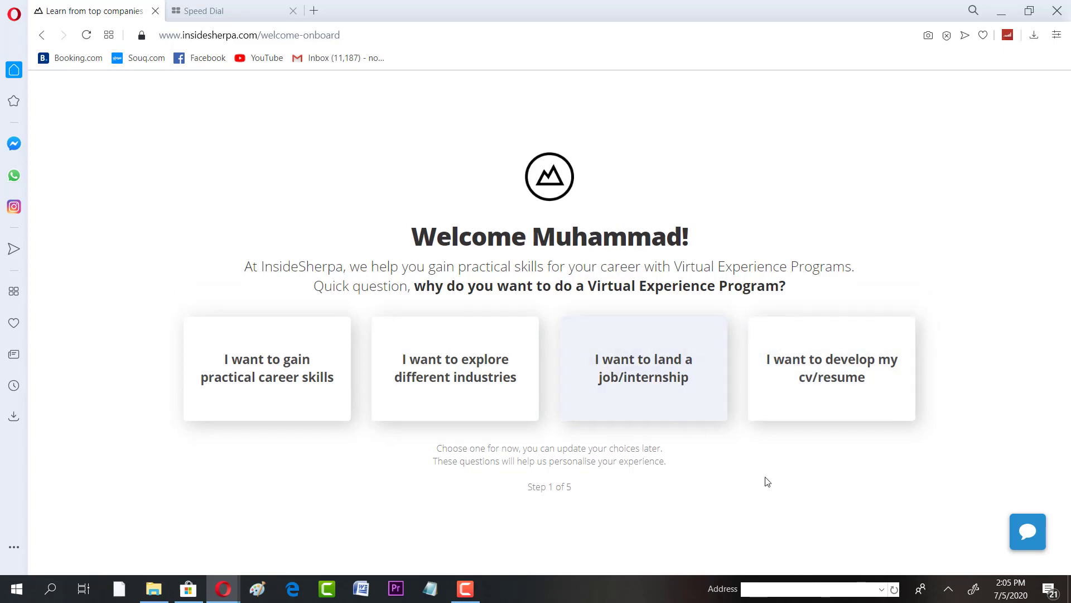
mouse_move(606, 369)
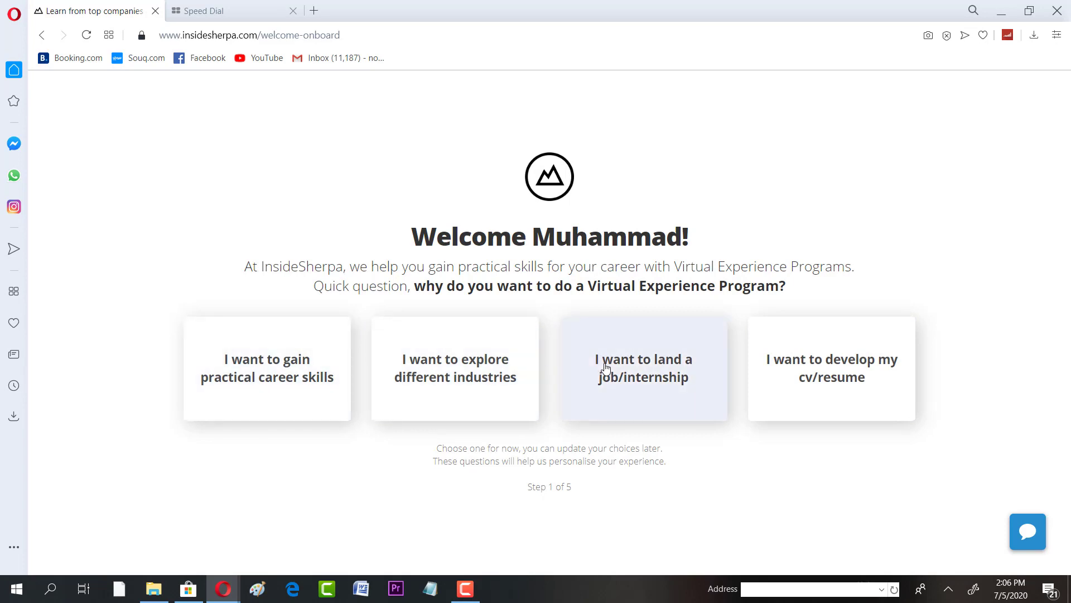
Answer landing a job/internship as the reason and Computer Science/IT as degree type, then continue.
left_click(644, 368)
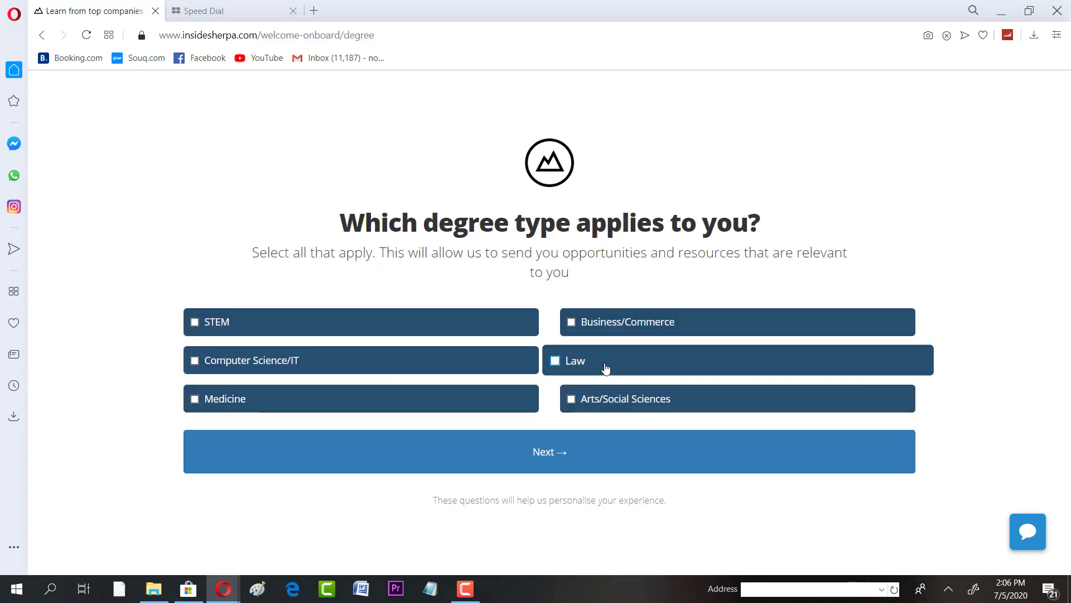
left_click(195, 360)
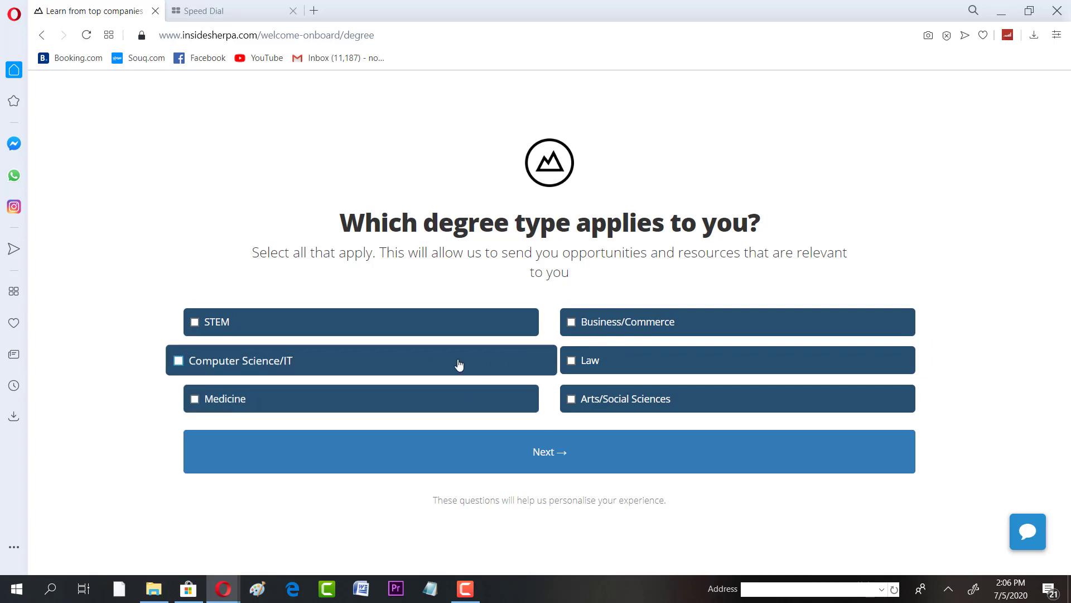
left_click(195, 361)
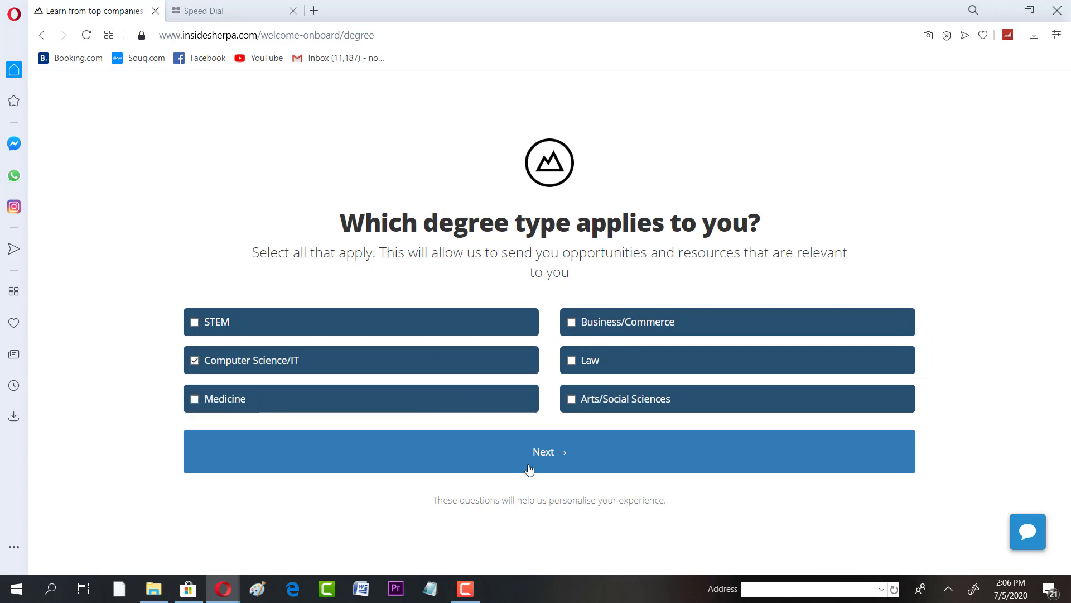
left_click(549, 450)
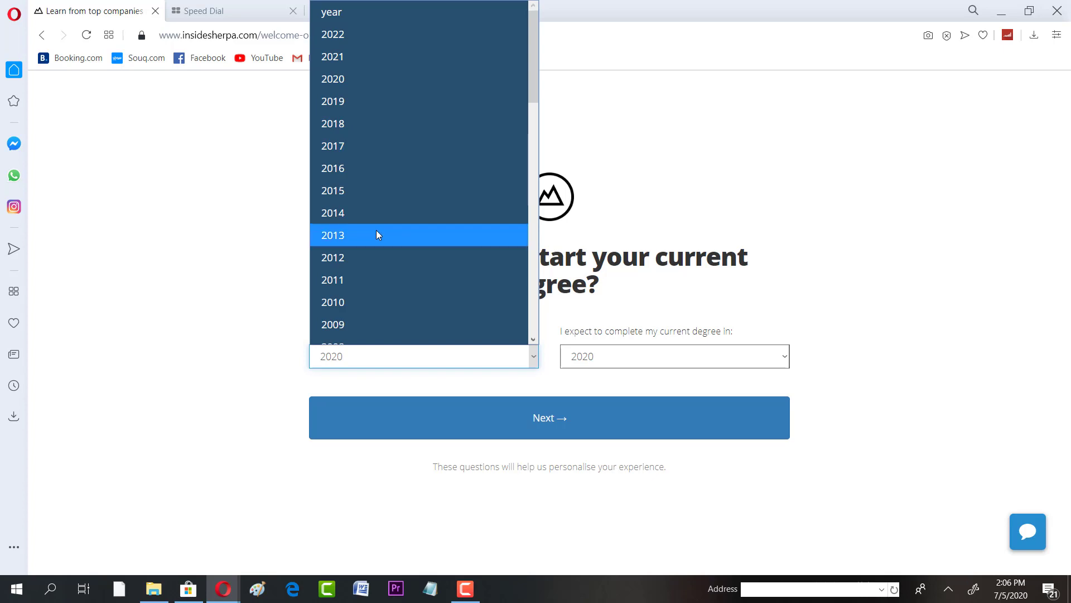
Settle the degree start year on 2017 after trying 2013 and 2016, then answer gender as Male.
left_click(332, 235)
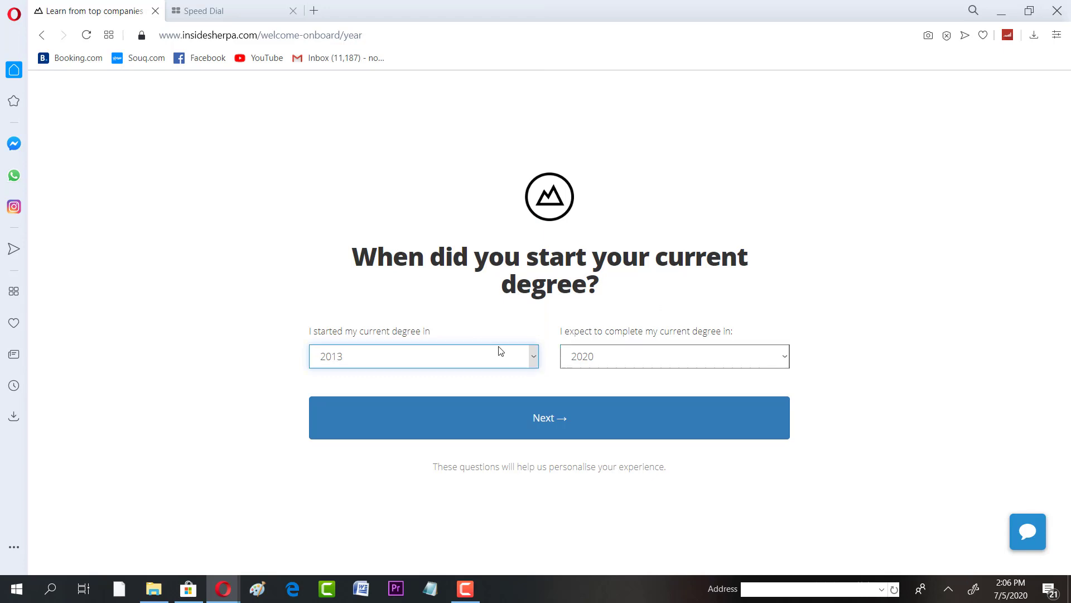
left_click(424, 356)
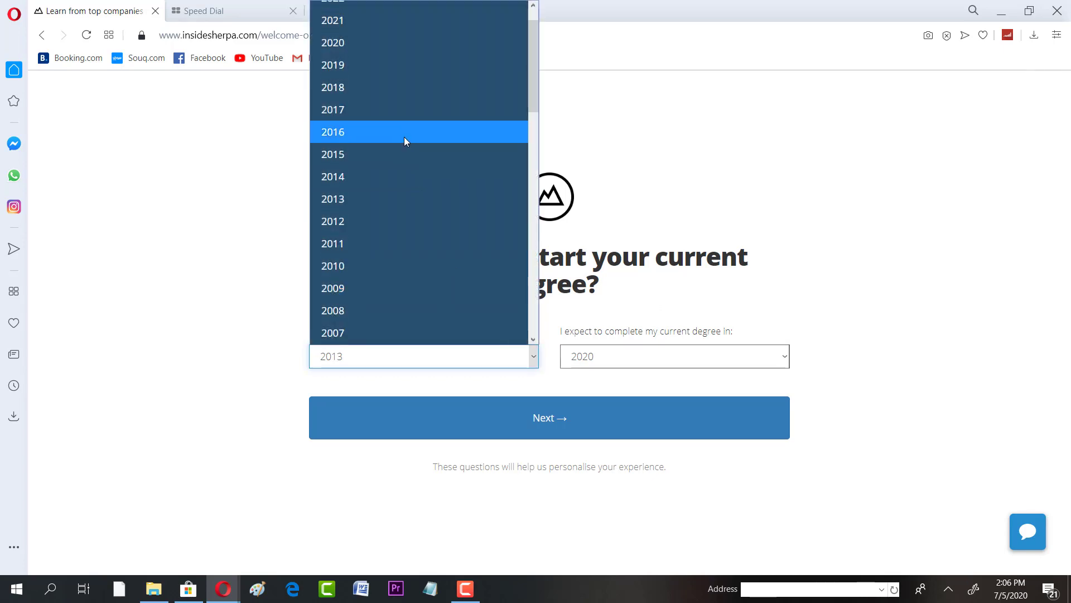
left_click(332, 132)
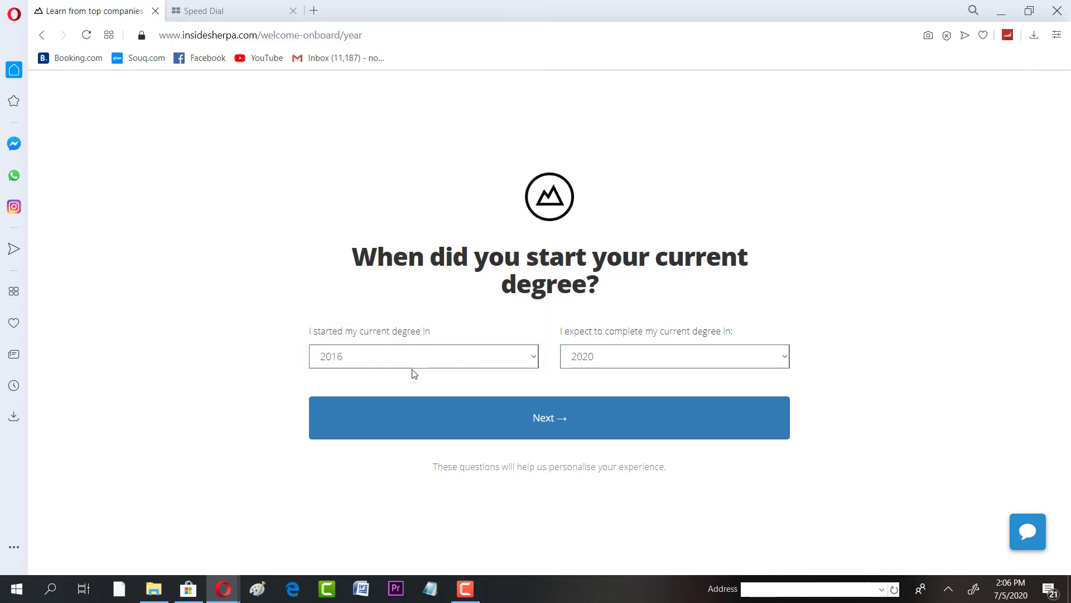
left_click(424, 356)
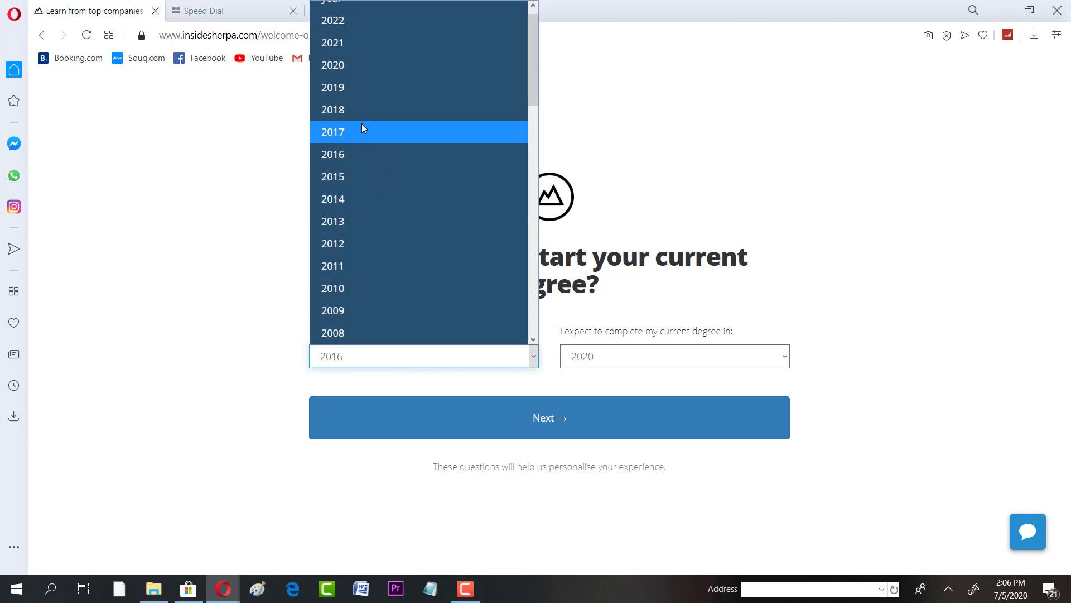
mouse_move(375, 161)
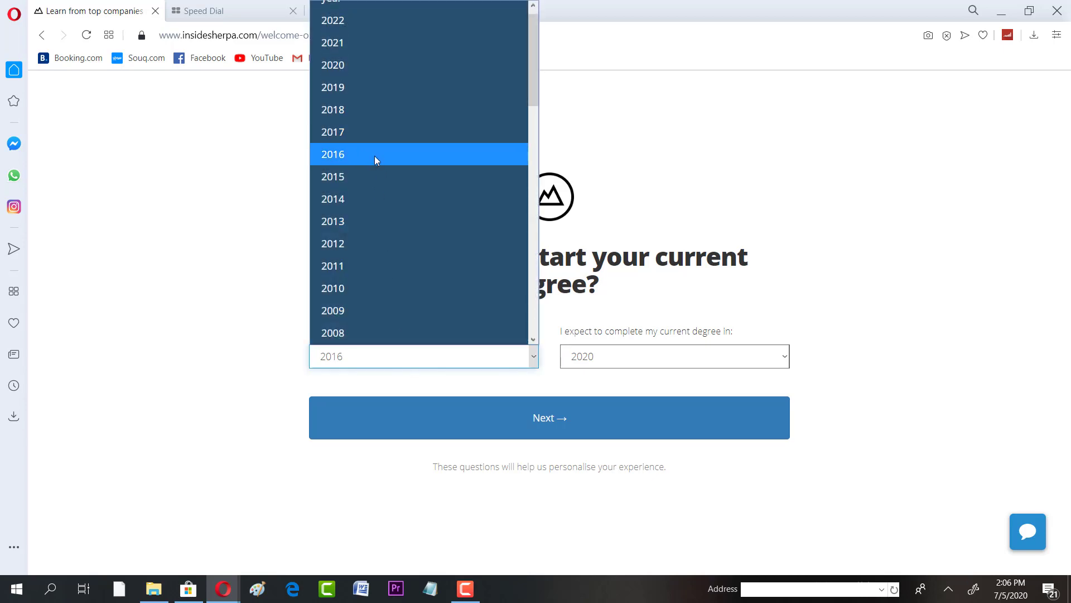
left_click(333, 154)
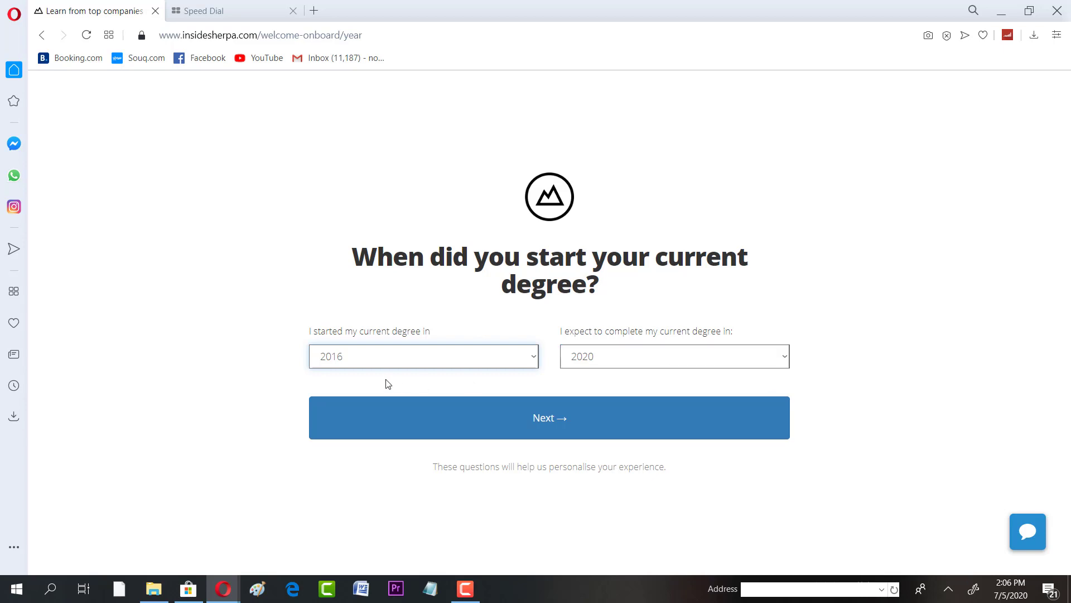
left_click(424, 357)
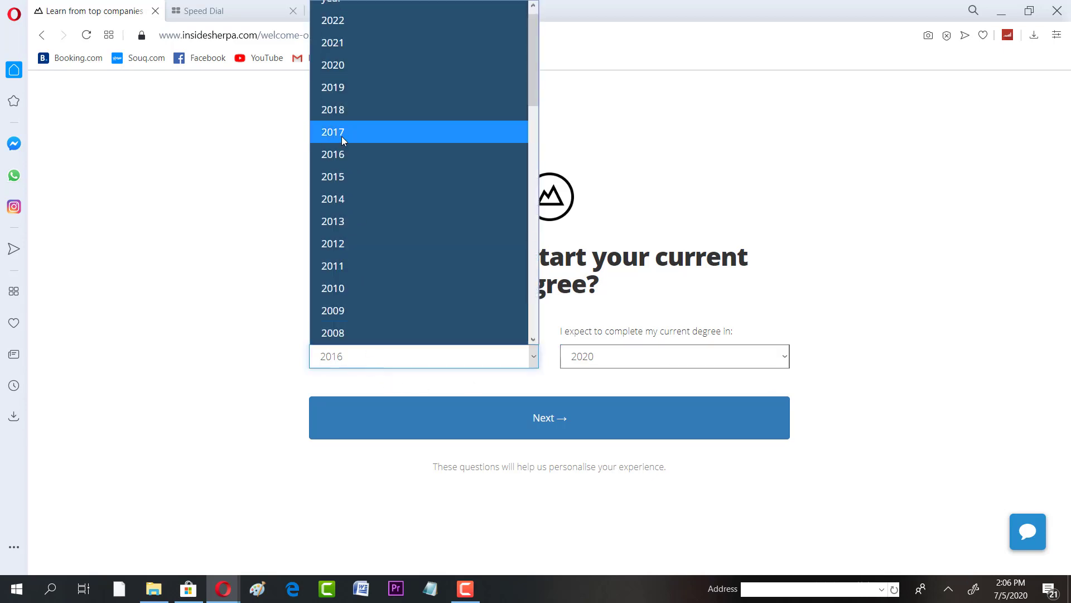
left_click(333, 132)
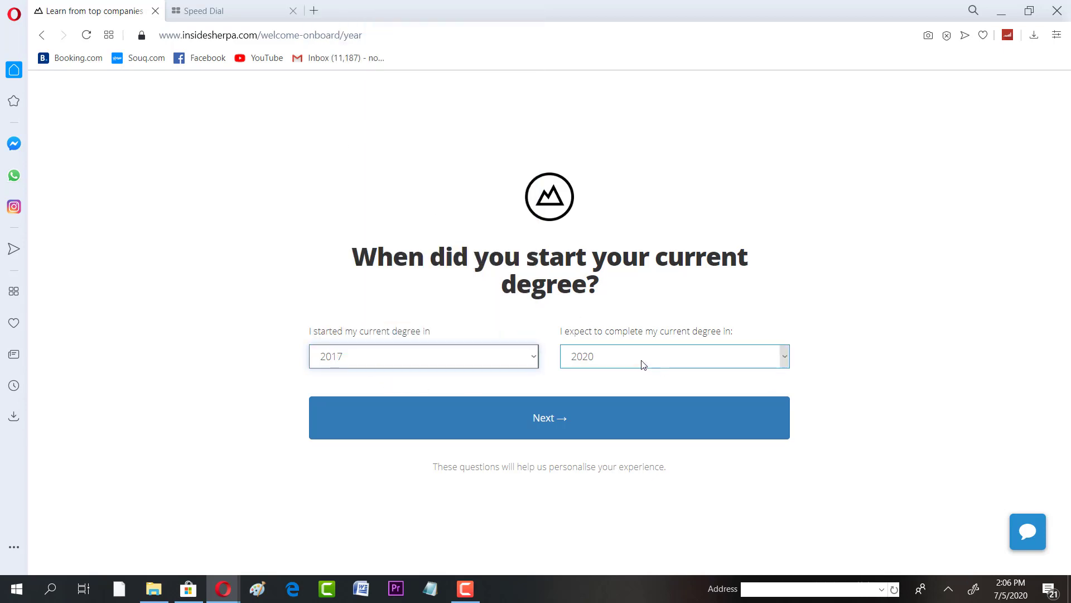
left_click(674, 356)
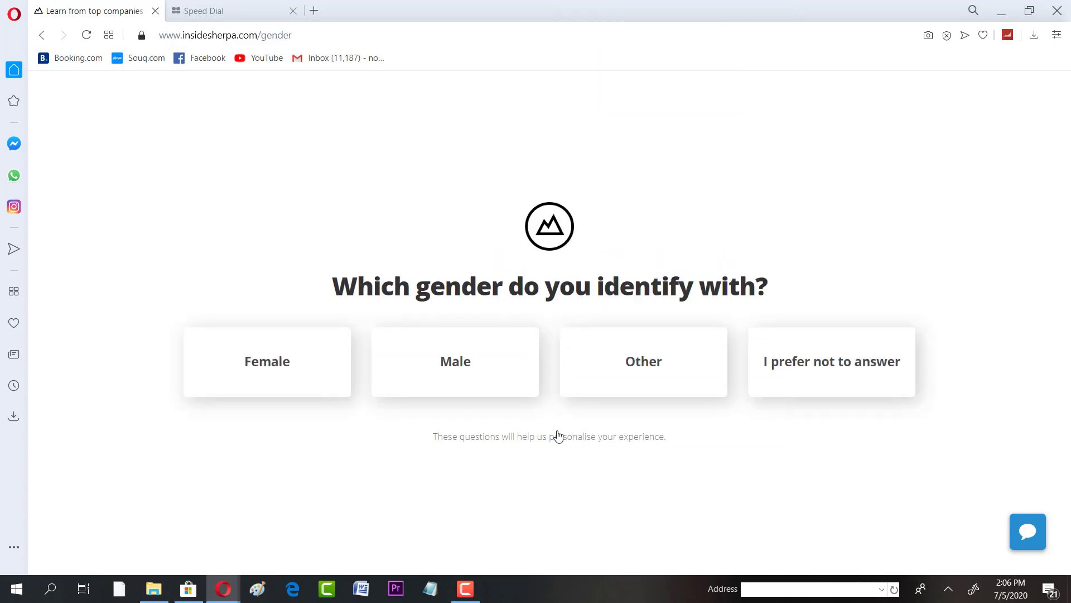
mouse_move(463, 375)
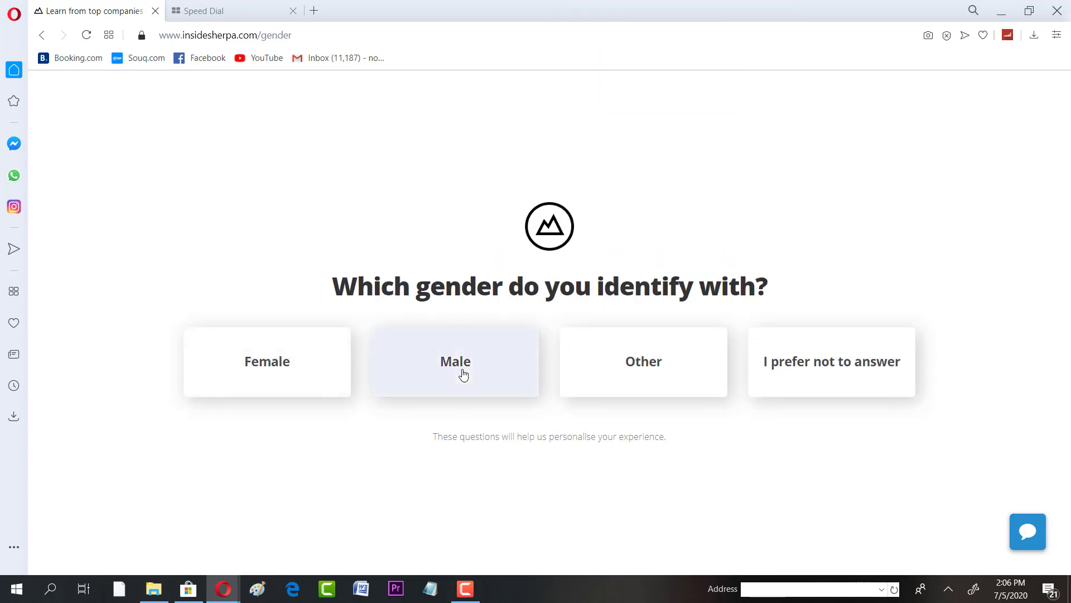
left_click(455, 361)
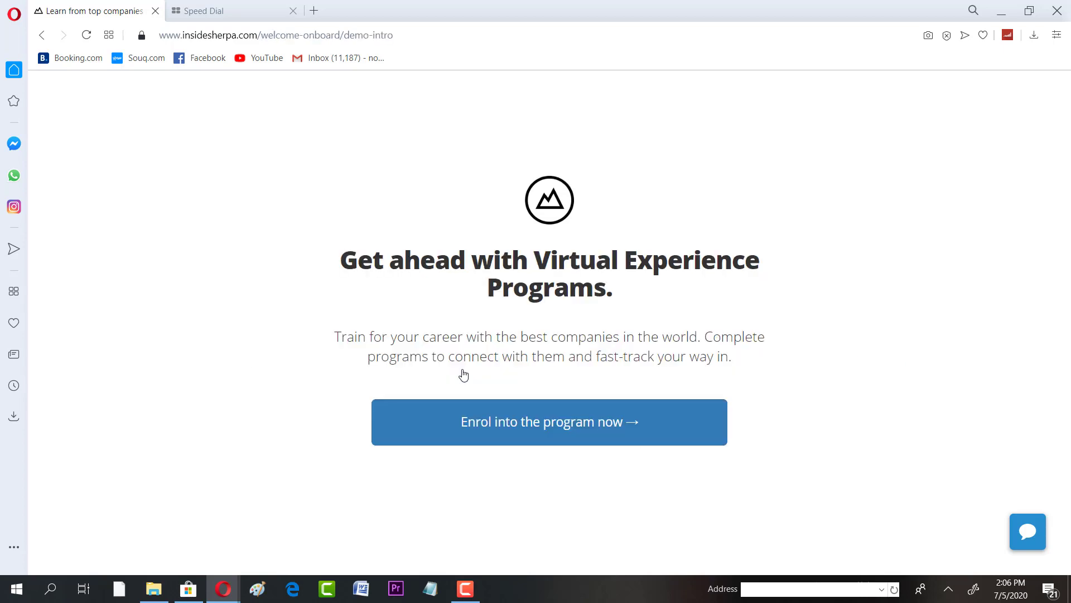
Enrol into the Microsoft Engineering virtual internship program.
left_click(549, 422)
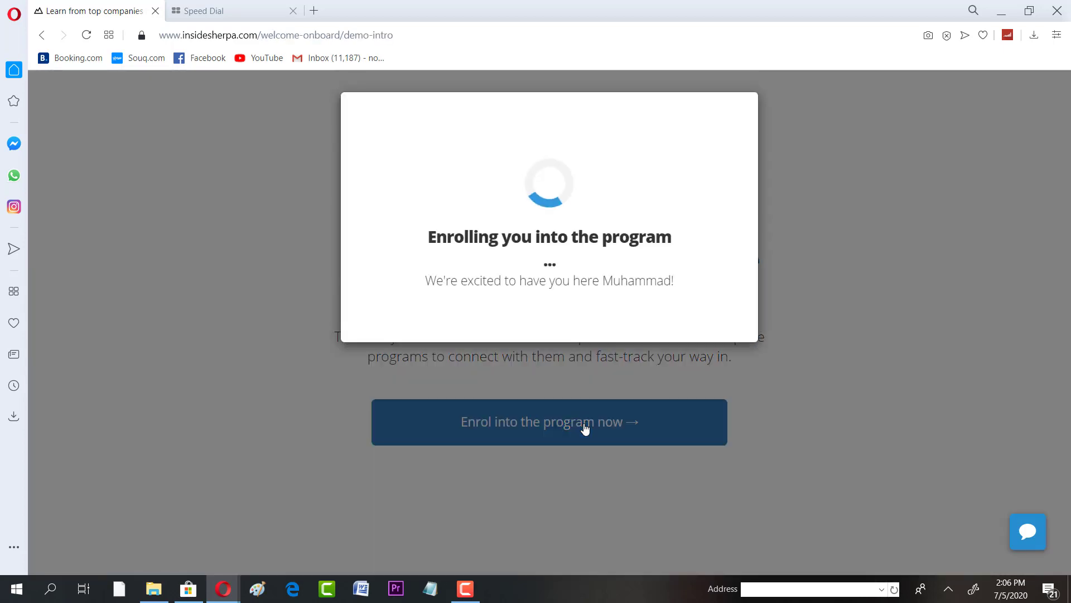
left_click(549, 421)
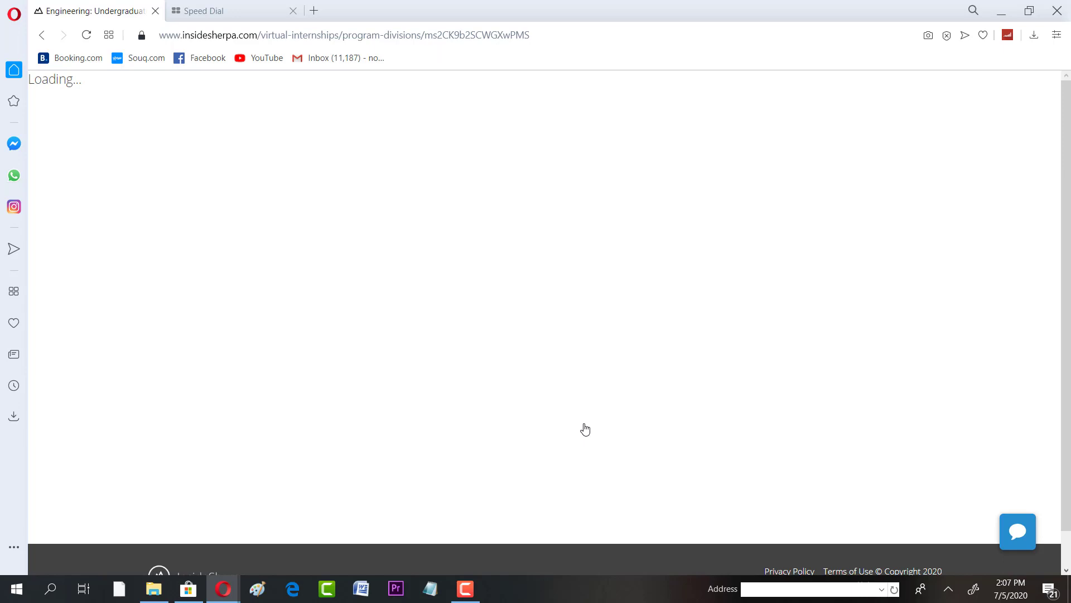
mouse_move(395, 309)
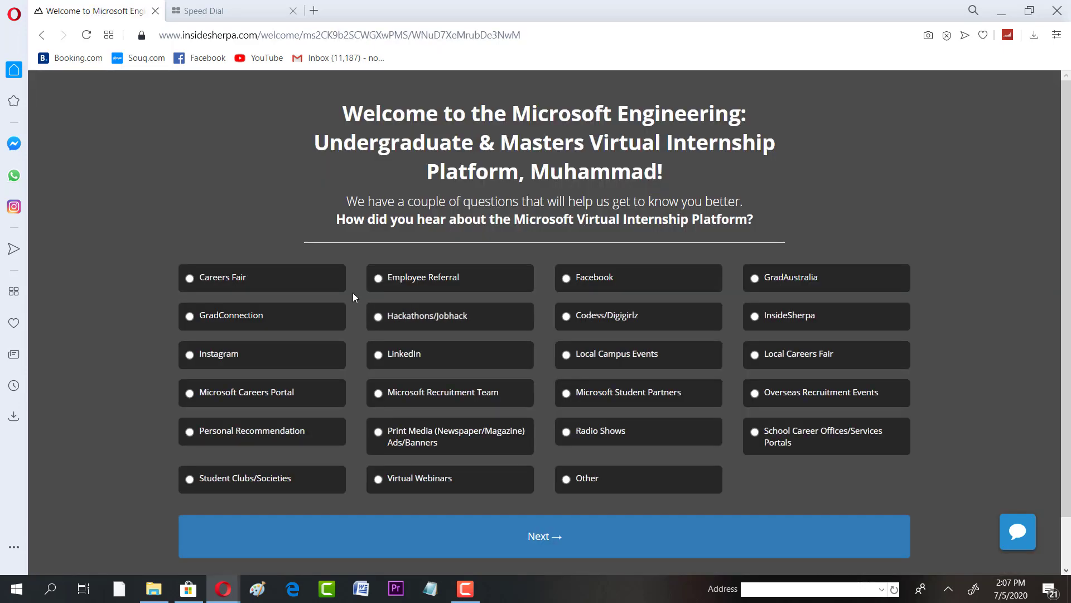
Mark LinkedIn as where you heard about the Microsoft Virtual Internship Platform.
left_click(377, 316)
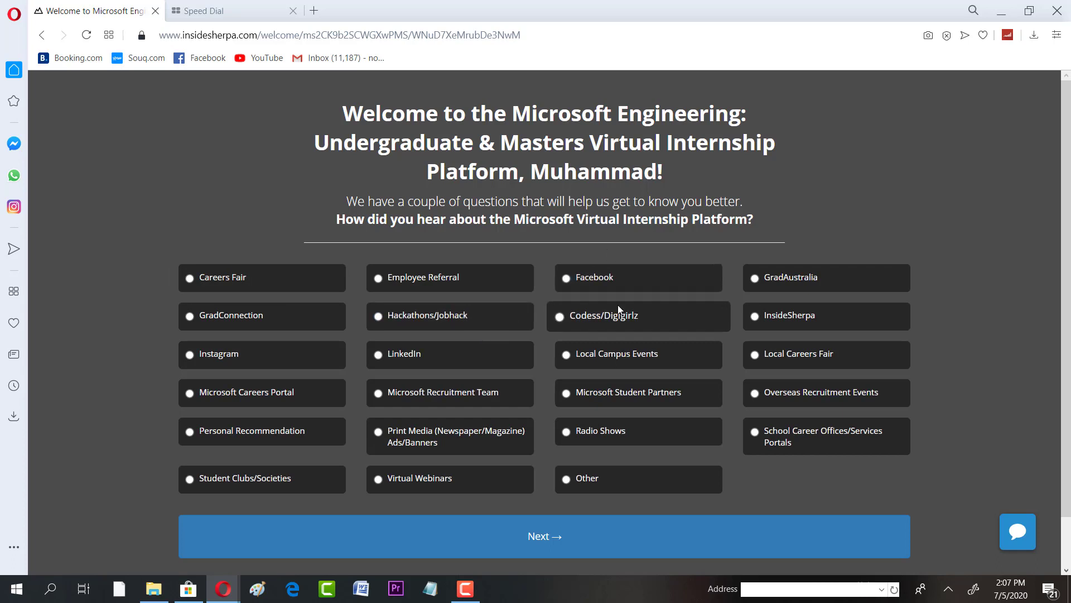
left_click(373, 354)
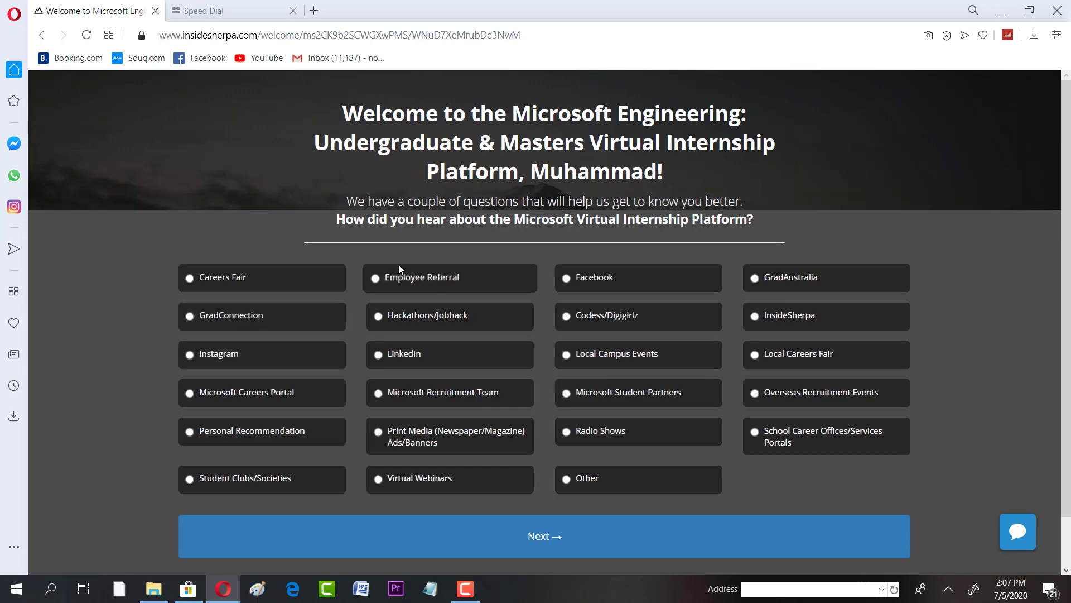
left_click(371, 479)
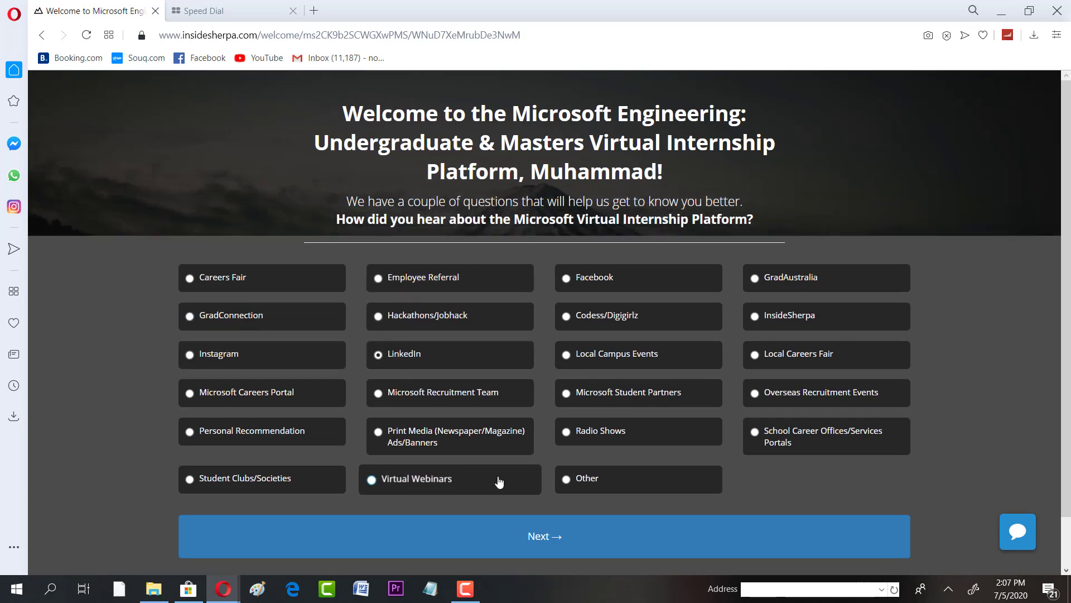
Submit the referral answer and pick building skills to fast-track a Microsoft career as your interest.
left_click(545, 535)
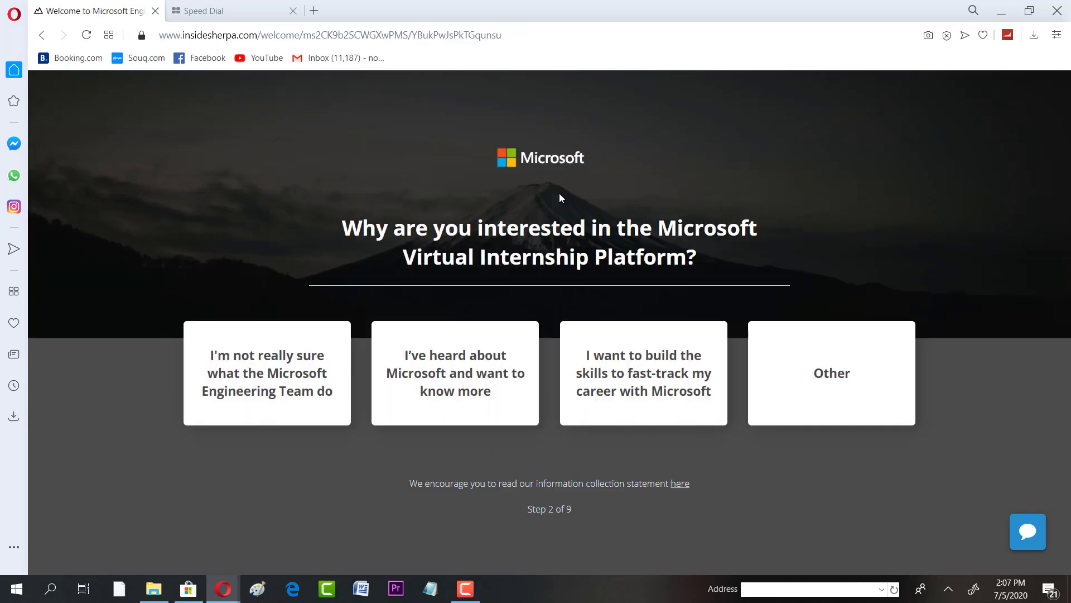
mouse_move(246, 387)
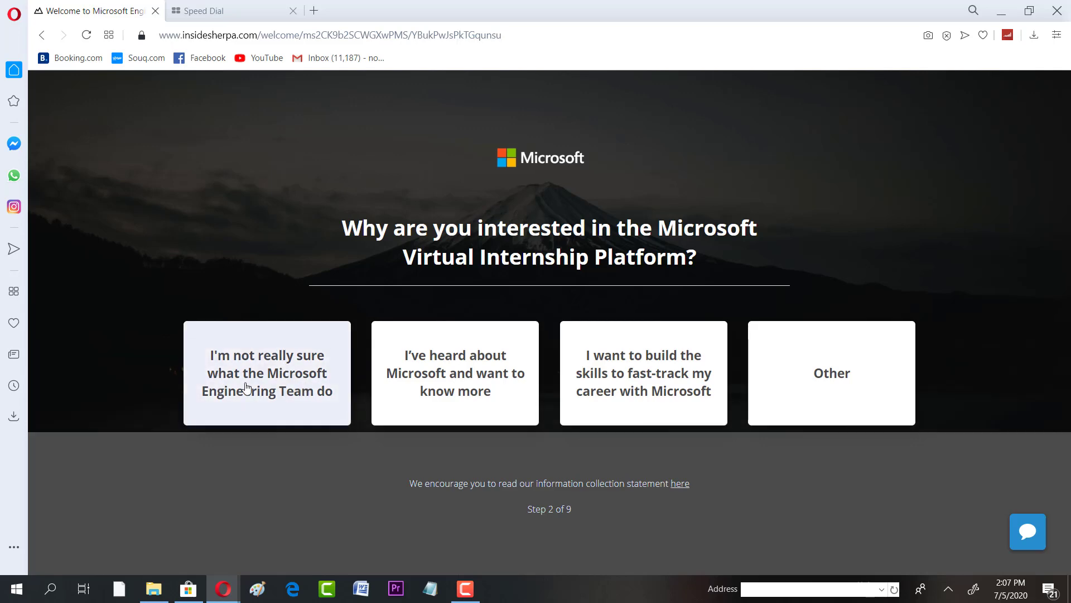
mouse_move(433, 377)
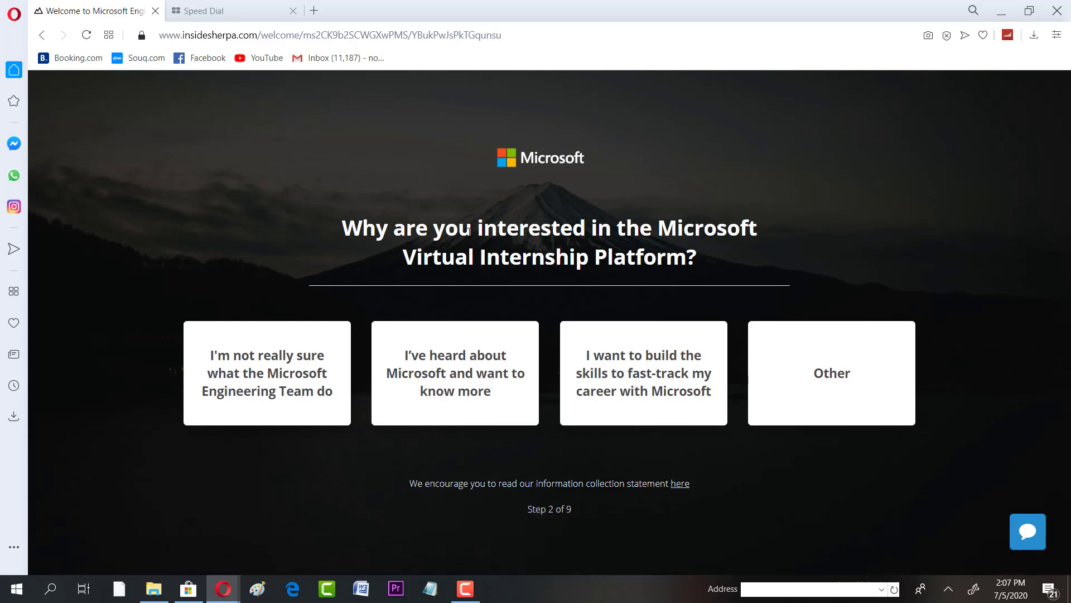
mouse_move(298, 407)
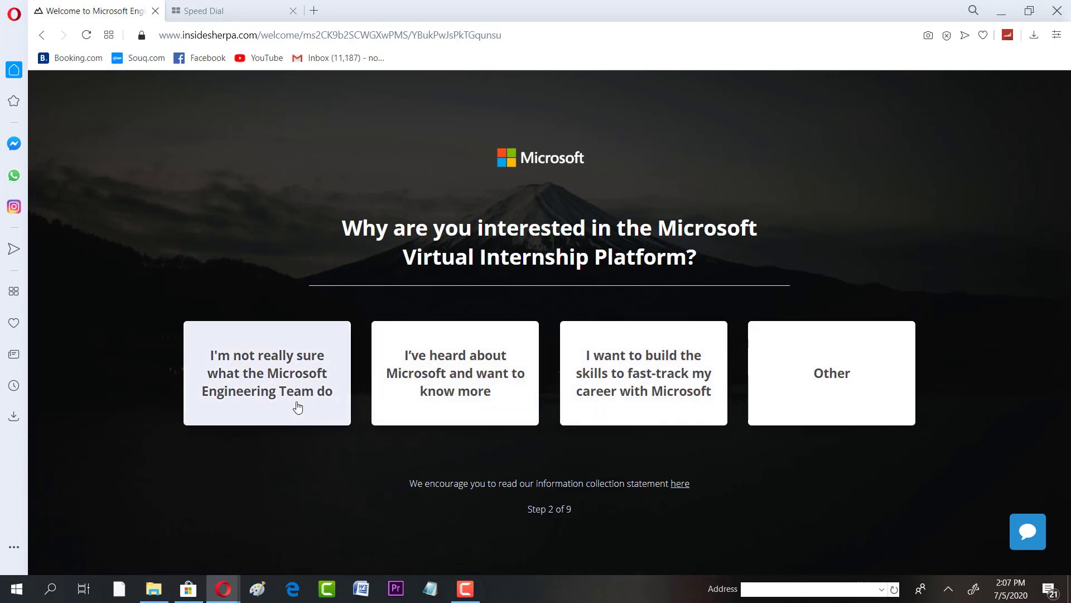
mouse_move(426, 377)
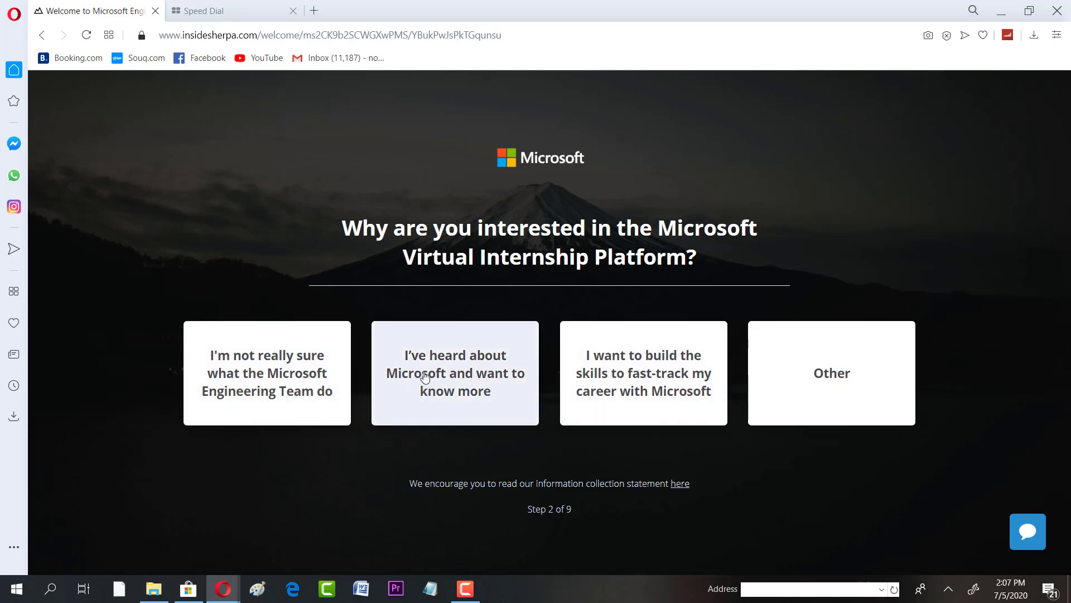
mouse_move(503, 388)
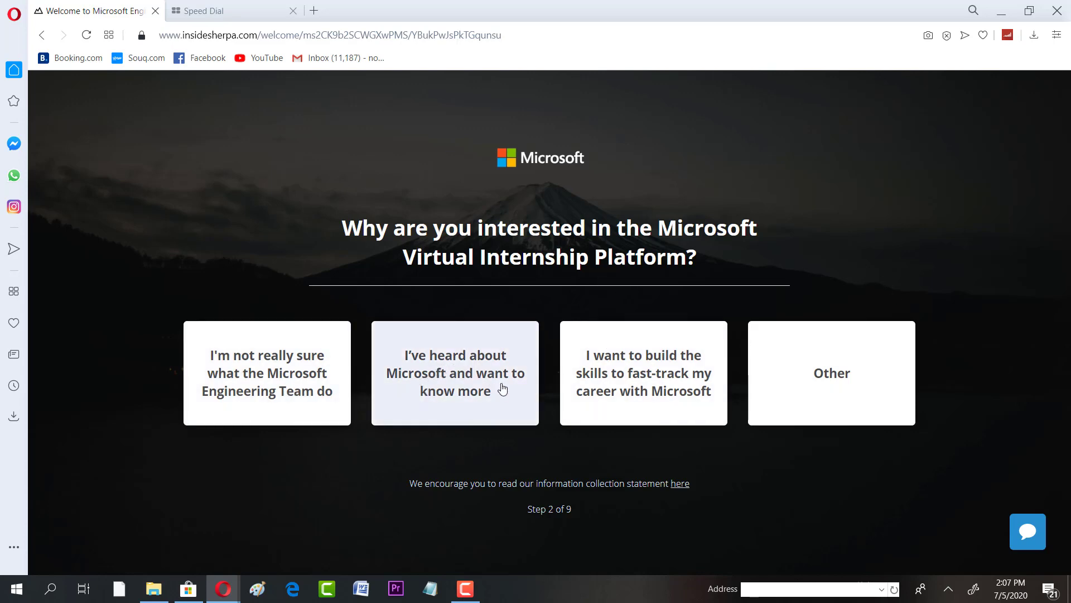
mouse_move(660, 364)
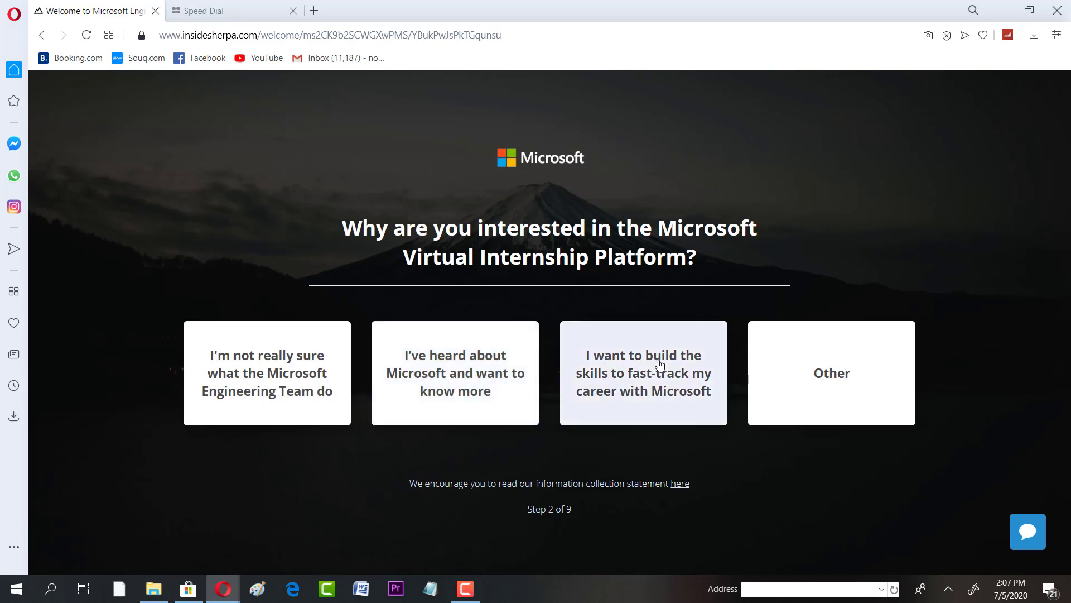
left_click(642, 373)
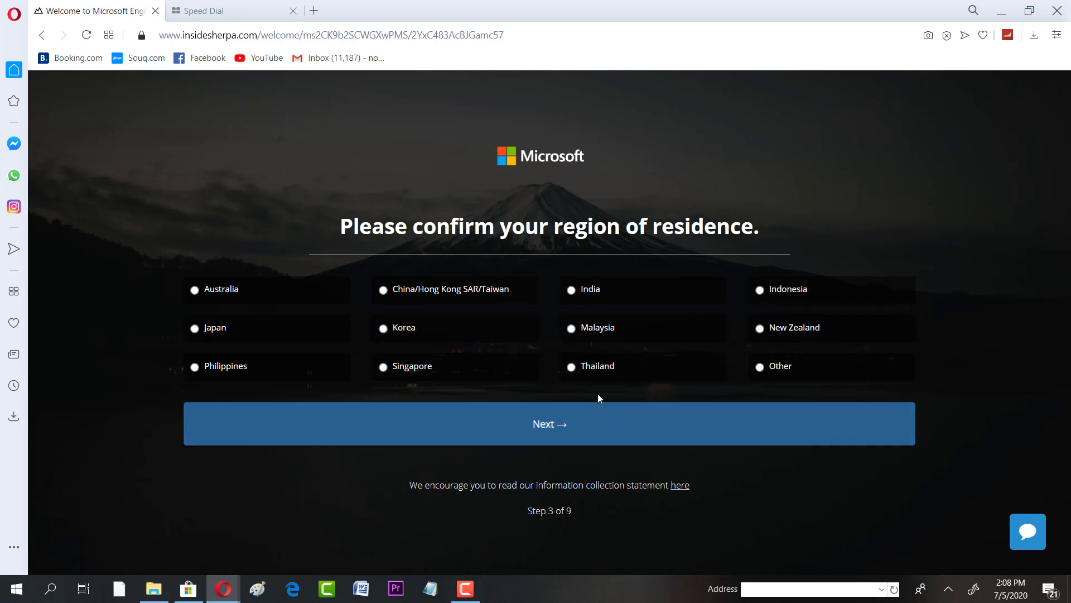
mouse_move(750, 359)
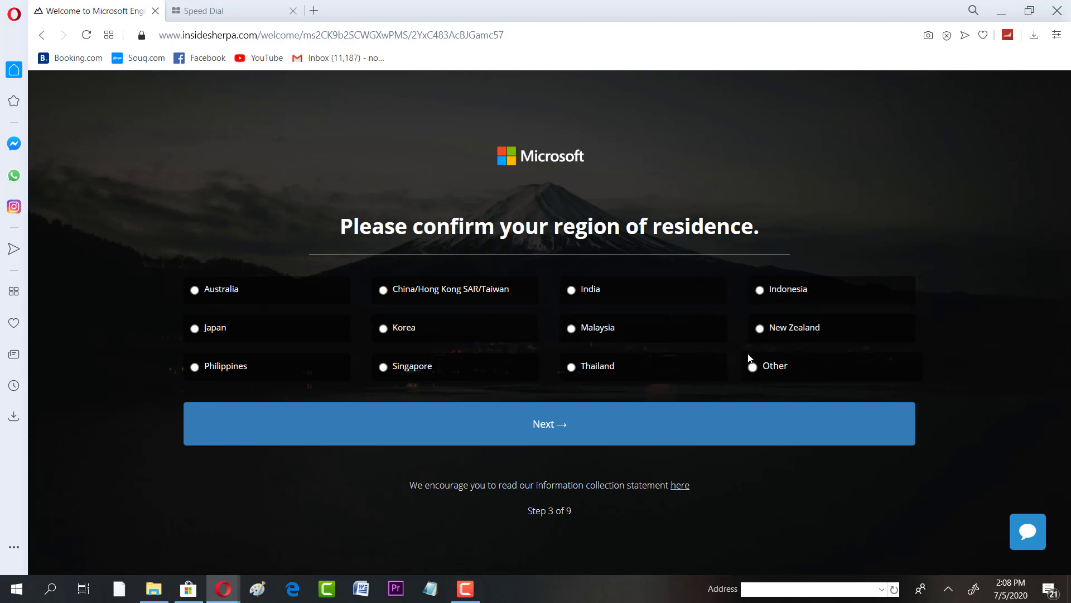
mouse_move(771, 368)
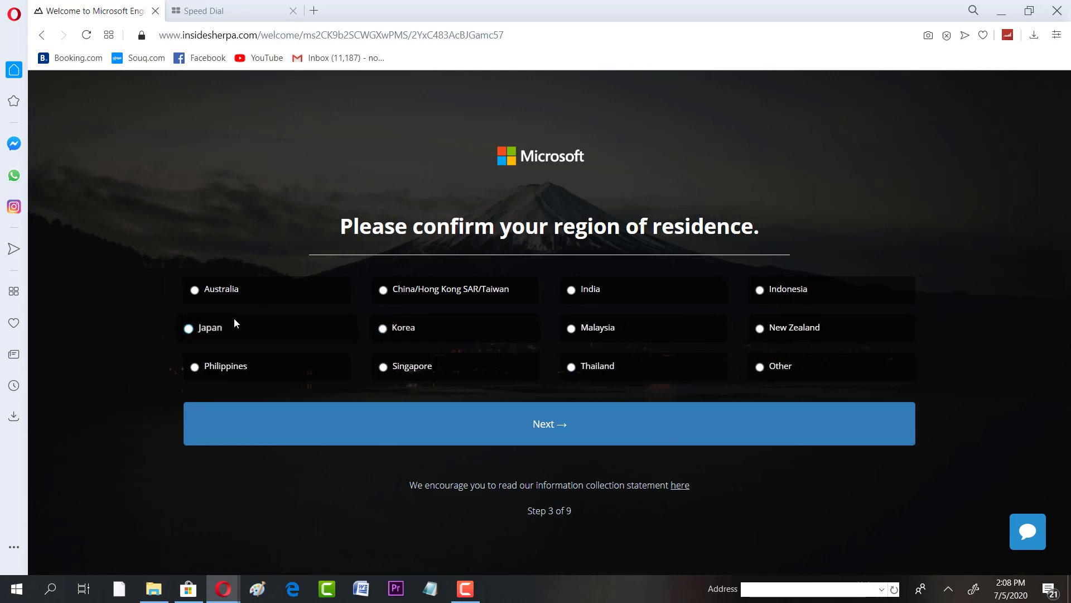
Choose Other as region of residence and tick Other as a country with working rights.
left_click(571, 290)
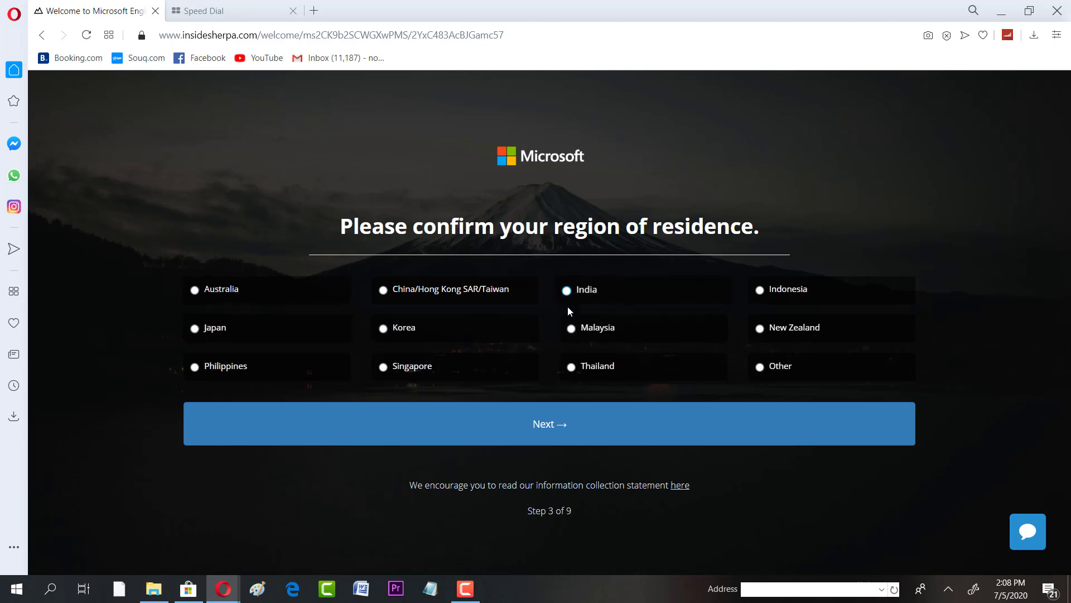
left_click(752, 366)
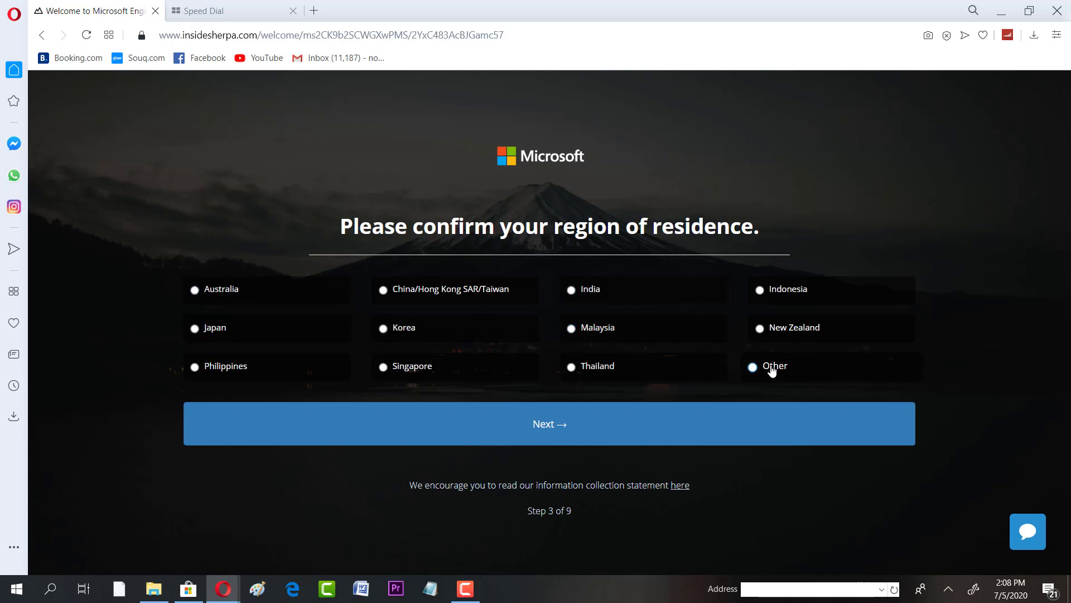
left_click(549, 424)
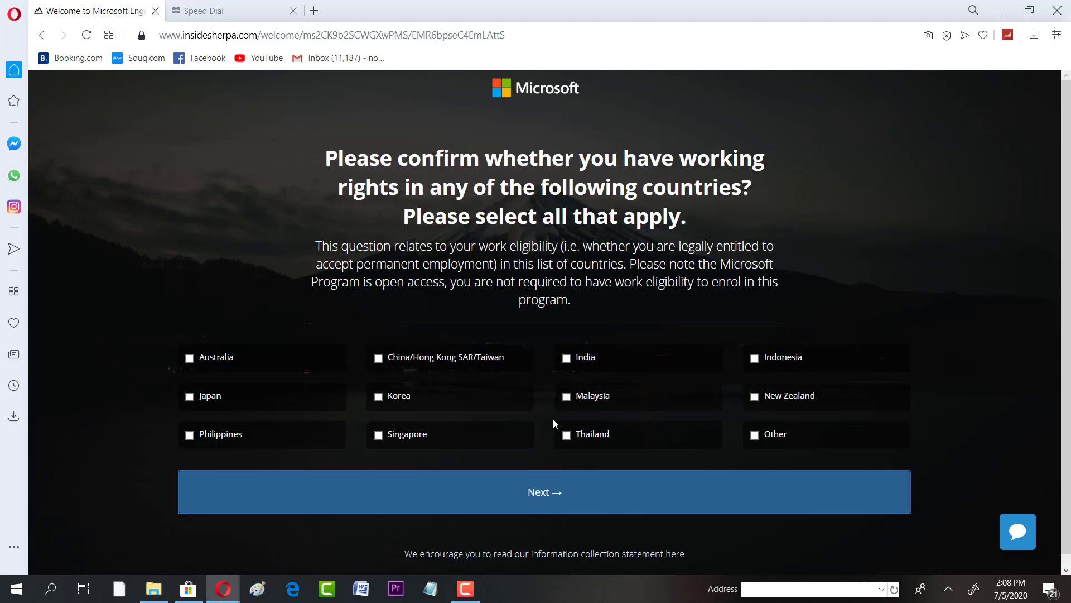
mouse_move(747, 431)
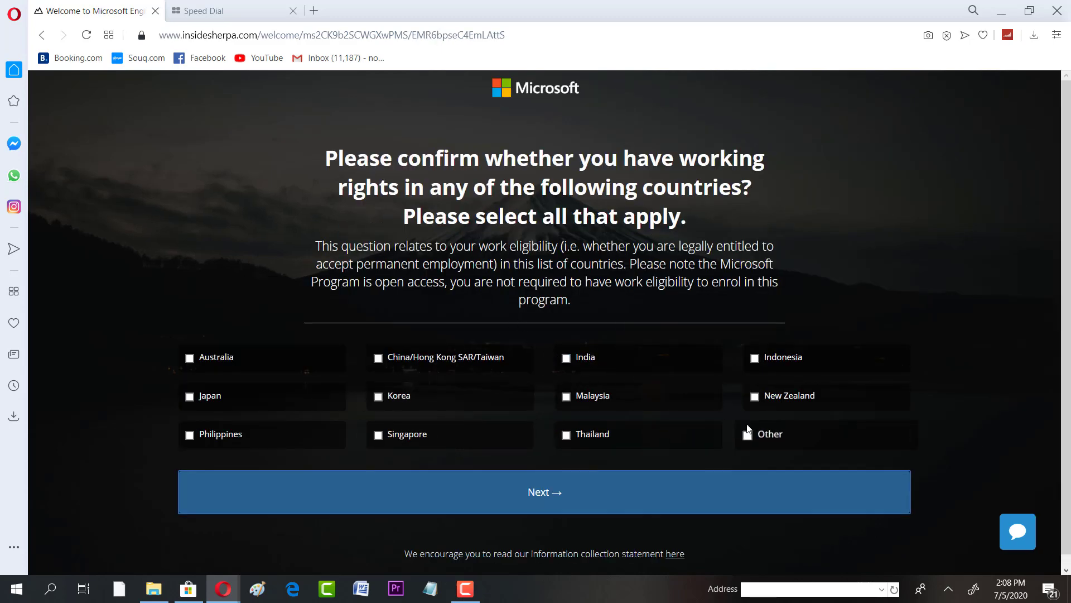
left_click(754, 434)
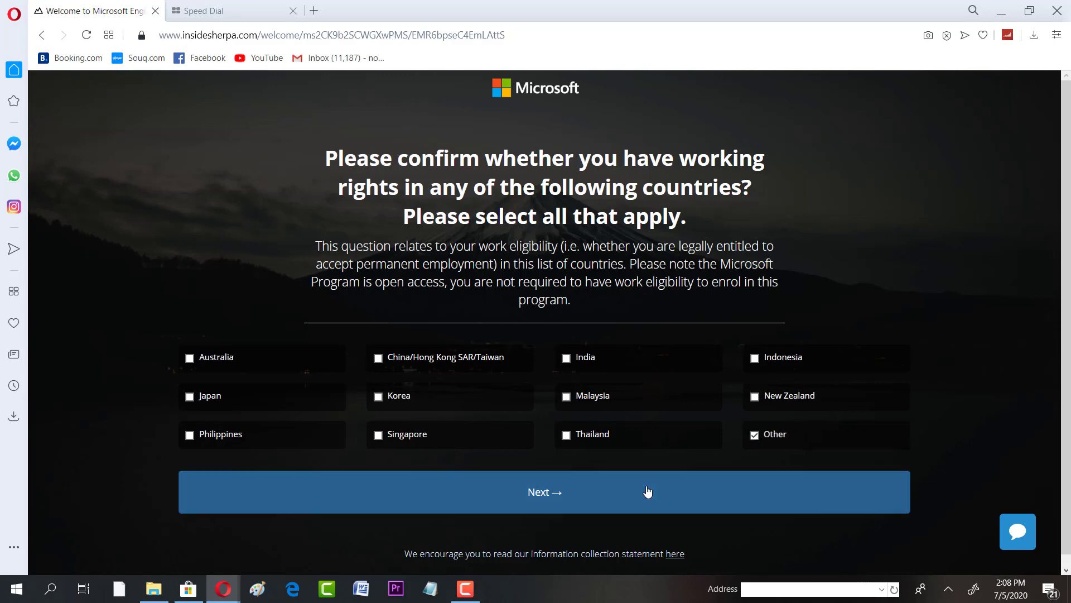
Continue past the working-rights and job-search questions, then rate Microsoft understanding 8 and likelihood to apply 6.
left_click(544, 492)
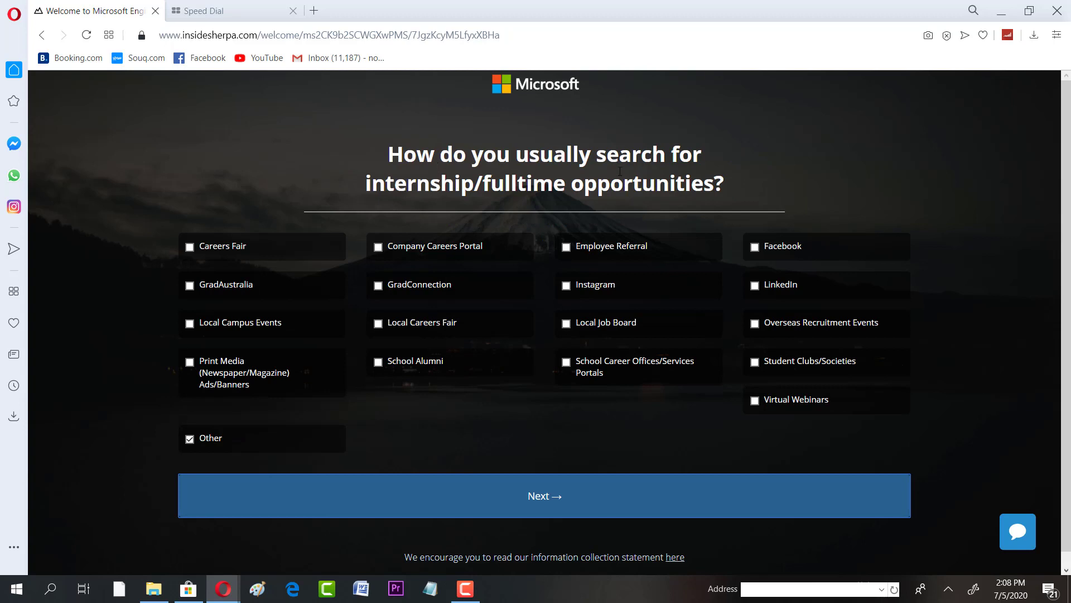
mouse_move(424, 364)
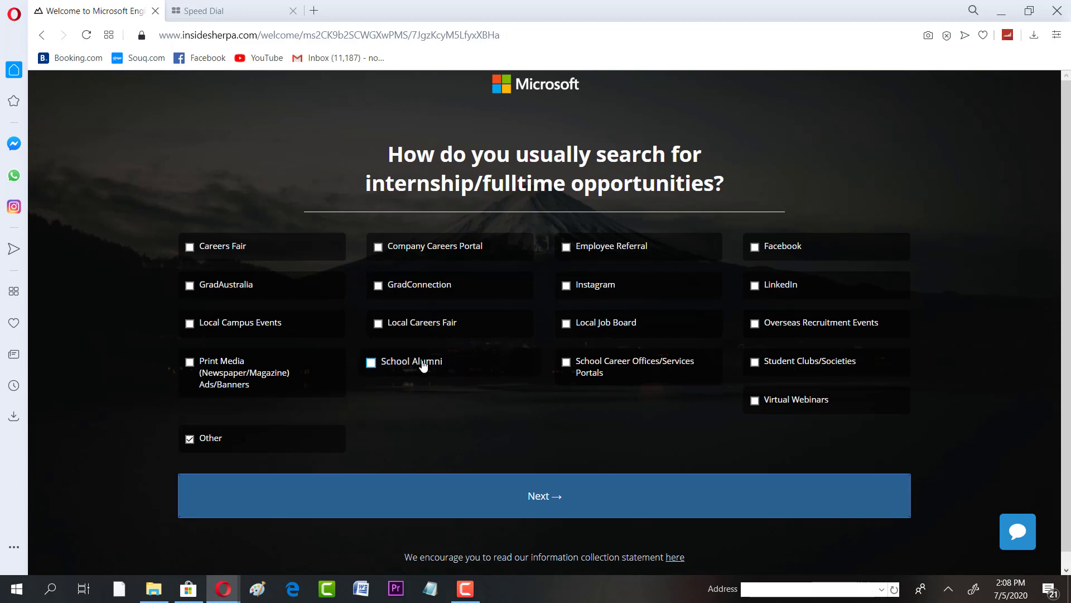
left_click(544, 495)
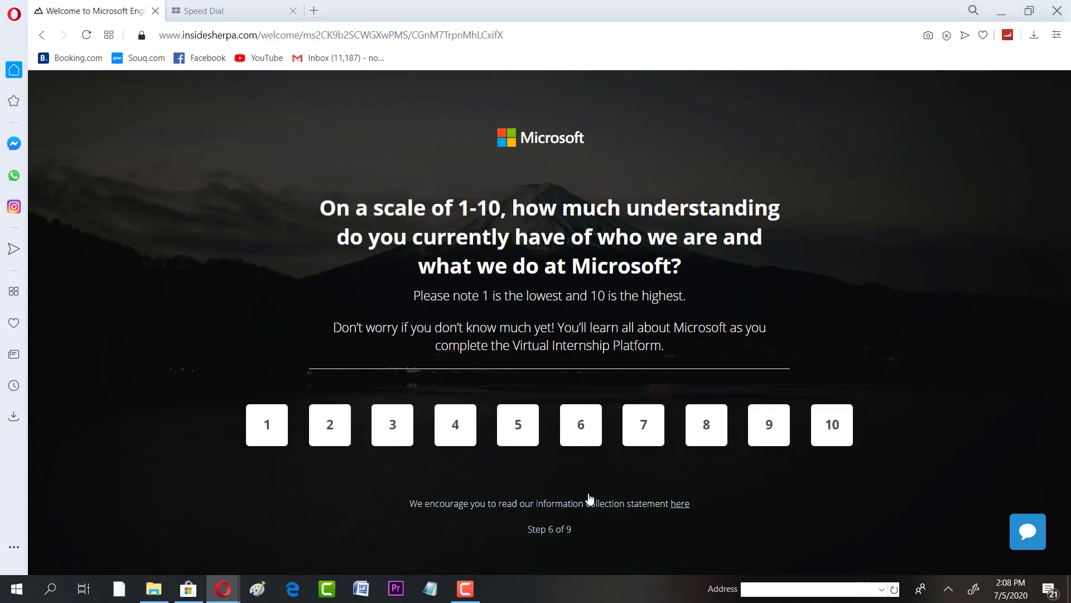
mouse_move(492, 315)
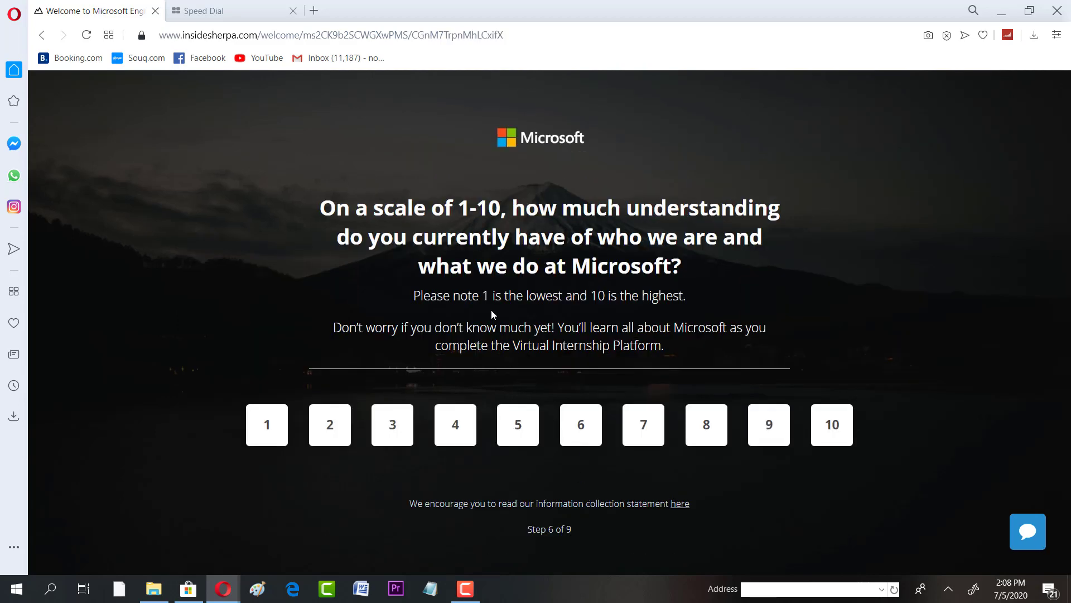
mouse_move(633, 323)
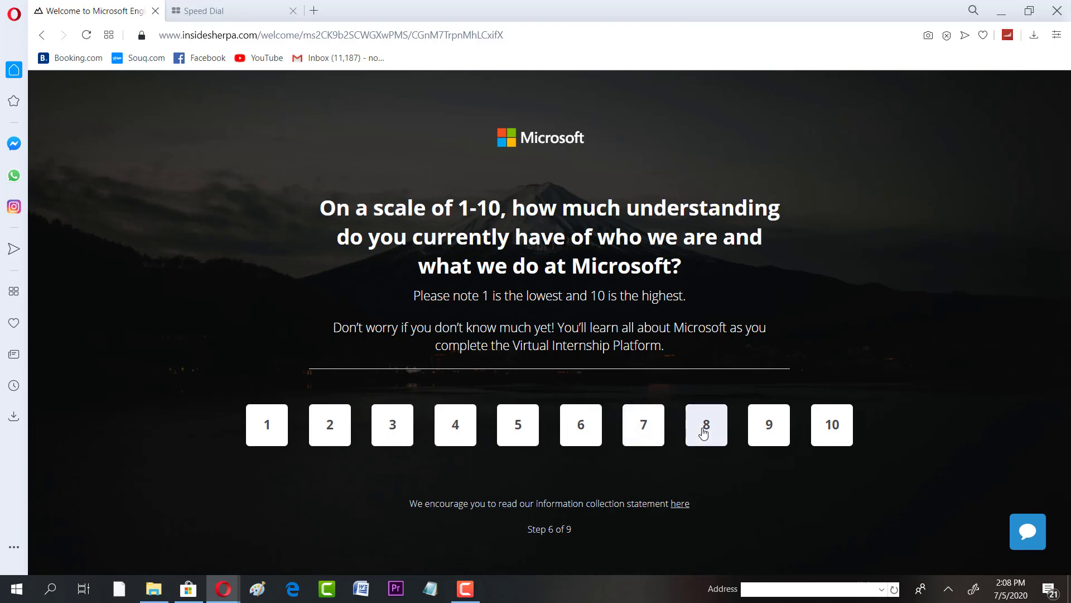
left_click(707, 424)
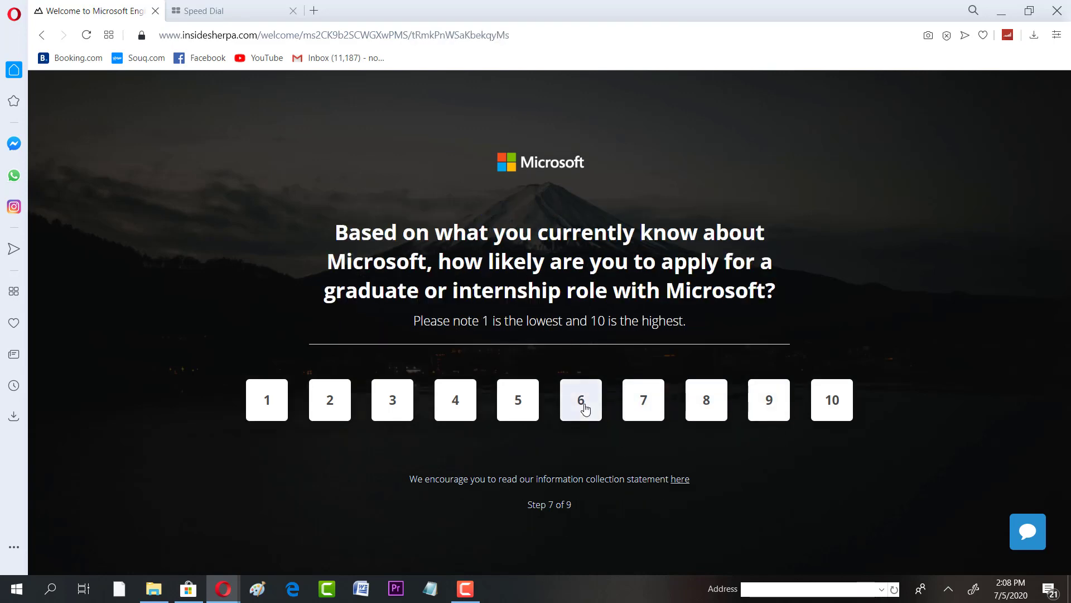
left_click(581, 399)
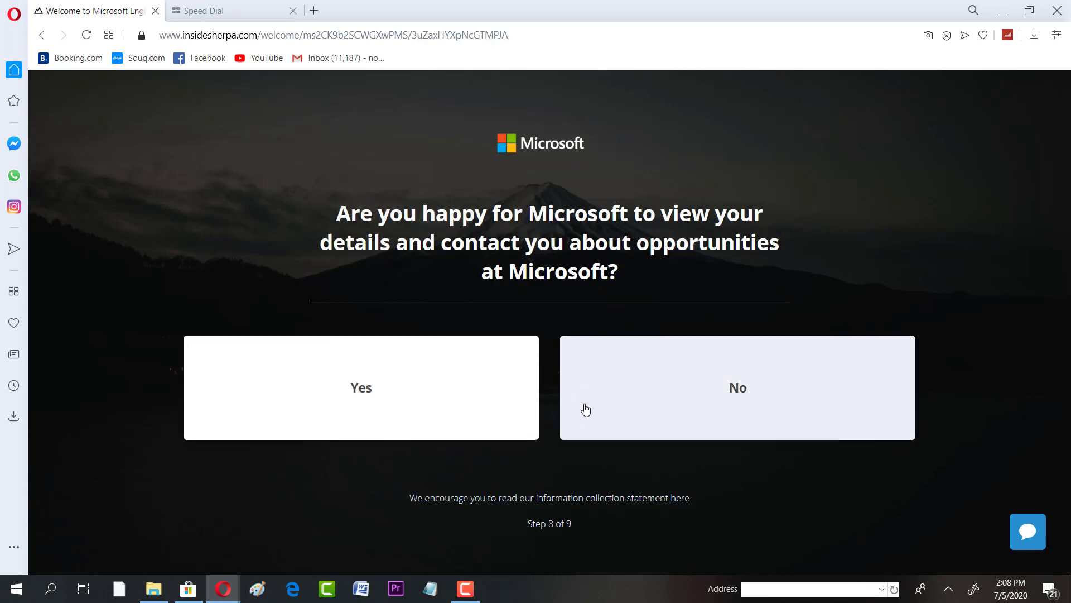
mouse_move(586, 408)
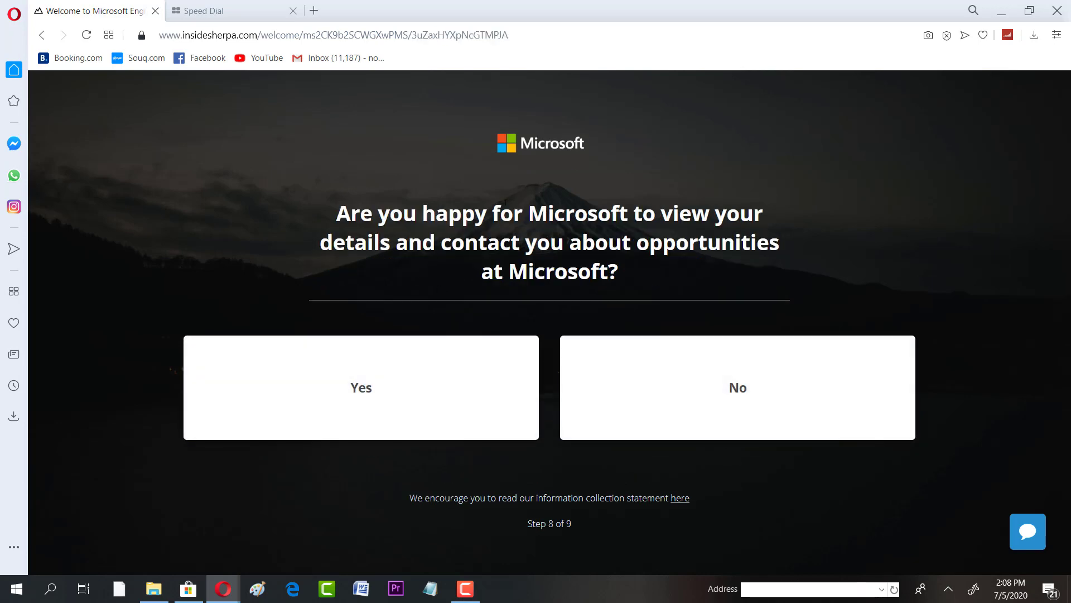
mouse_move(429, 383)
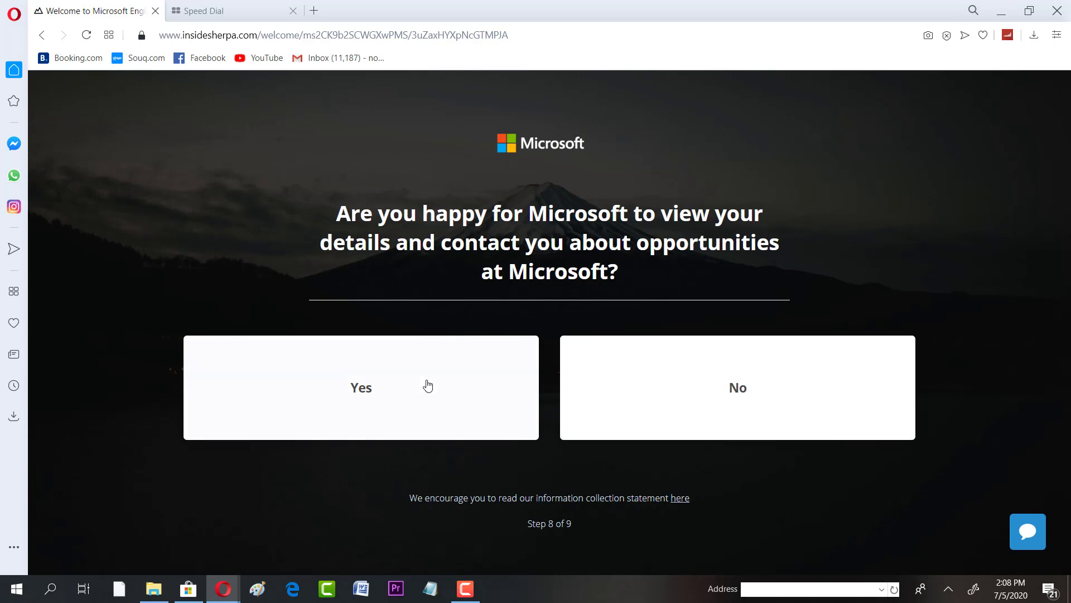
mouse_move(381, 391)
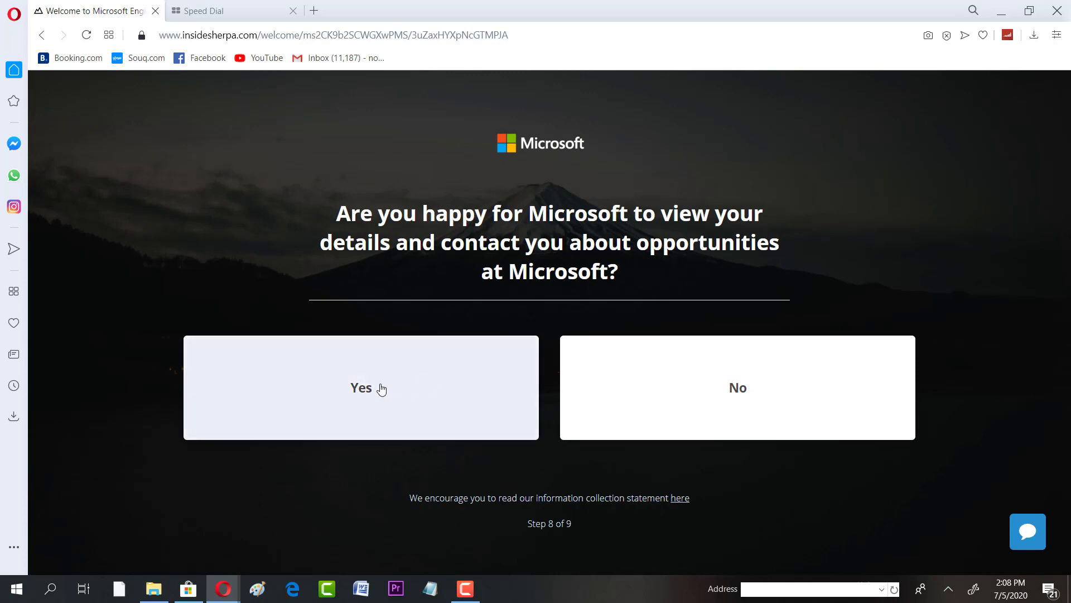
Answer Yes to Microsoft viewing your details and contacting you, reaching the module tiles.
left_click(361, 387)
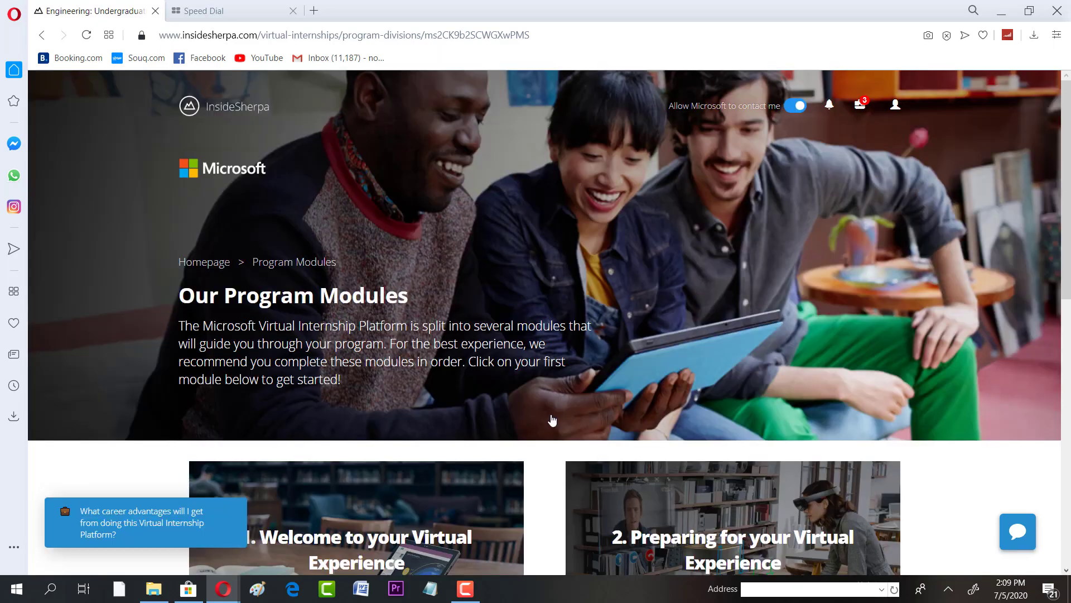
scroll("down", 3)
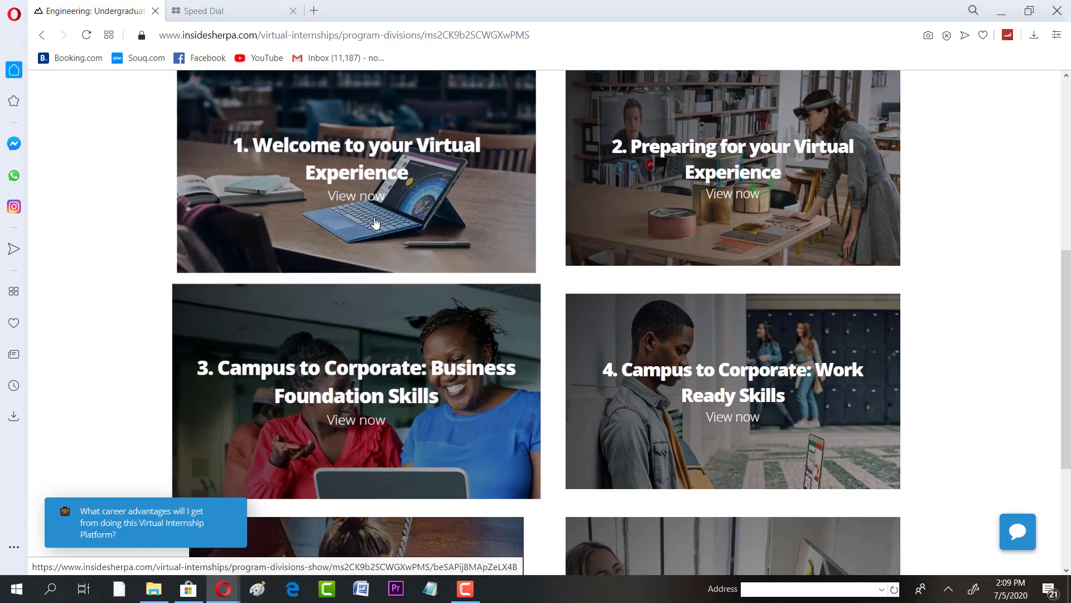
View module 1, Welcome to your Virtual Experience, and bring up its CV/LinkedIn policy document.
left_click(356, 195)
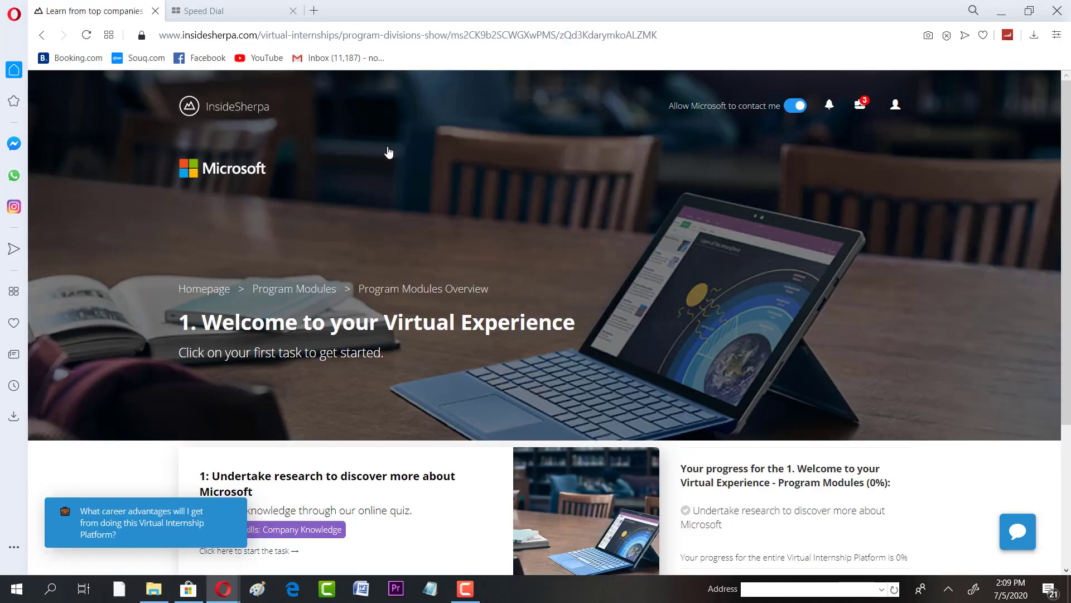
scroll("down", 3)
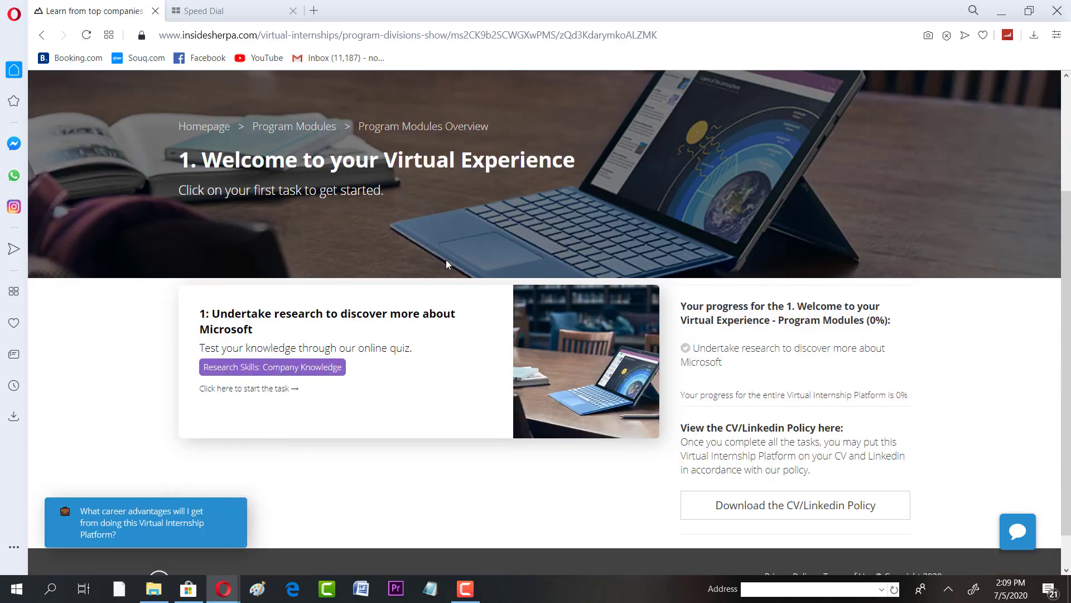
scroll("down", 3)
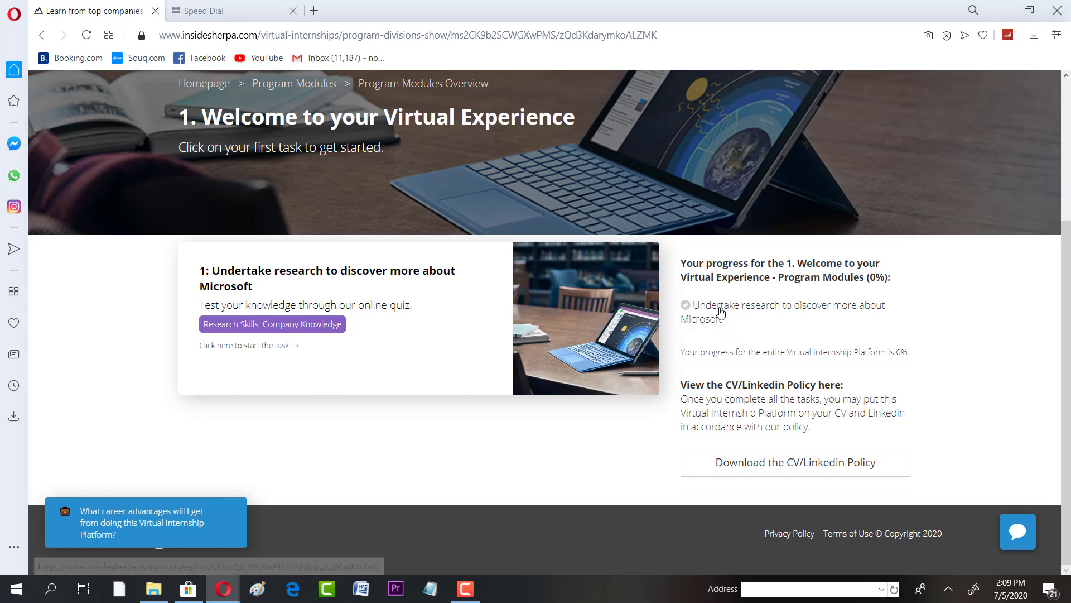
left_click(794, 462)
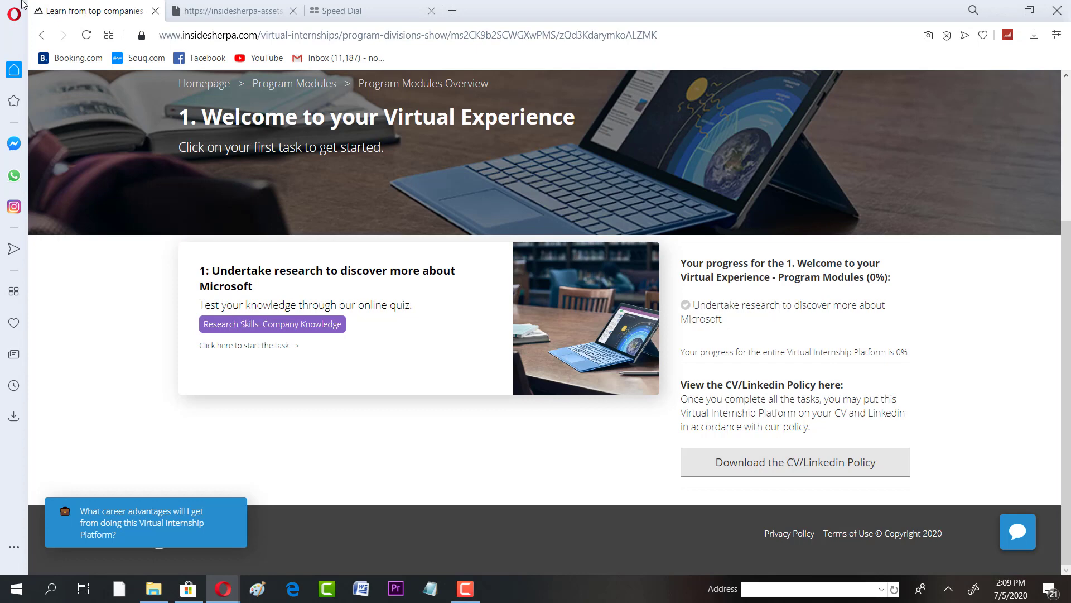
mouse_move(95, 5)
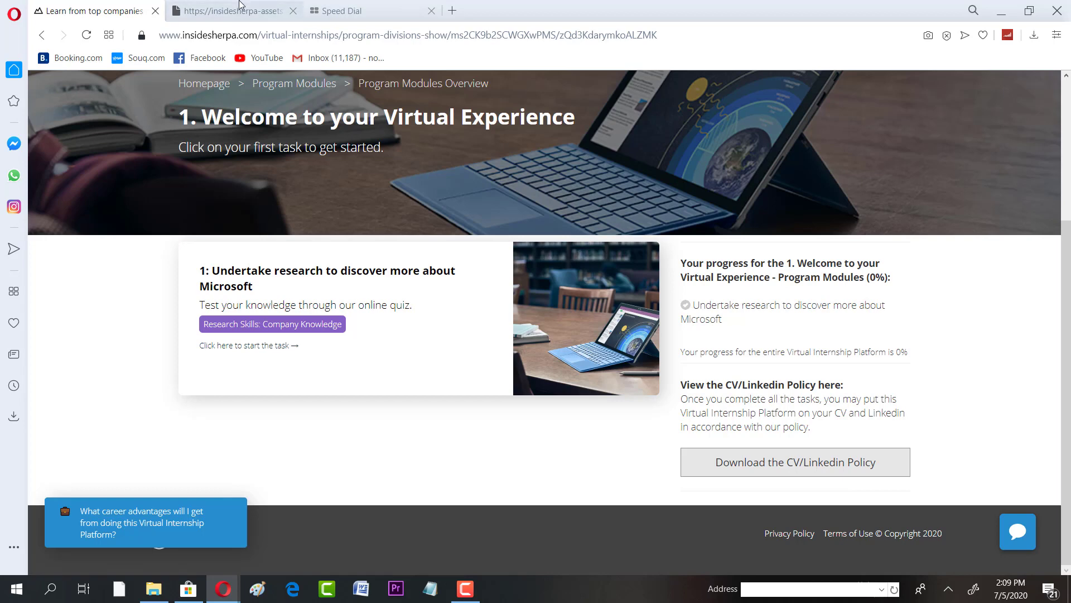
Glance at the policy PDF tab, then return to Program Modules and scroll through all six modules.
left_click(796, 462)
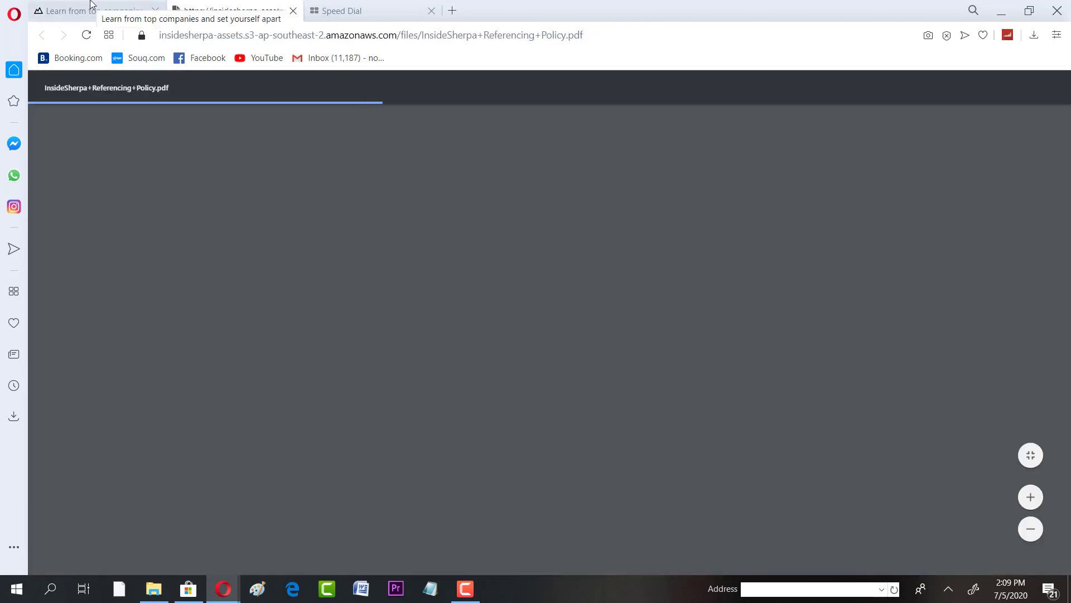
left_click(84, 10)
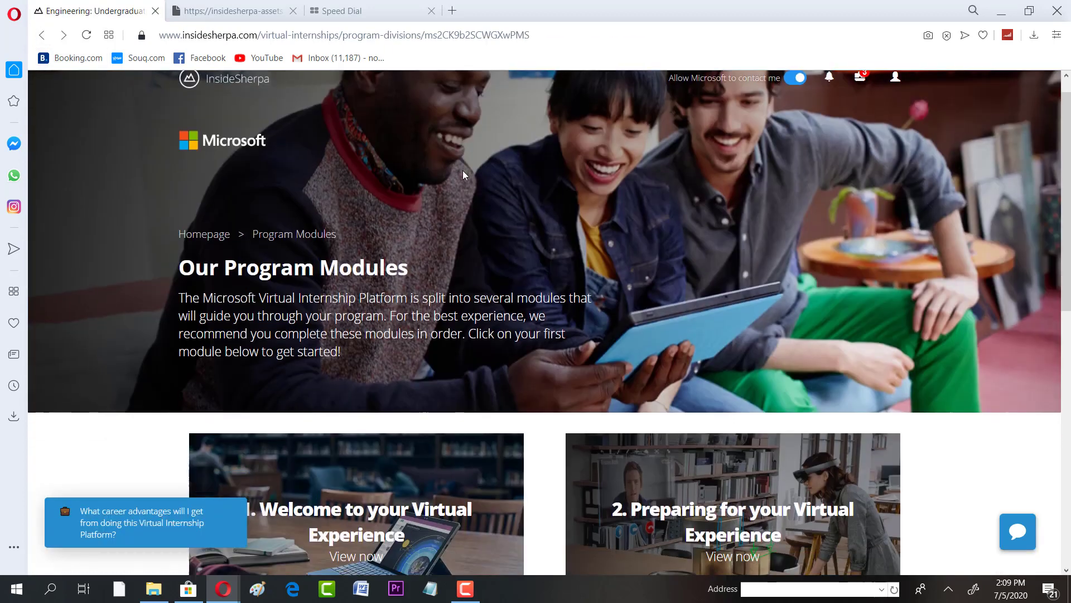
scroll("down", 3)
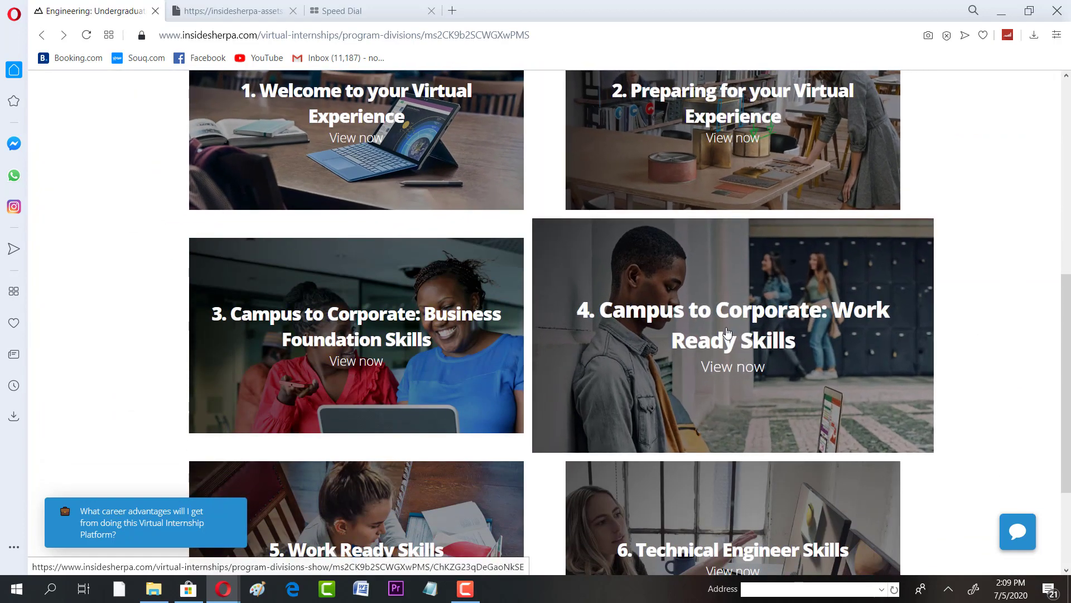
mouse_move(985, 285)
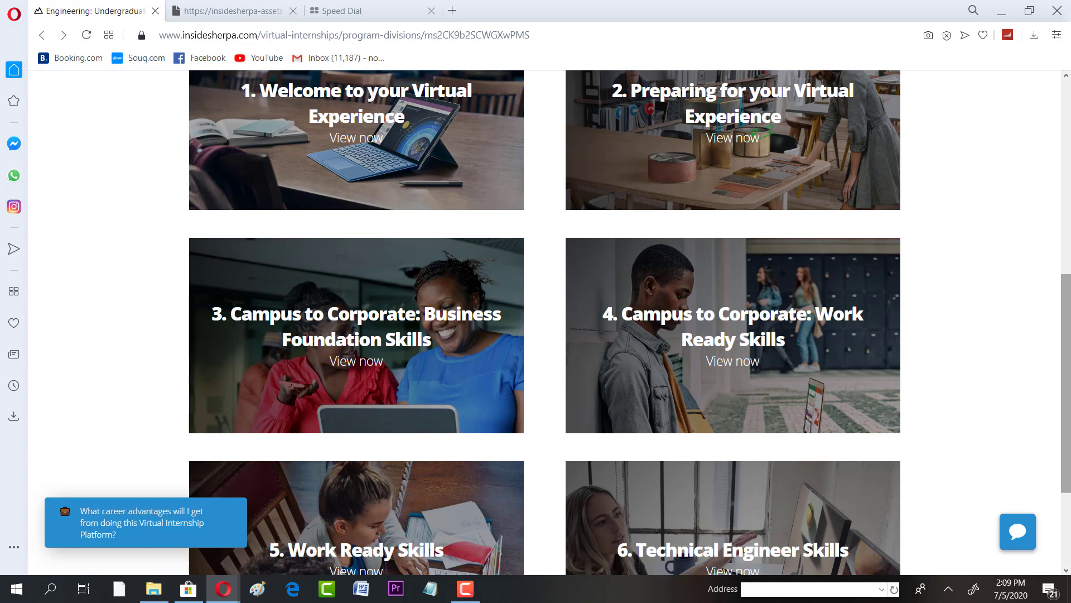
scroll("down", 3)
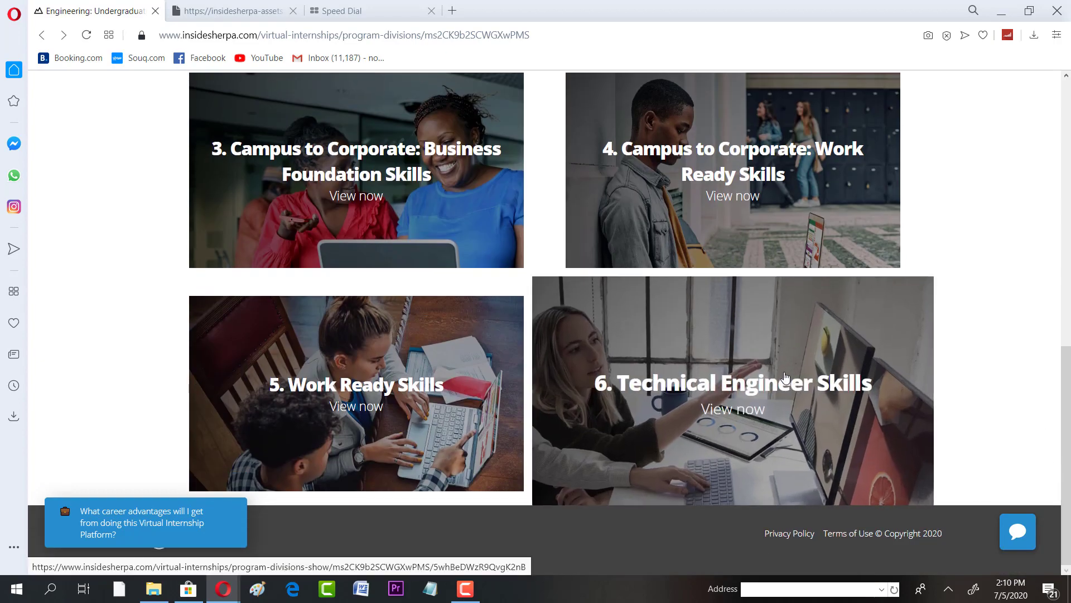
View module 6, Technical Engineer Skills, and scroll through its Task 1 page on Microsoft Azure.
left_click(732, 408)
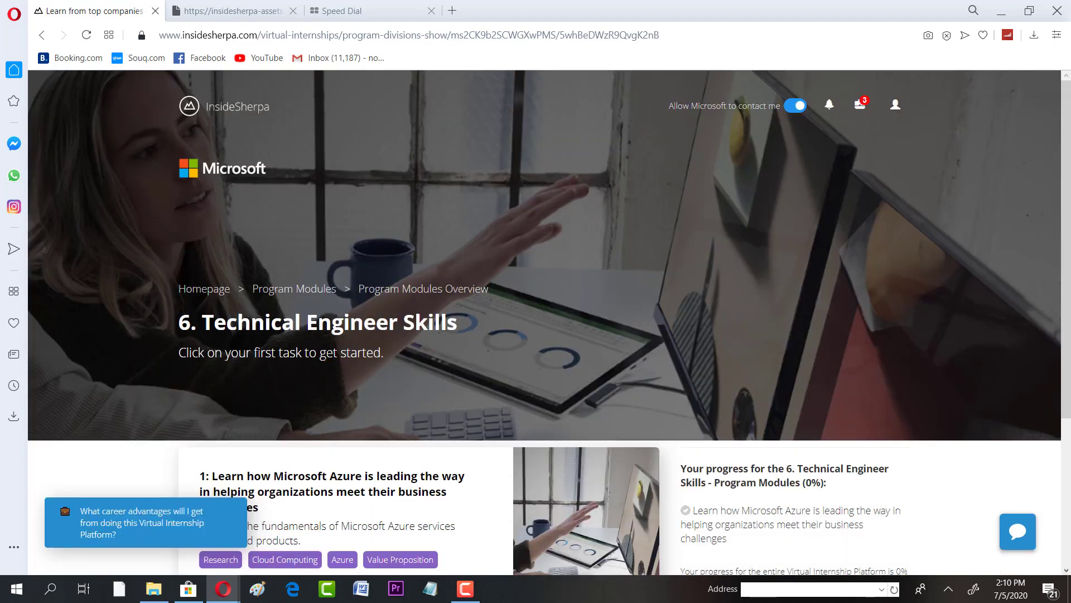
scroll("down", 3)
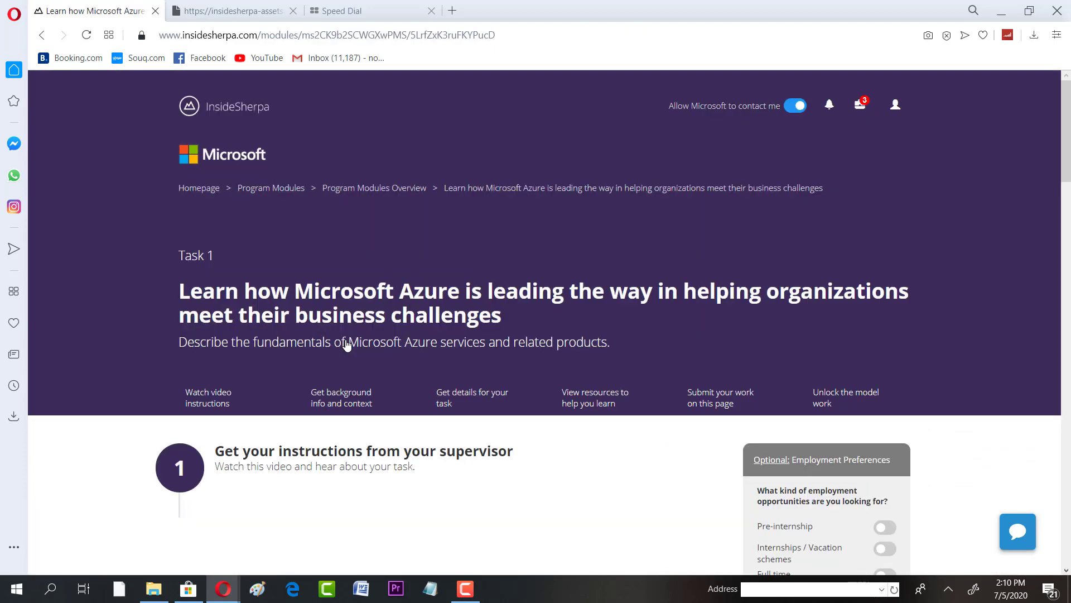
scroll("down", 3)
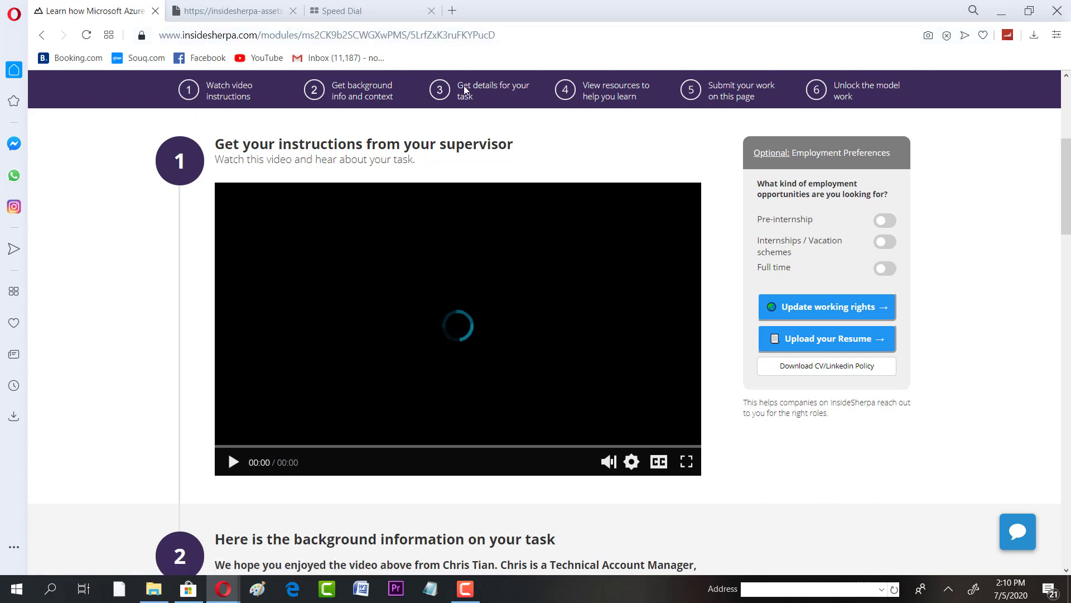
mouse_move(1058, 187)
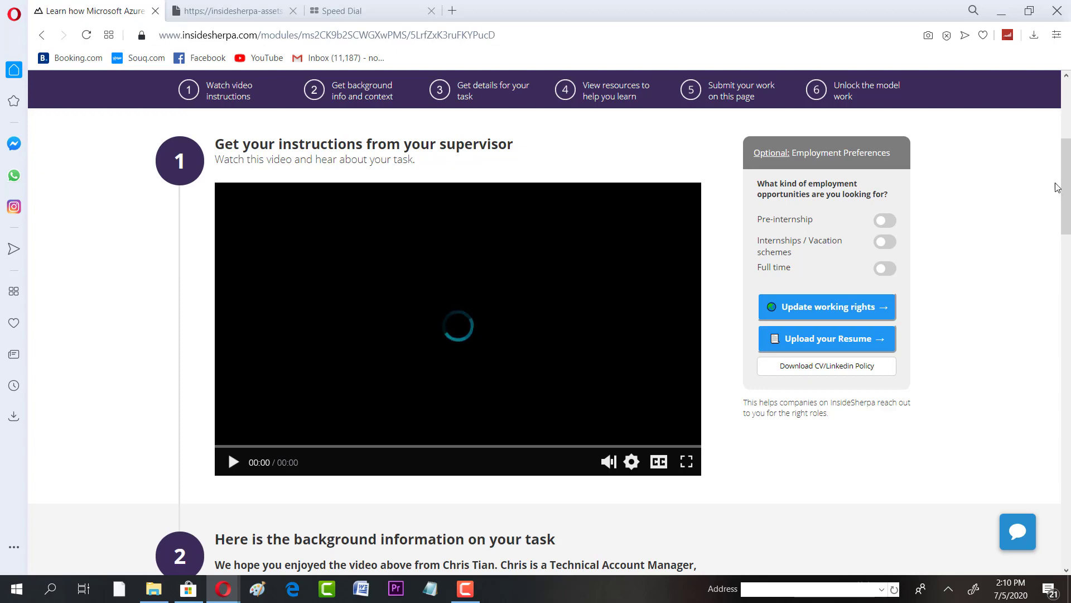
scroll("down", 3)
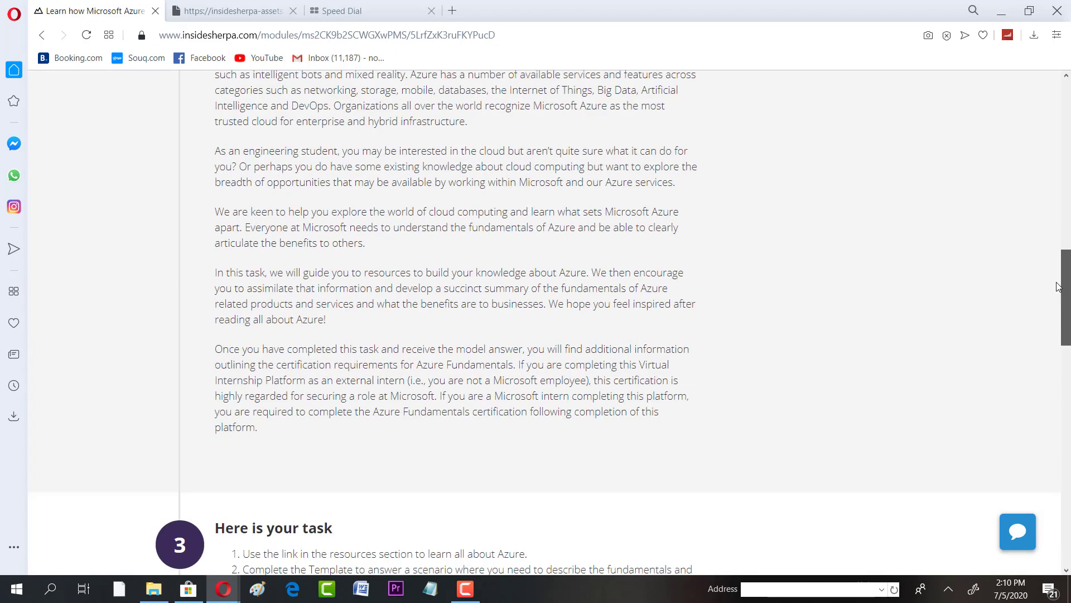
scroll("down", 3)
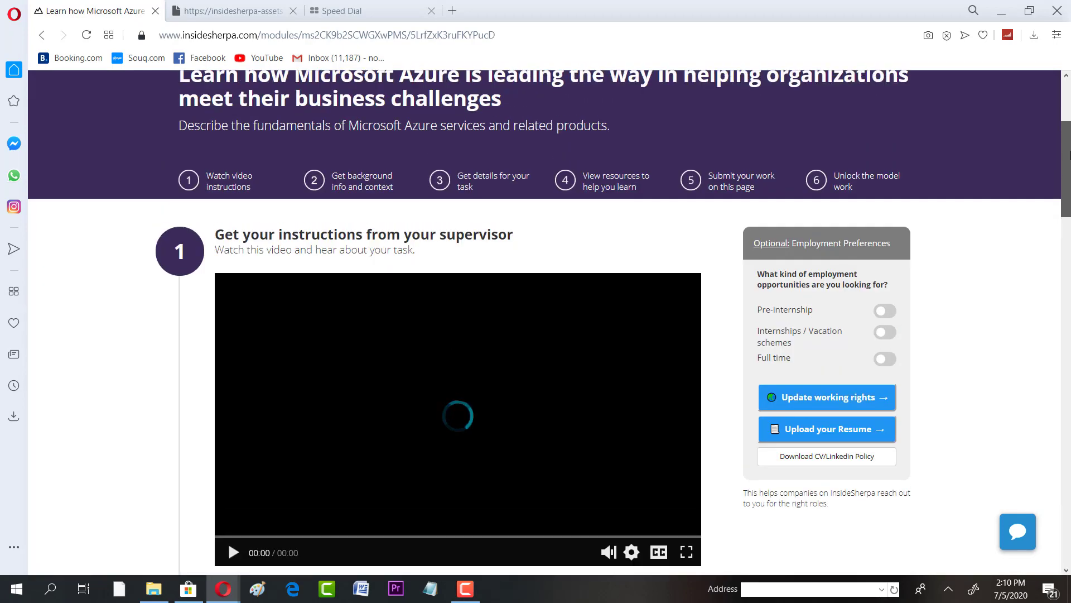
scroll("down", 3)
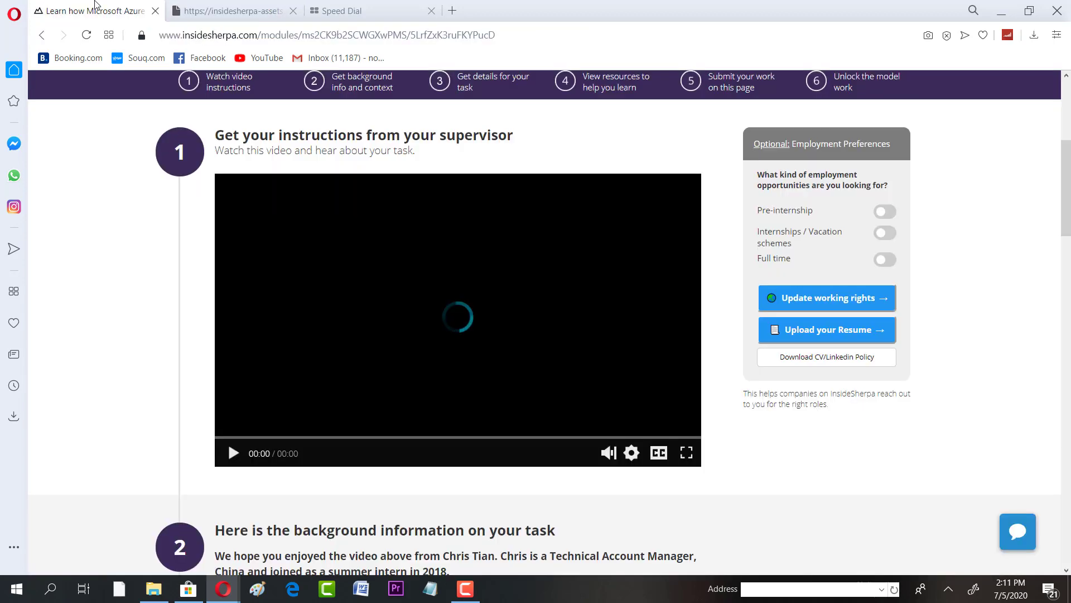
Switch to the Speed Dial start page tab, leaving Task 1 open in its own tab.
left_click(344, 10)
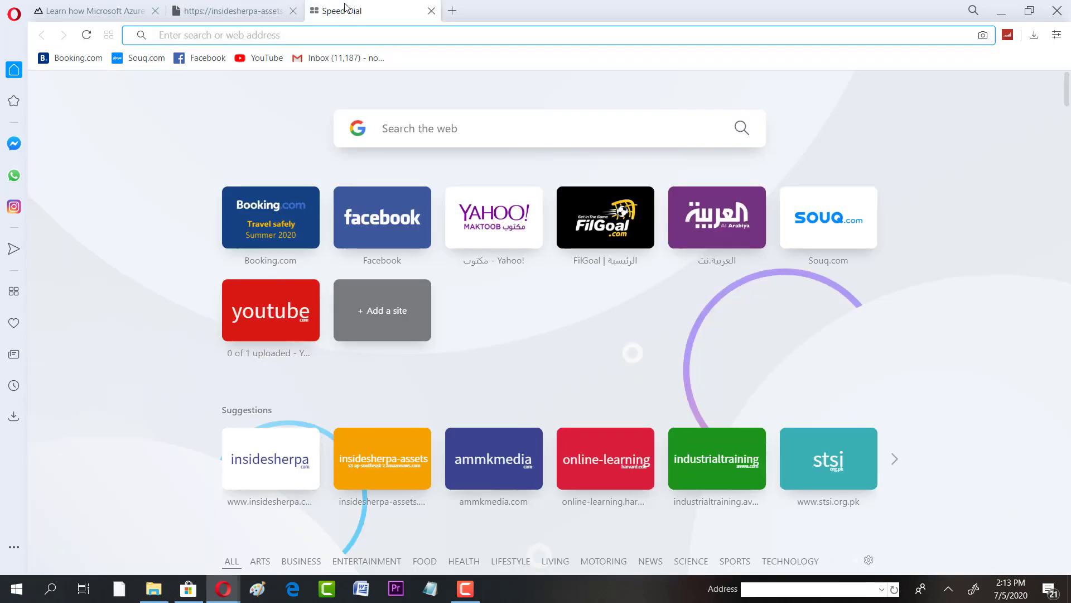